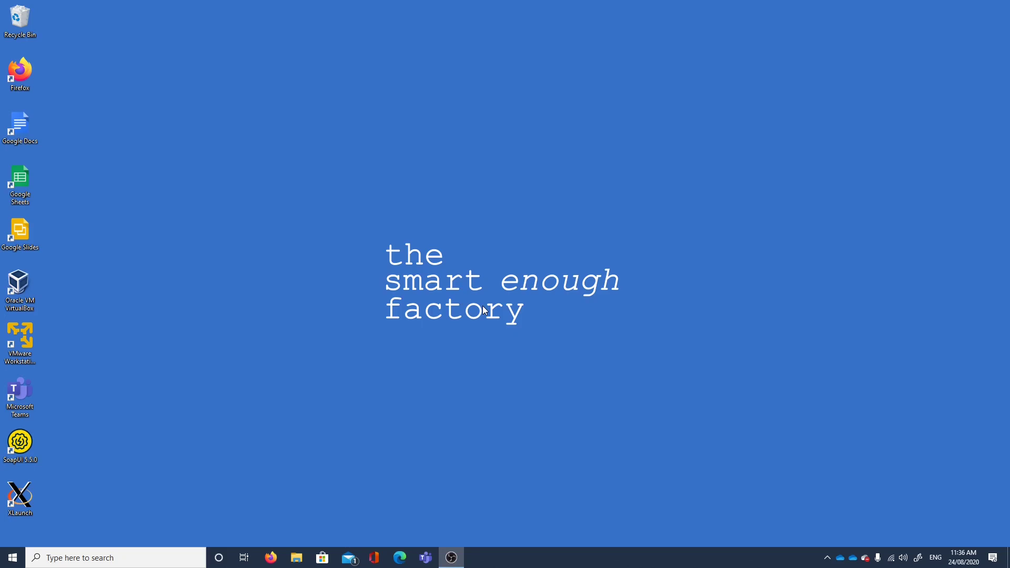
mouse_move(5, 402)
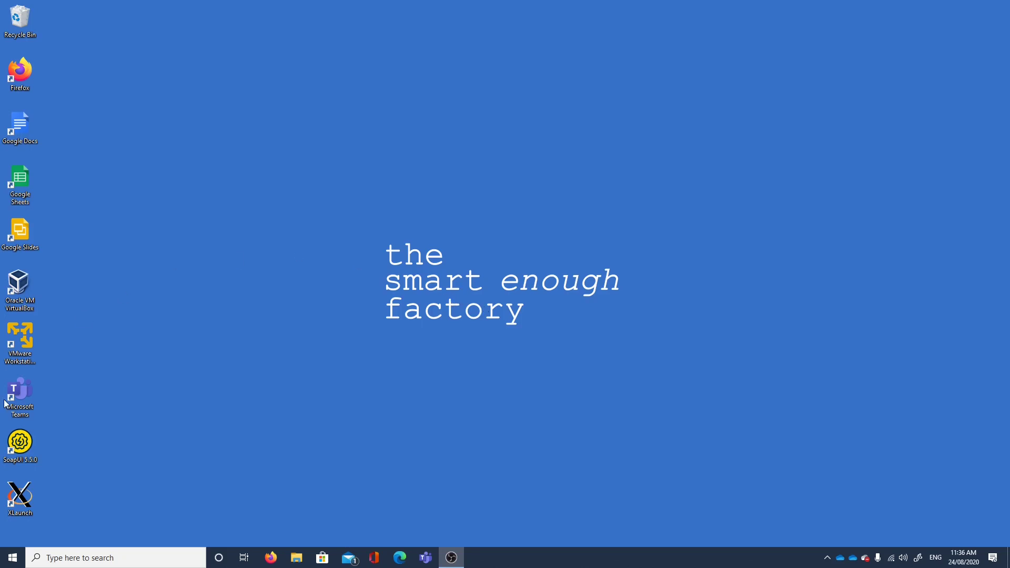
Step: Launch Windows Terminal from Start search and return to the Ubuntu home folder
type("windows Terminal")
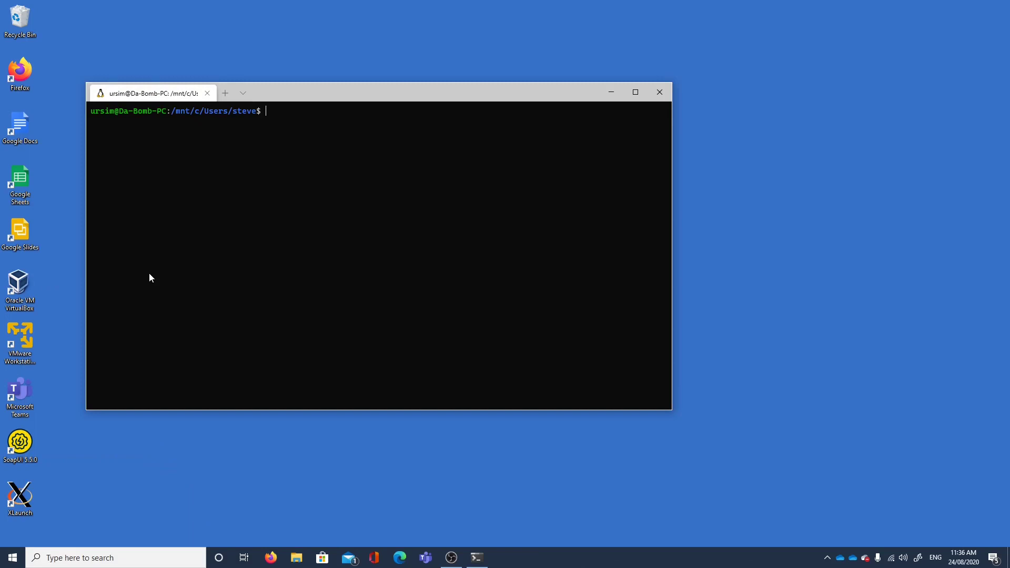
mouse_move(226, 176)
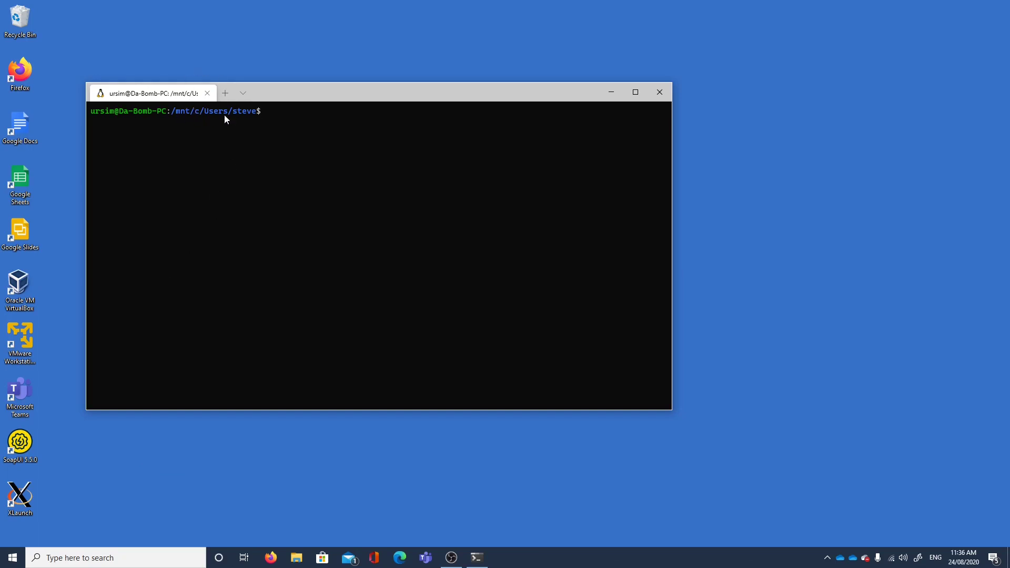
mouse_move(248, 118)
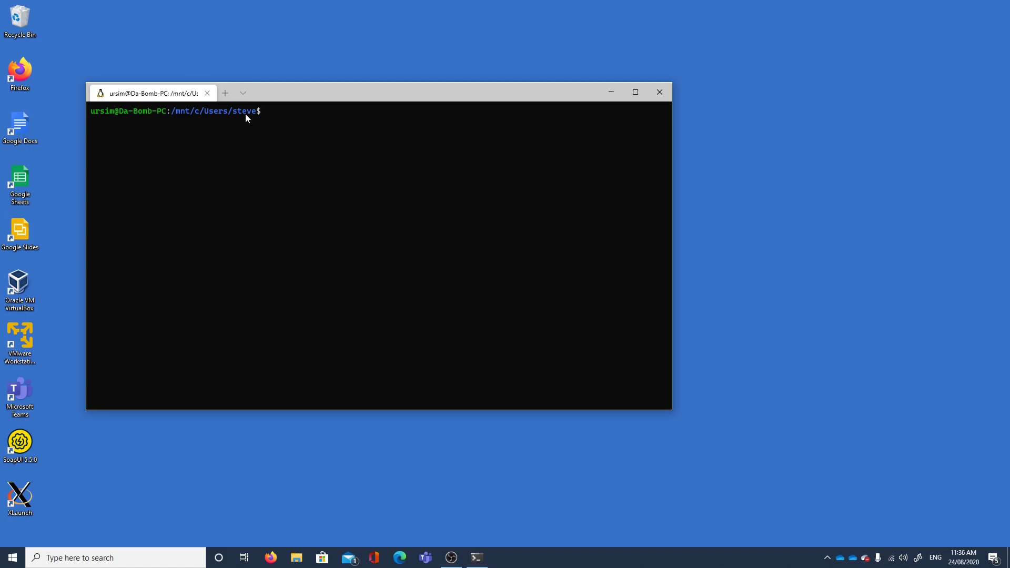
type("cd")
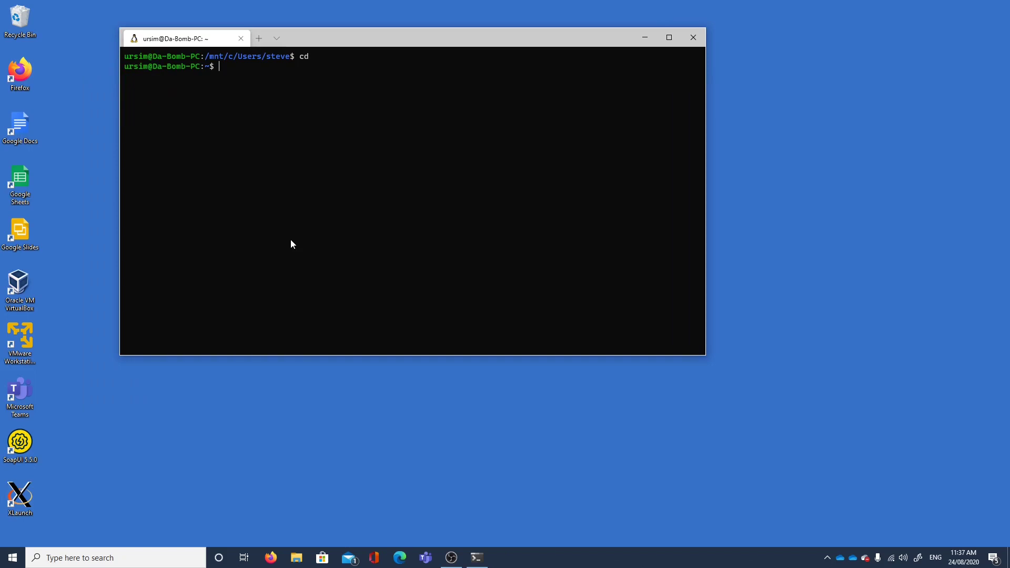
Step: Echo $DISPLAY (172.29.96.1:0) and $LIBGL_ALWAYS_INDIRECT (0) to confirm their values
type("edho")
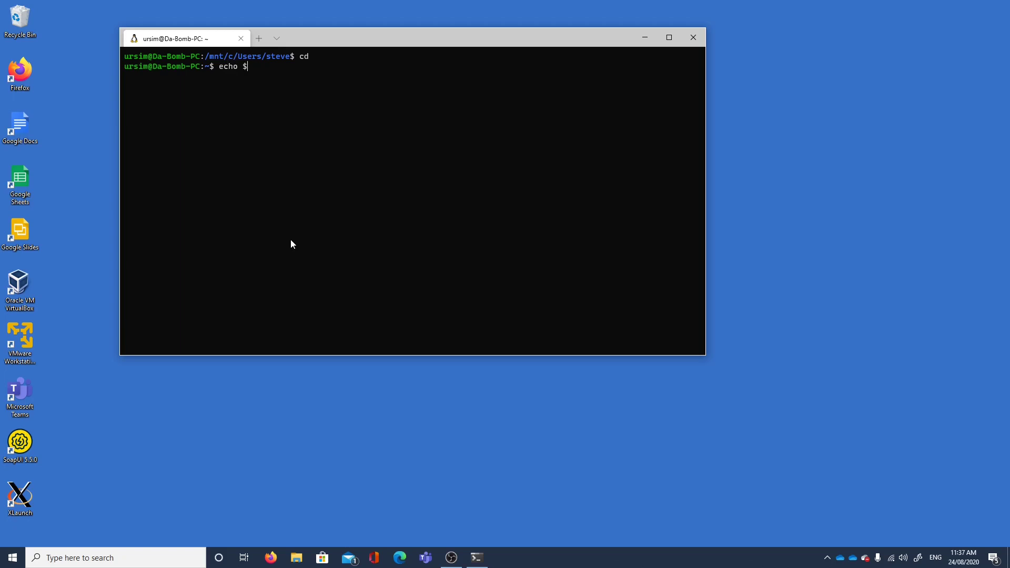
type("DISPLAY")
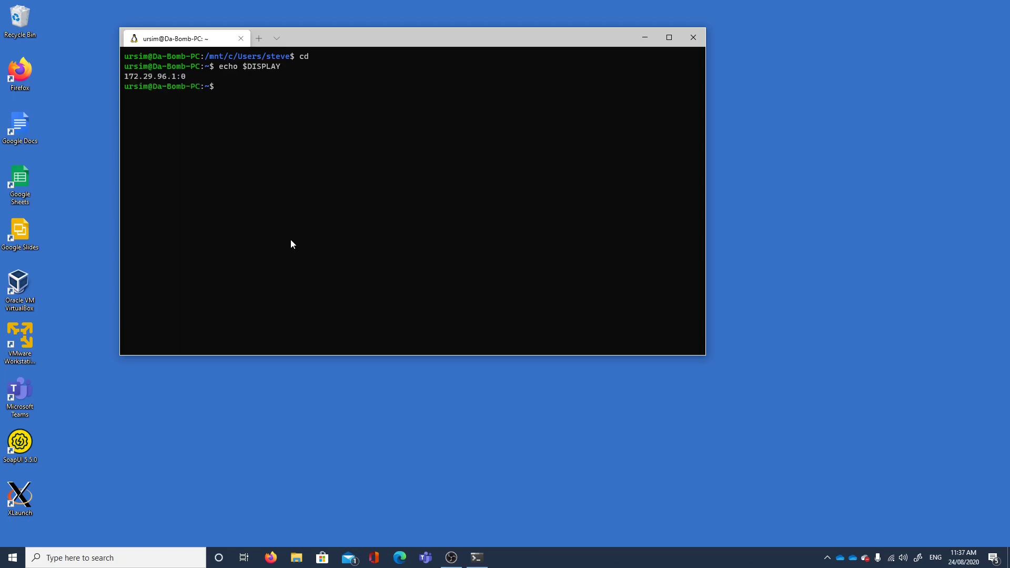
type("echo $DISPL")
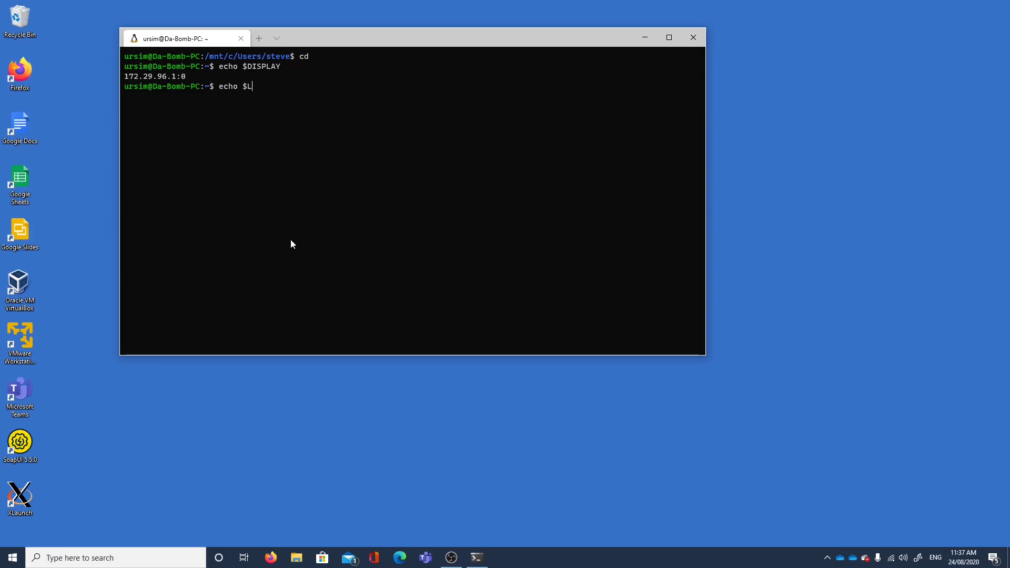
type("IBGL_ALWAYS_INDIRECT")
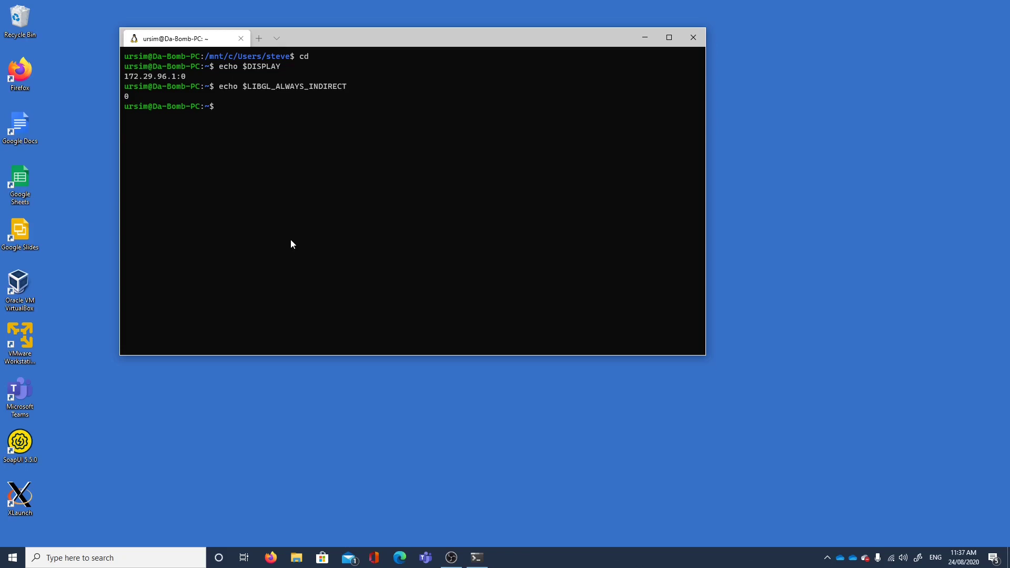
Step: Compose the nano .bashrc command at the prompt
type("nano")
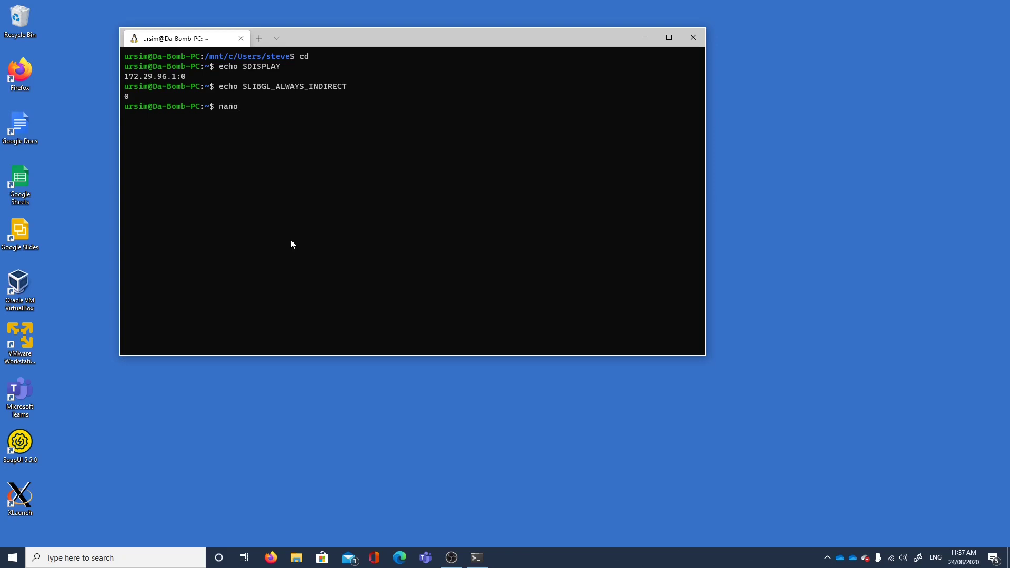
type(".bash")
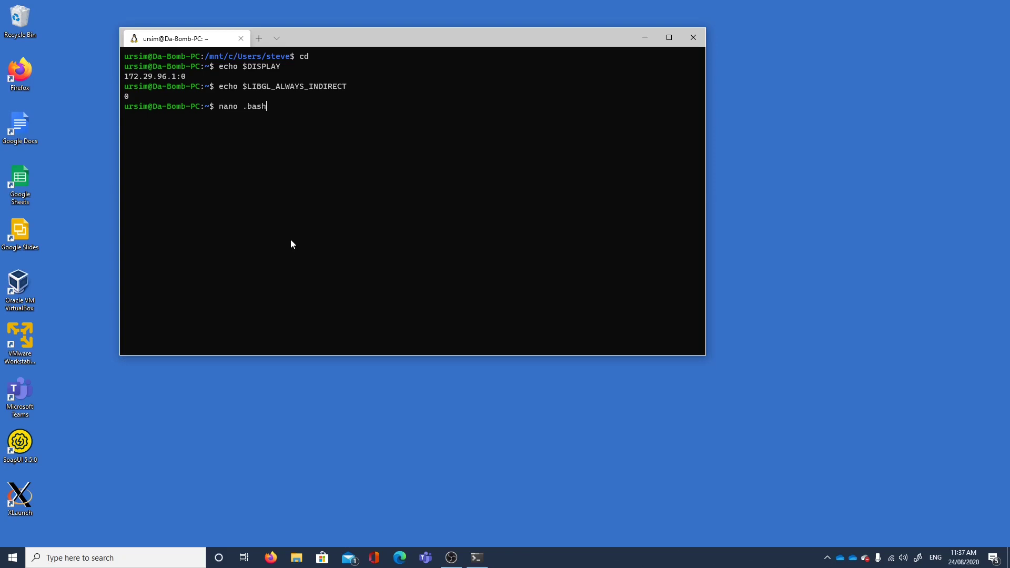
type("rc")
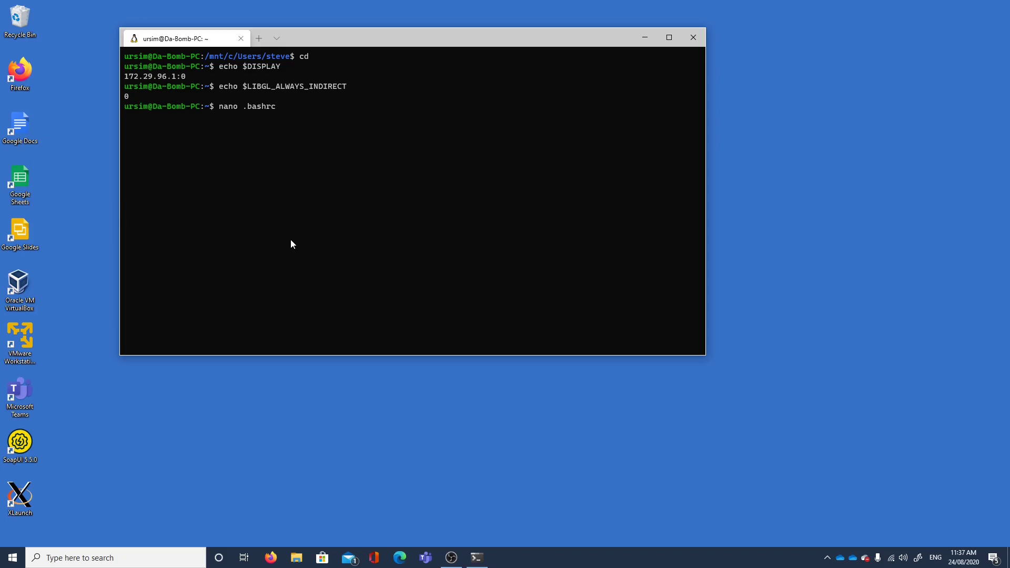
Step: Run nano .bashrc to review the DISPLAY and LIBGL_ALWAYS_INDIRECT export lines
key("Enter")
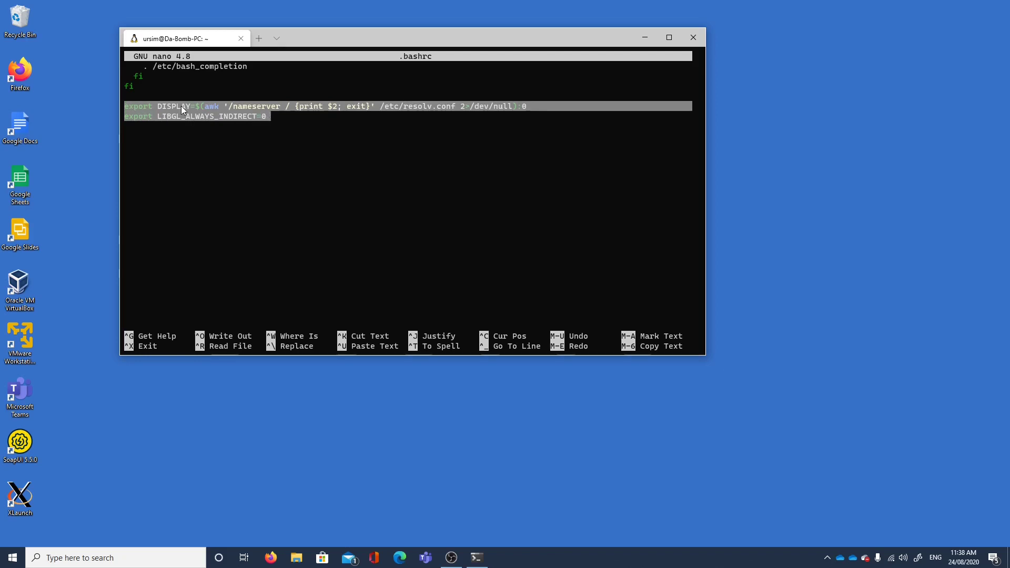
mouse_move(247, 111)
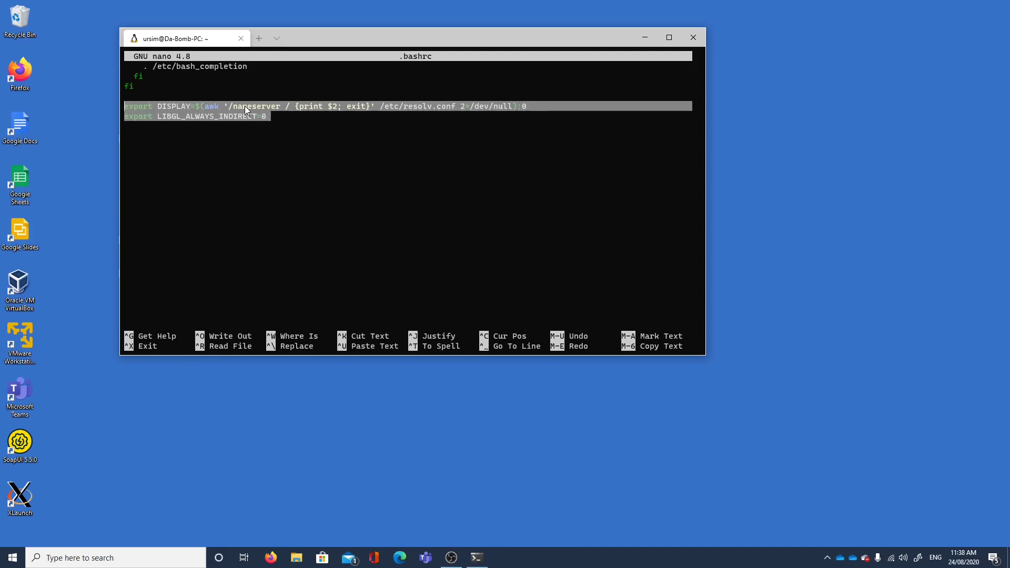
mouse_move(394, 110)
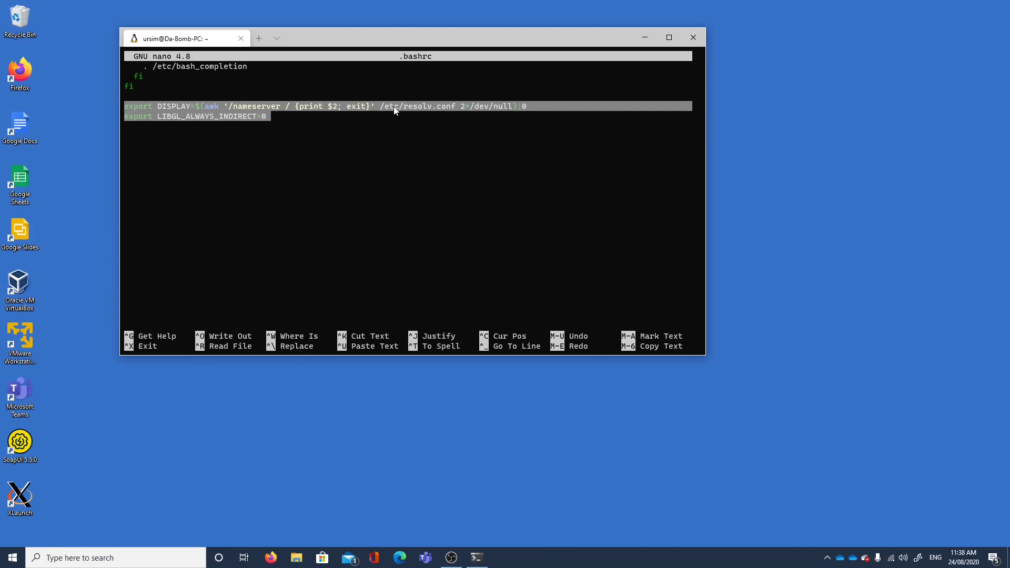
mouse_move(271, 33)
type("ipco")
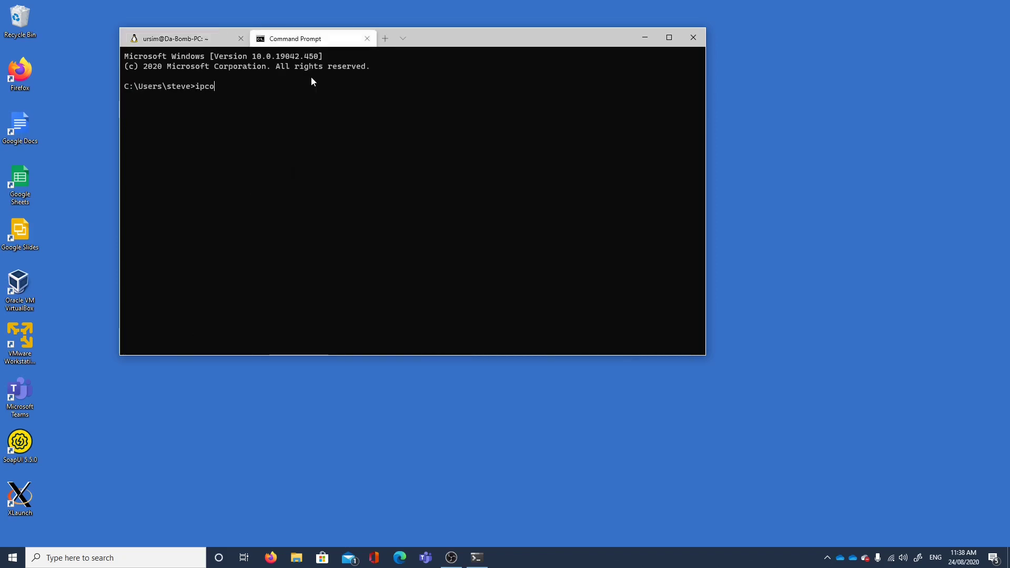
Step: Run ipconfig in Command Prompt to find the WSL adapter's IPv4 address 172.29.96.1
key("Enter")
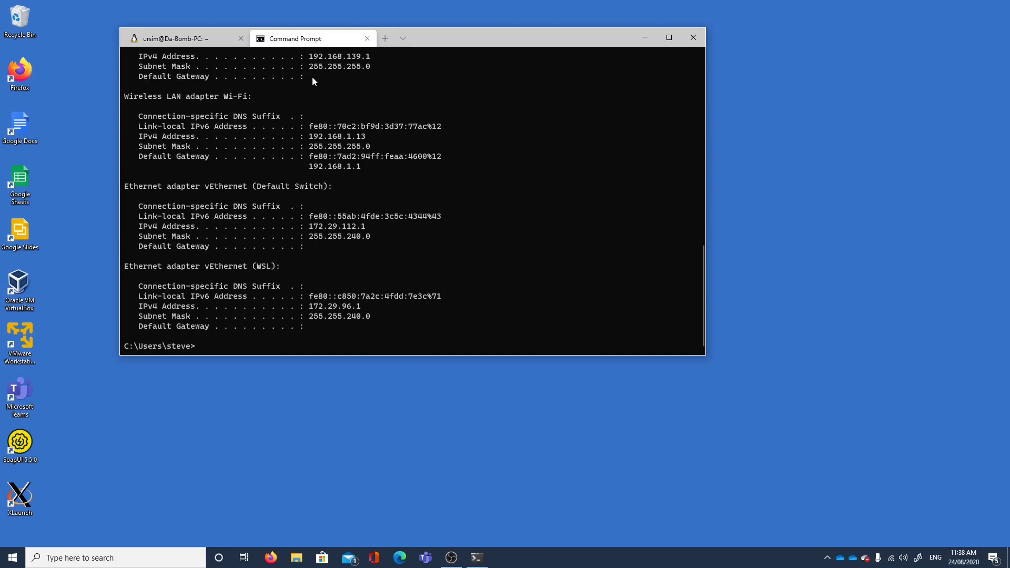
mouse_move(309, 306)
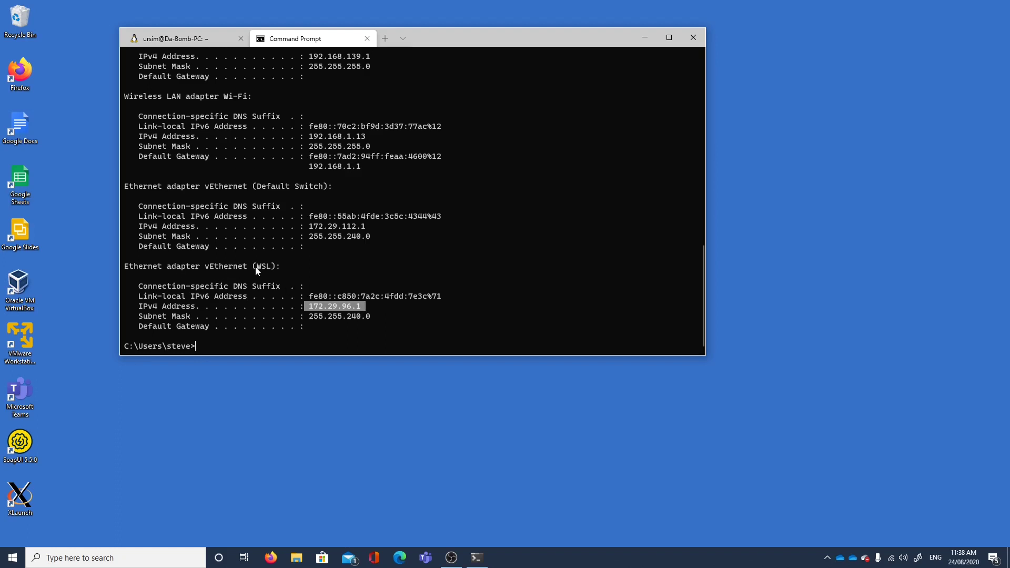
mouse_move(303, 316)
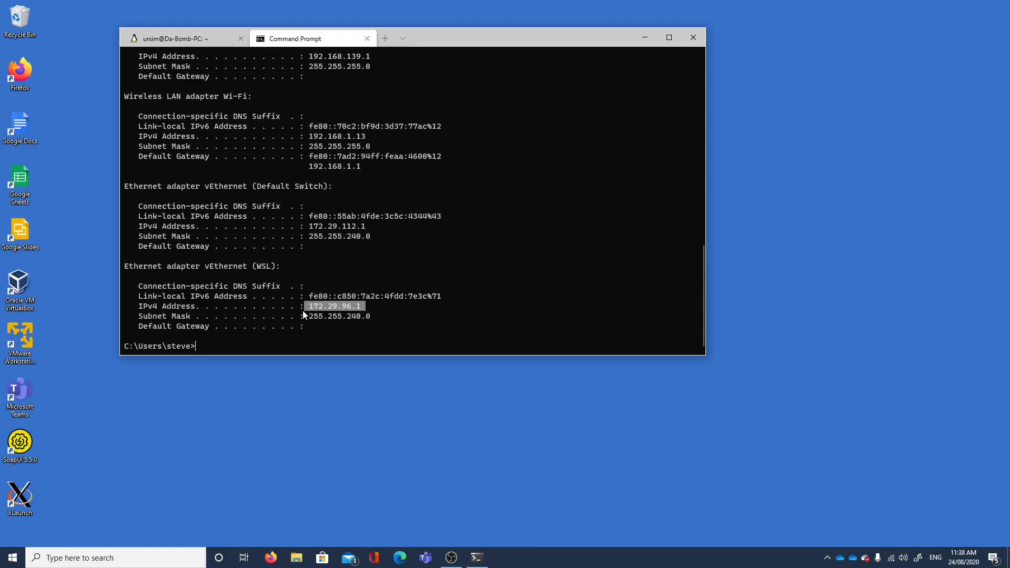
mouse_move(346, 316)
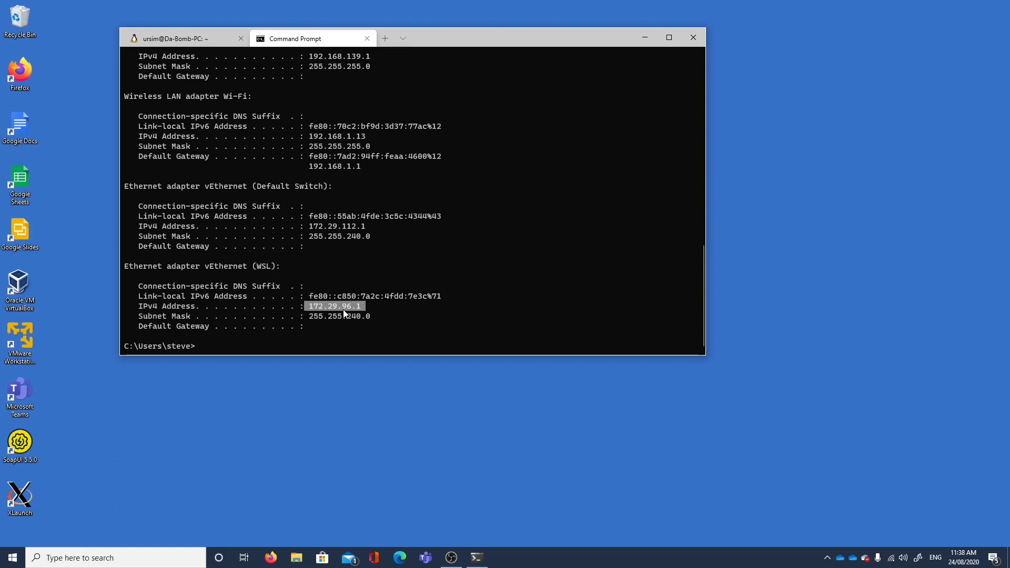
mouse_move(311, 324)
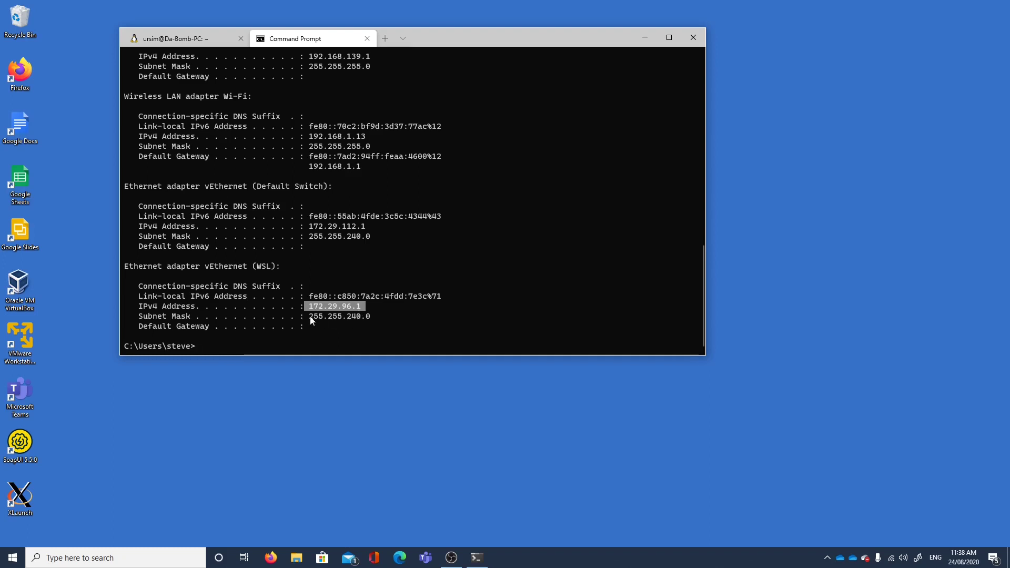
mouse_move(353, 339)
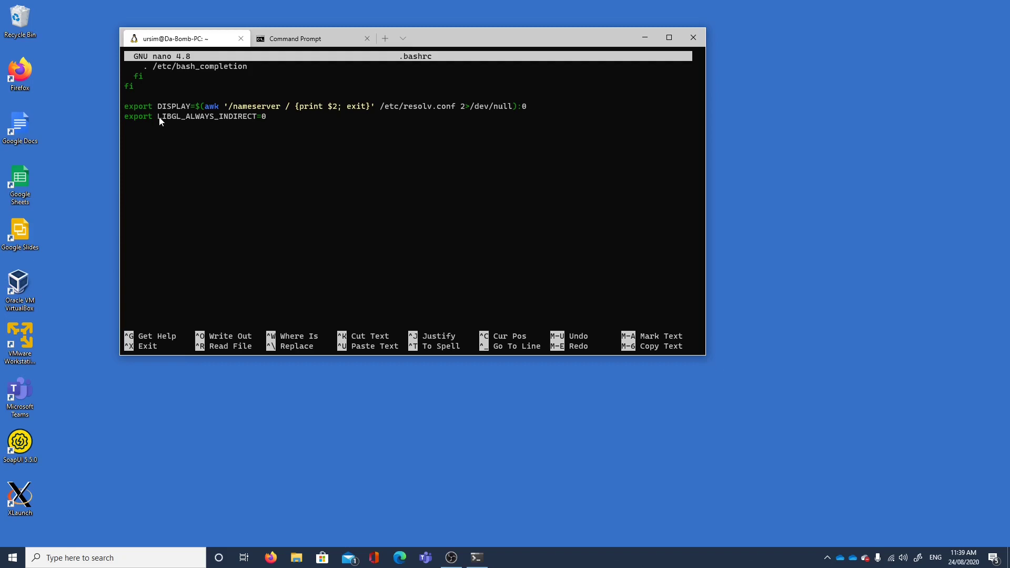
mouse_move(261, 122)
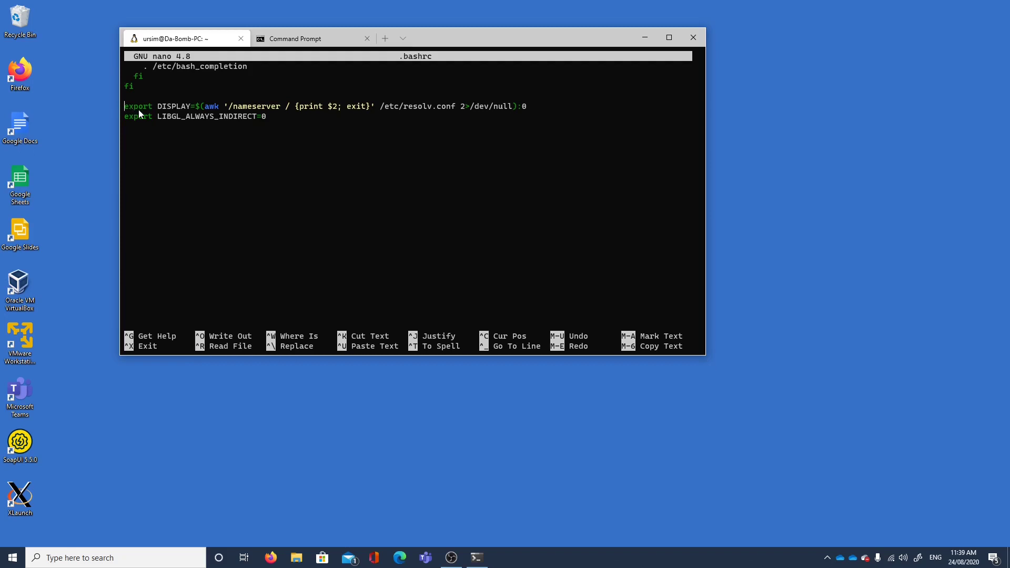
Step: Exit nano without changes and return to the Ubuntu shell prompt
key("ctrl+x")
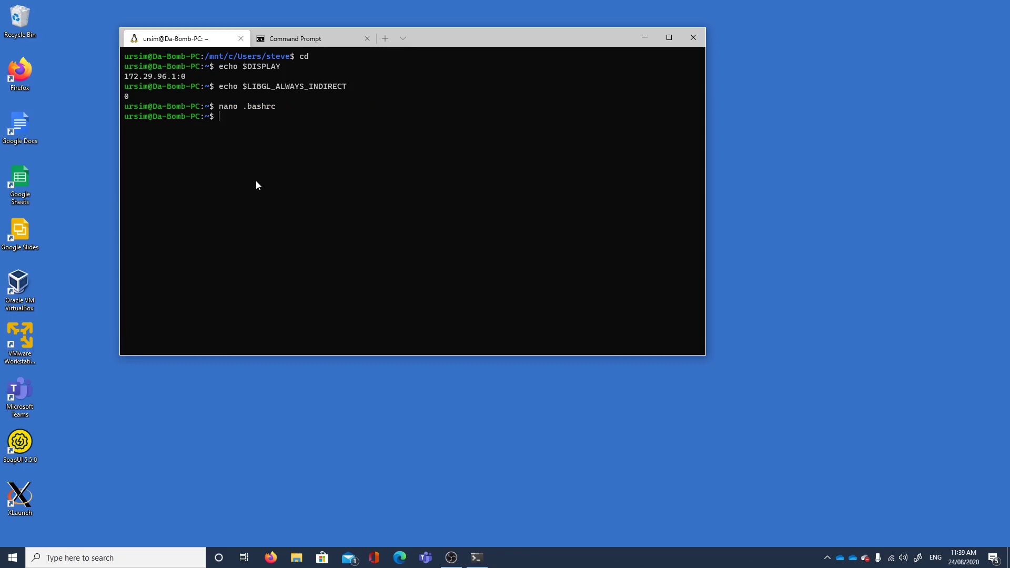
Step: Run sudo apt install x11-apps with the password; it reports already newest version
type("su")
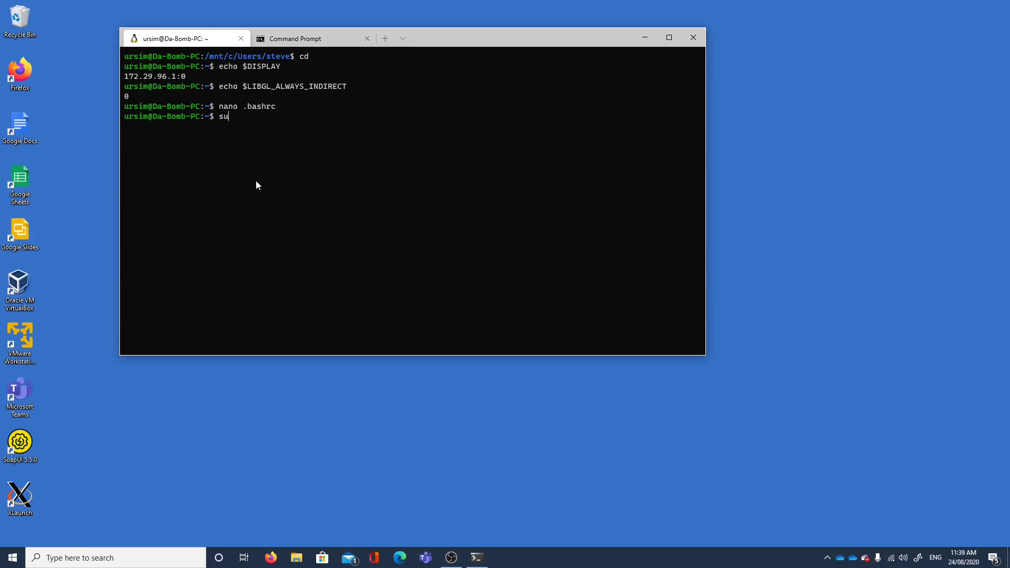
type("do")
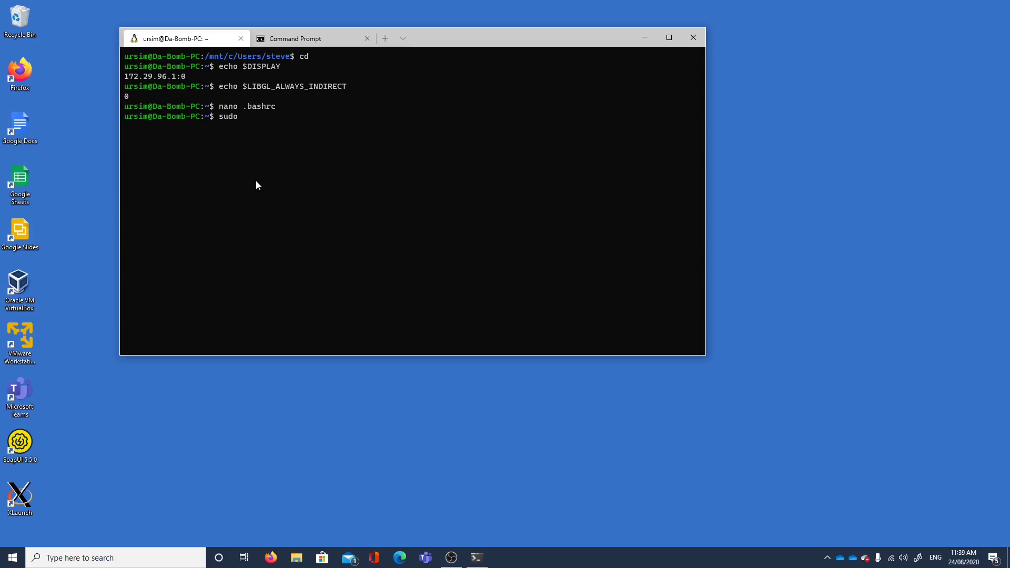
type("pat install x")
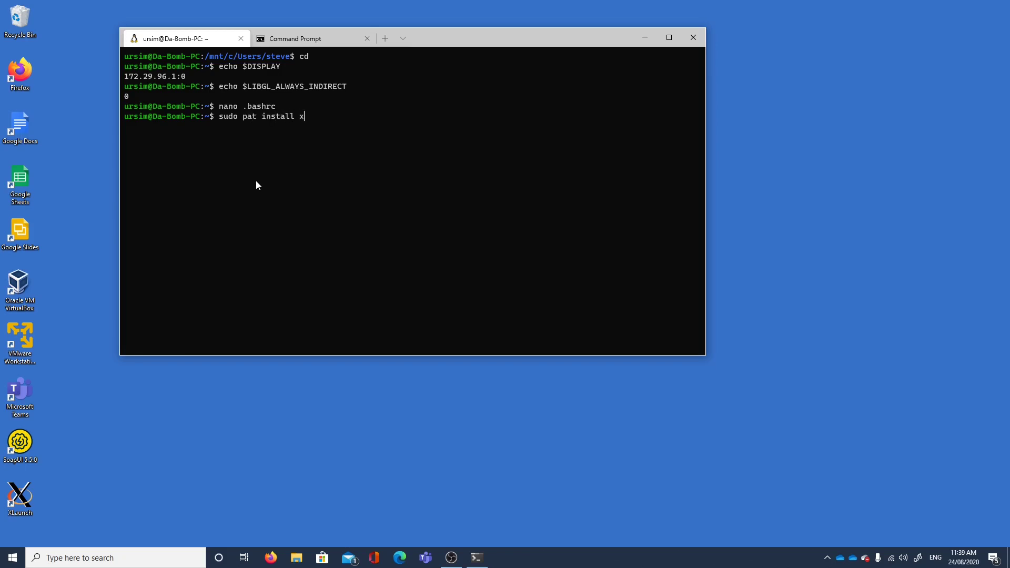
type("11-apps")
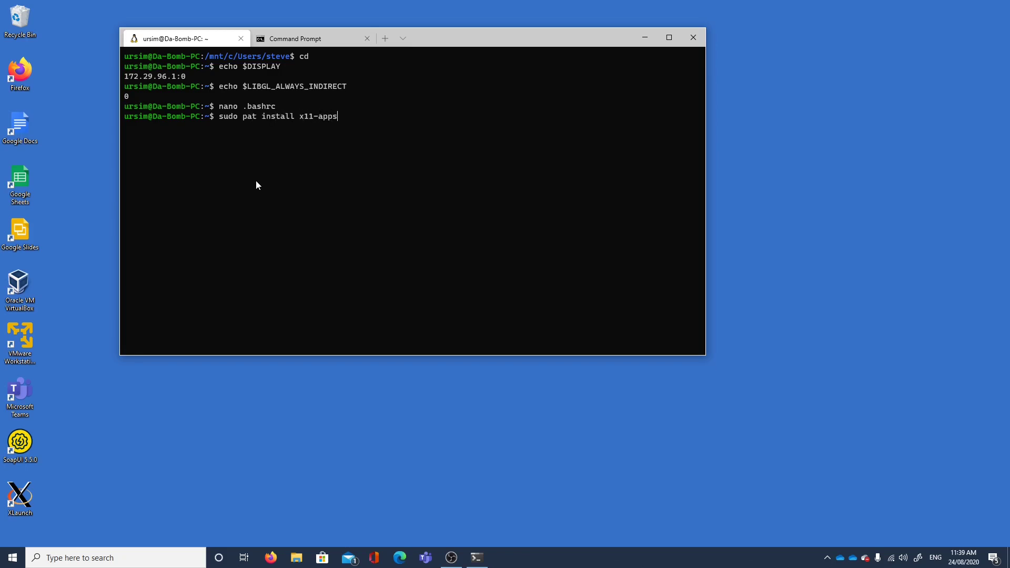
key("Enter")
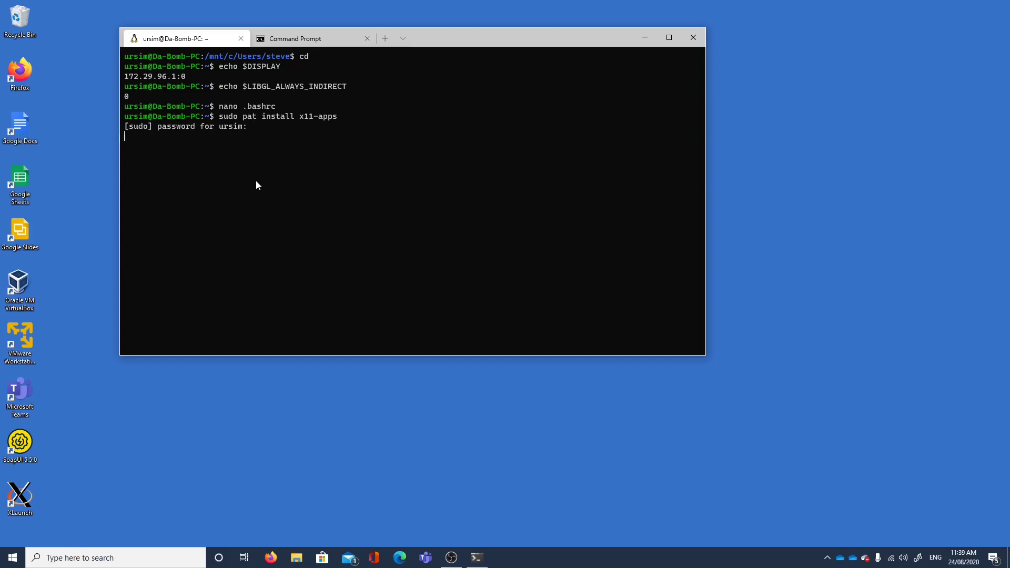
key("Enter")
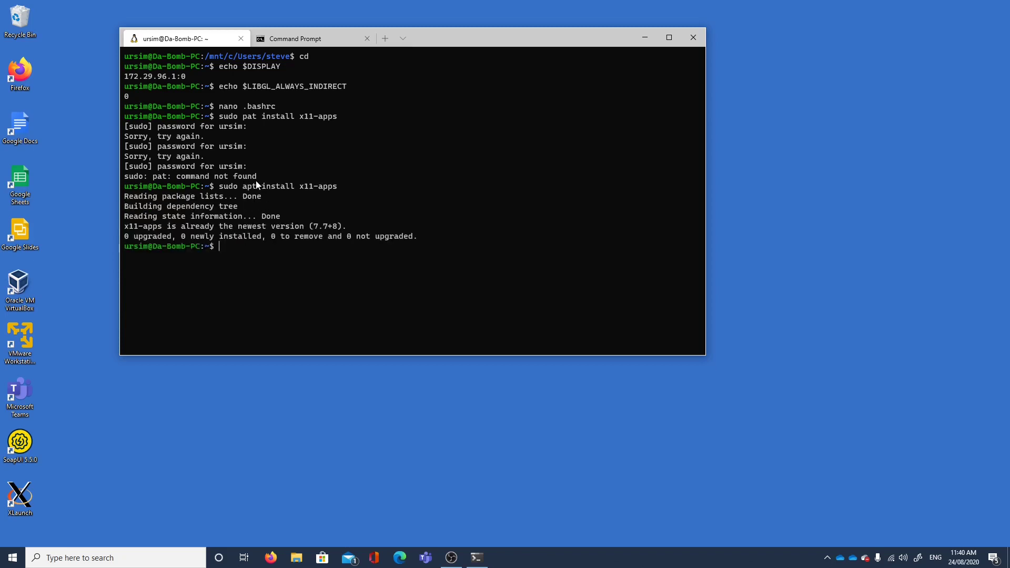
Step: Edit the recalled command into sudo apt install mesa-utils
type("sudo apt install x11-apps")
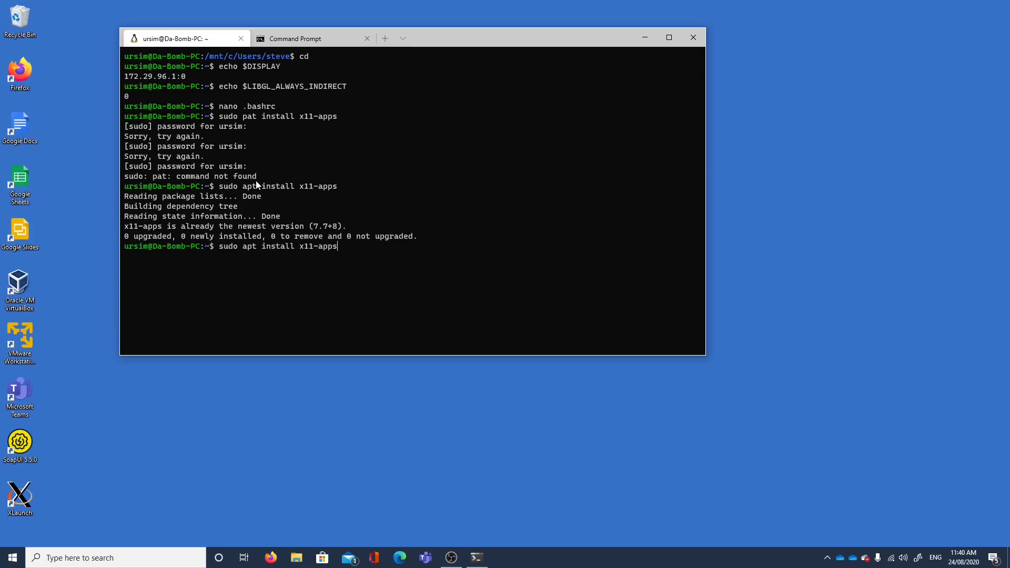
key("Backspace")
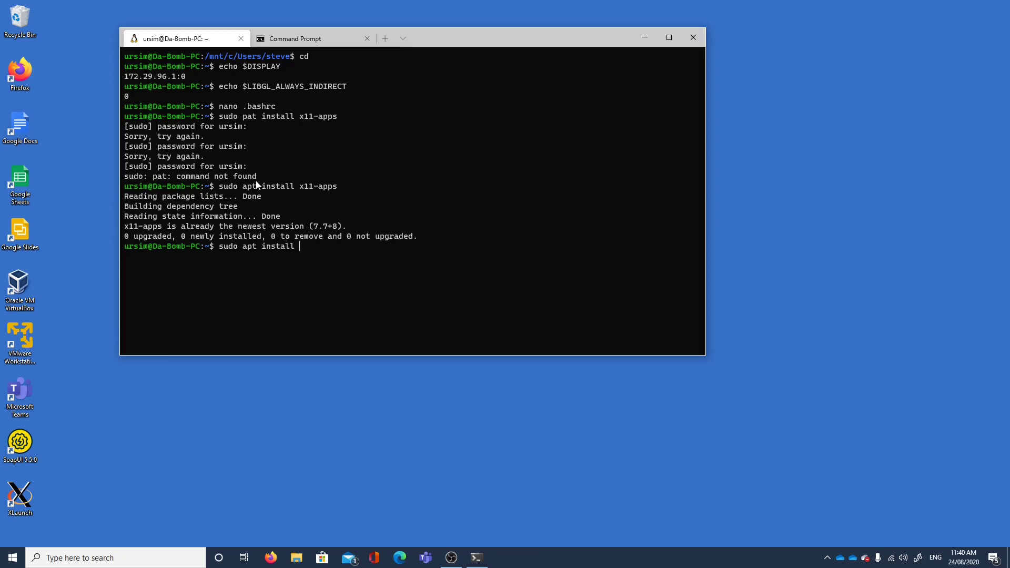
type("measu")
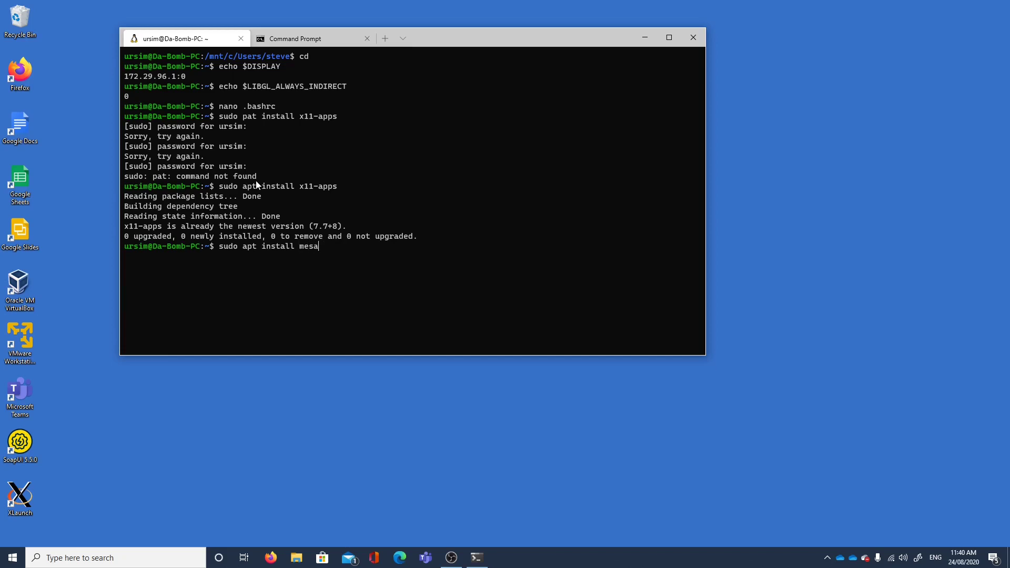
type("-utils")
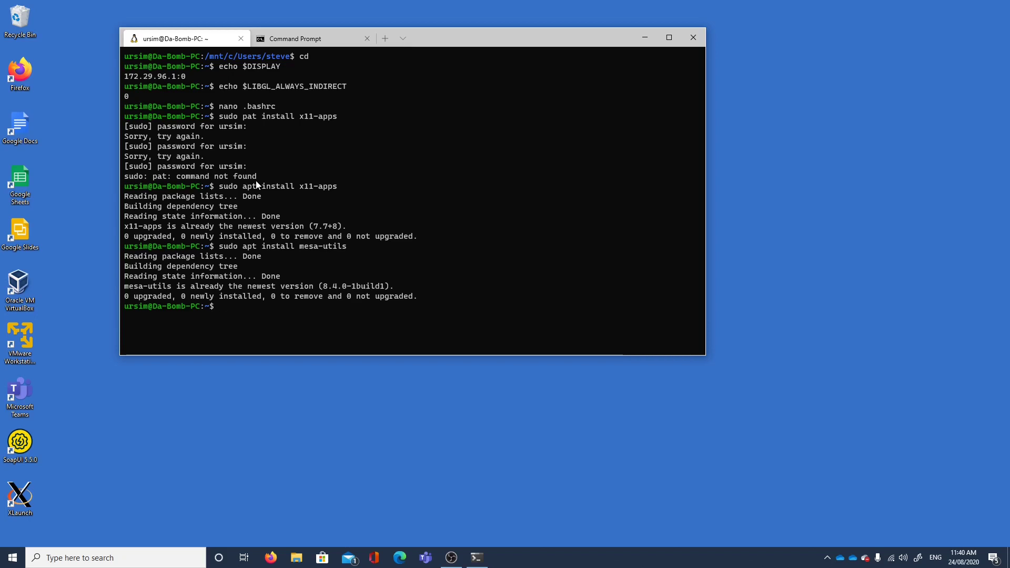
Step: Run xeyes & and move its window to the desktop's top-right corner
type("xe")
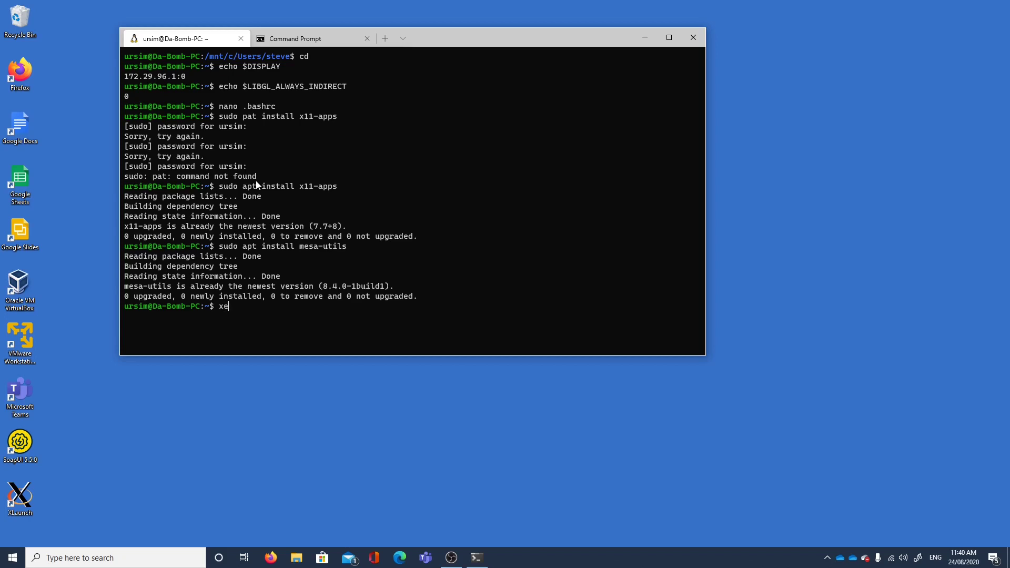
type("ye")
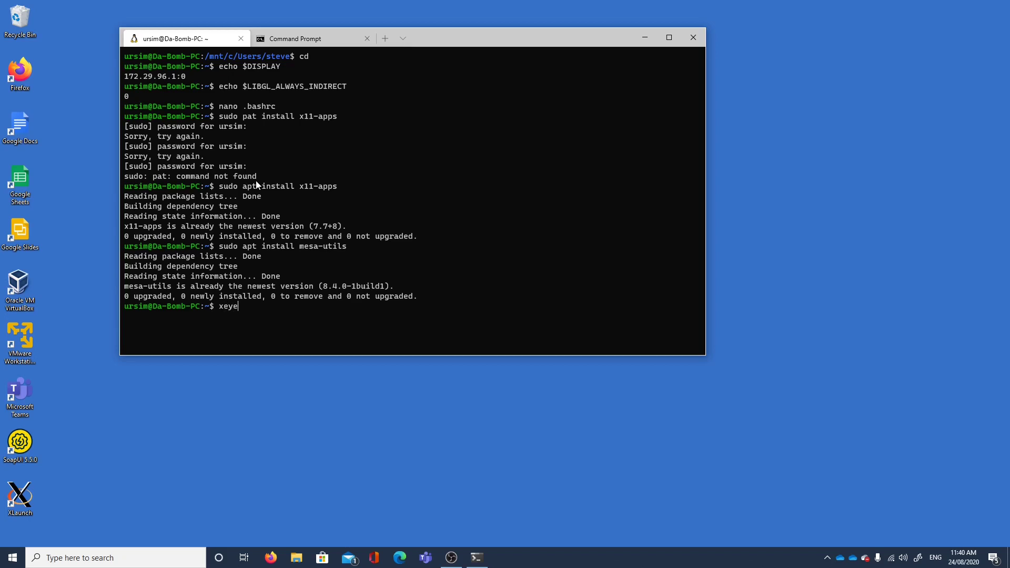
key("Return")
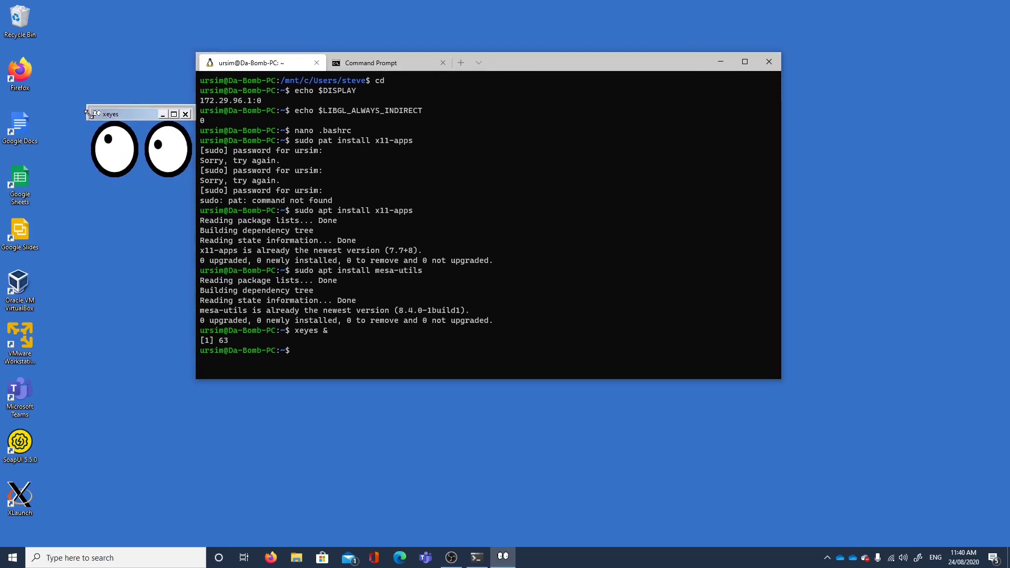
left_click_drag(122, 113, 895, 69)
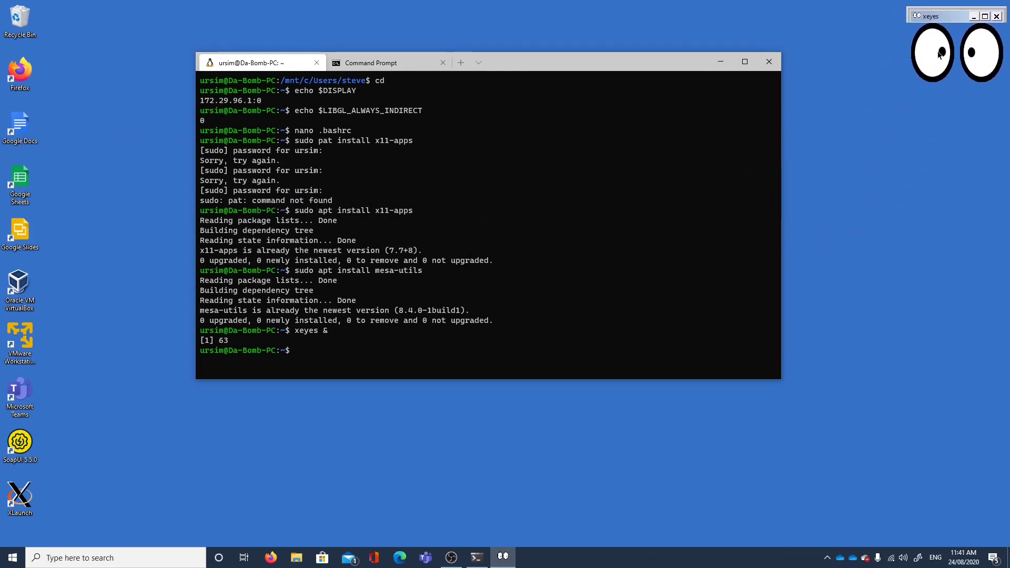
mouse_move(730, 149)
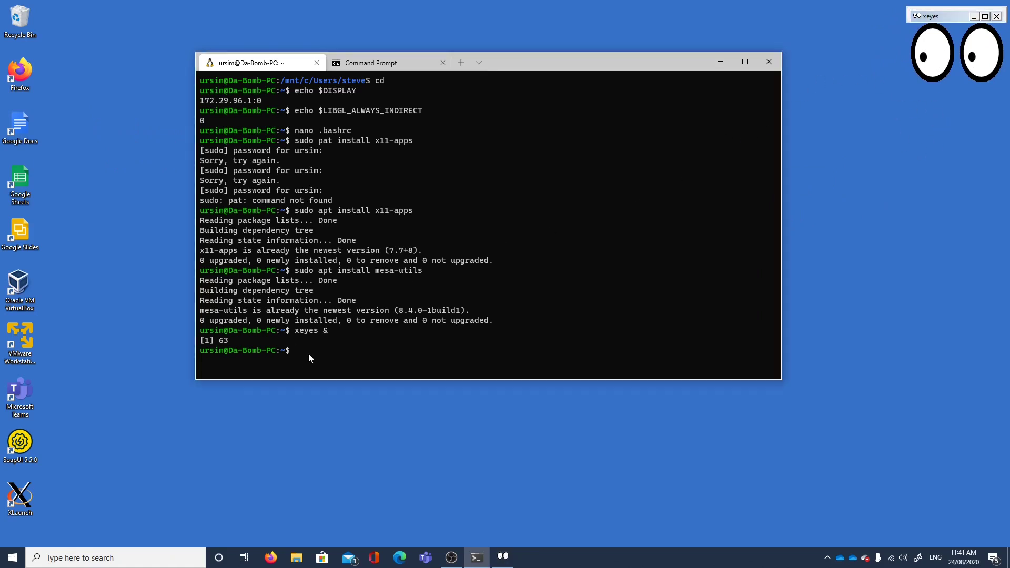
Step: Compose glxgears -info -display 172.29.96.1:0 at the Ubuntu prompt
type("glxgea")
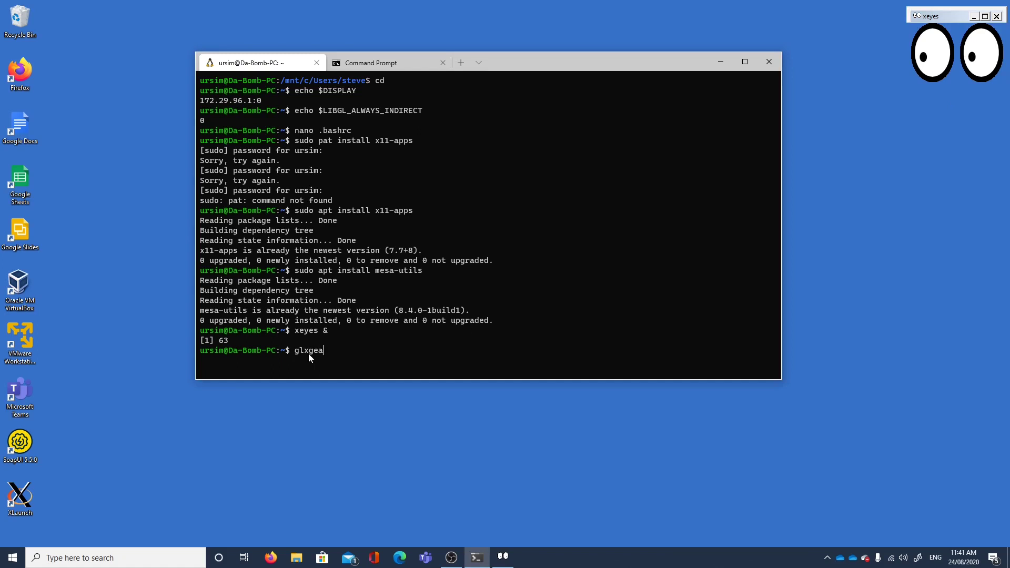
type("rs")
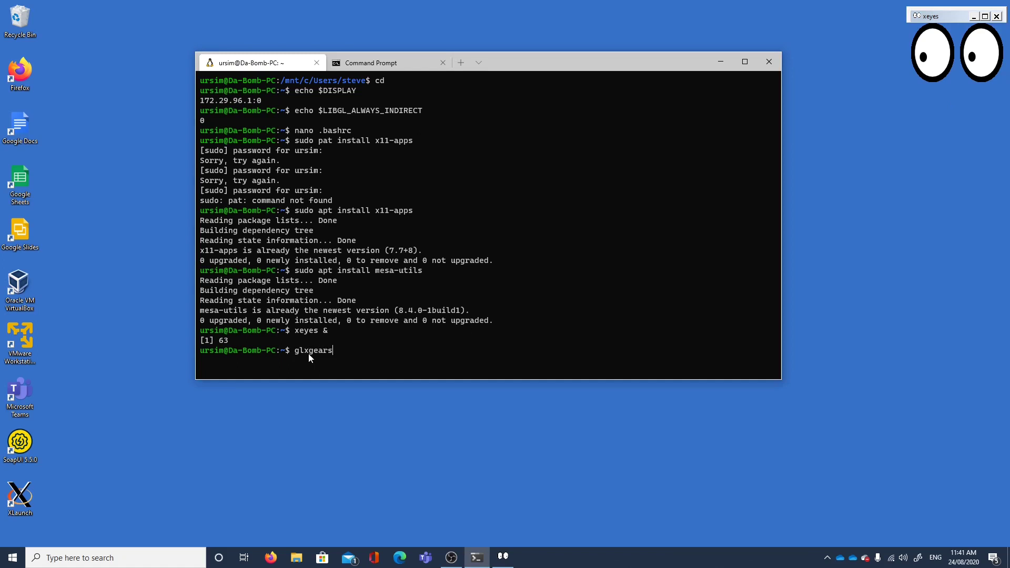
type("-in")
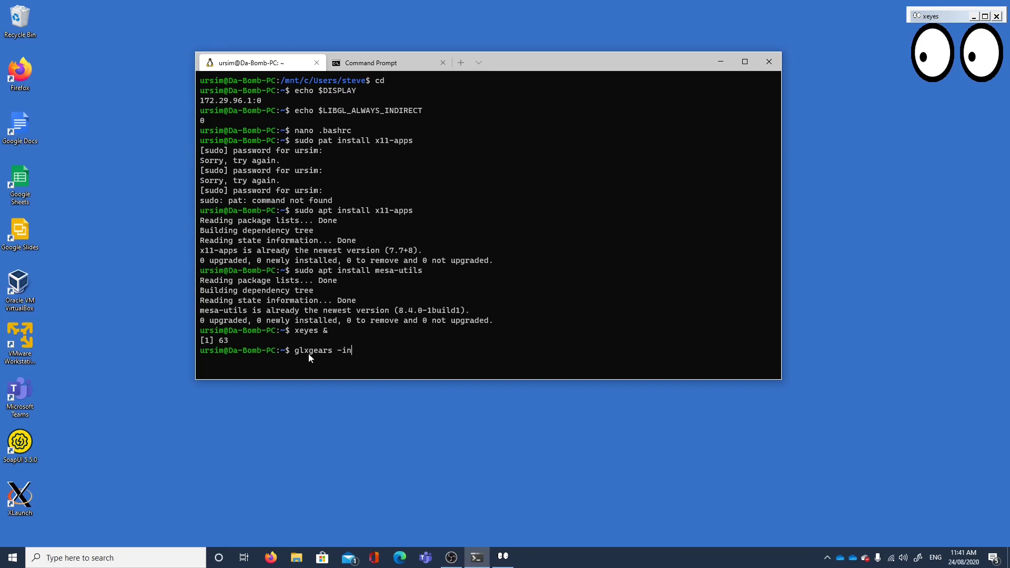
type("fo -")
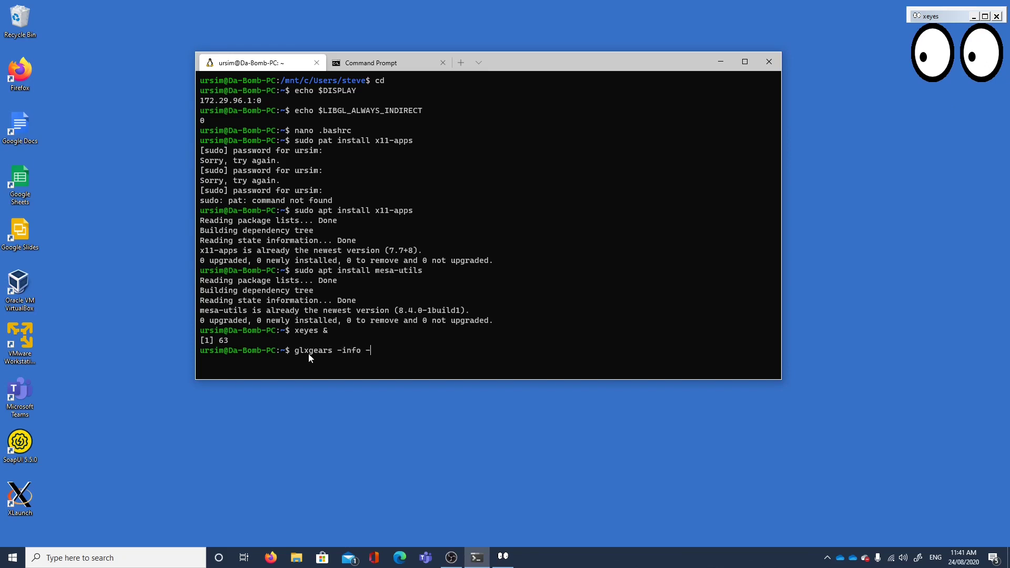
type("dpl")
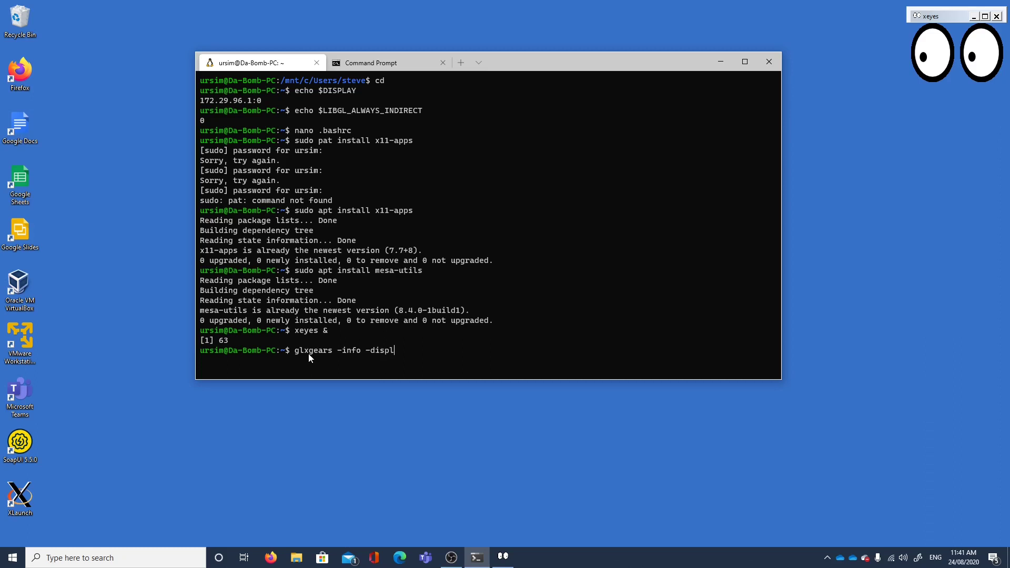
type("ay")
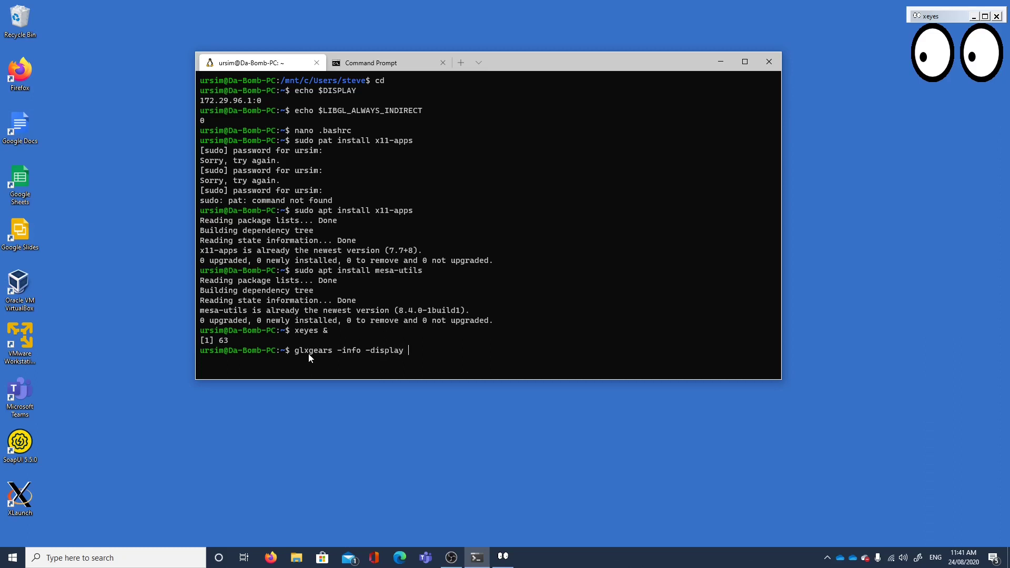
type("172.")
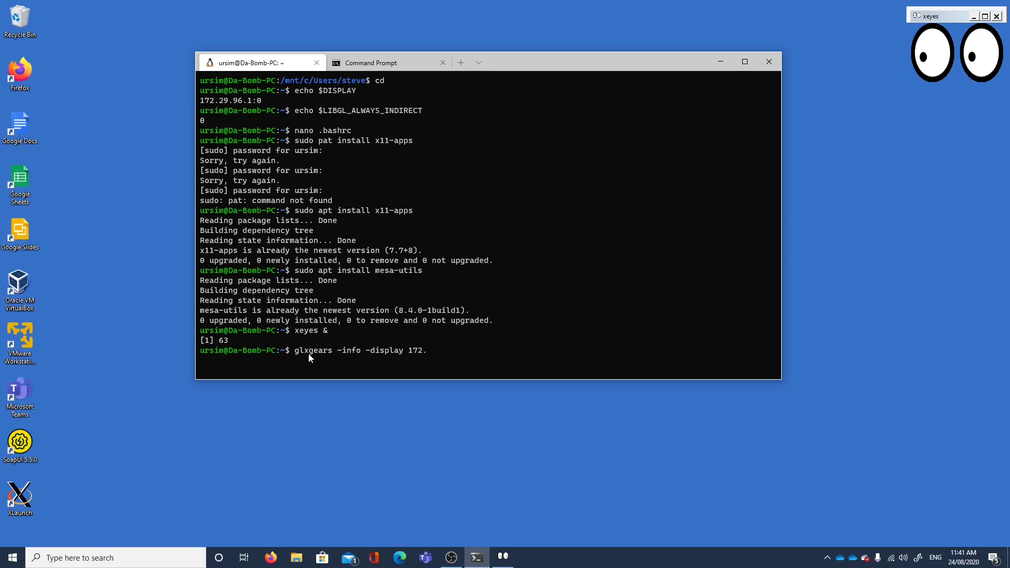
type("29.")
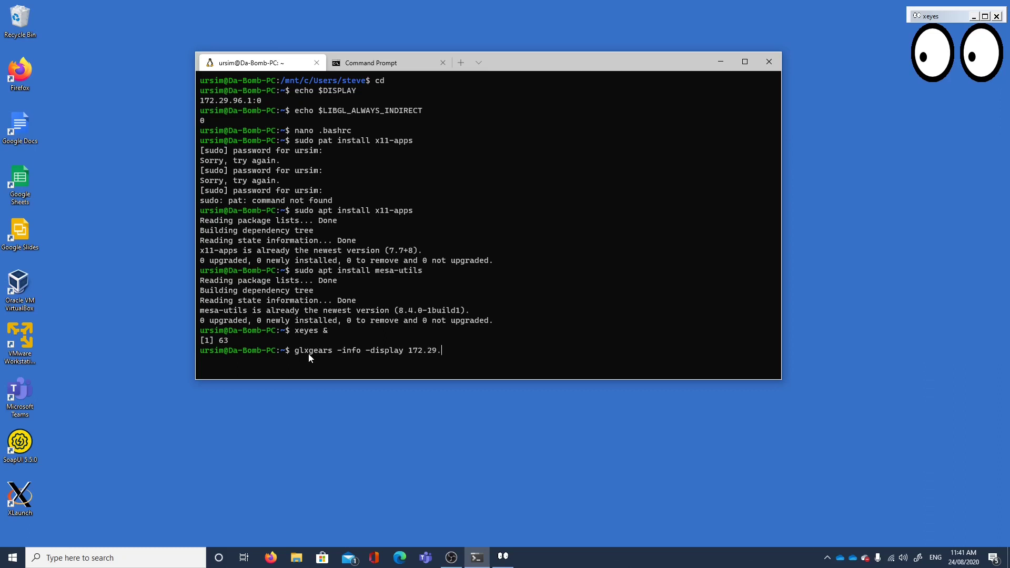
type("96.1")
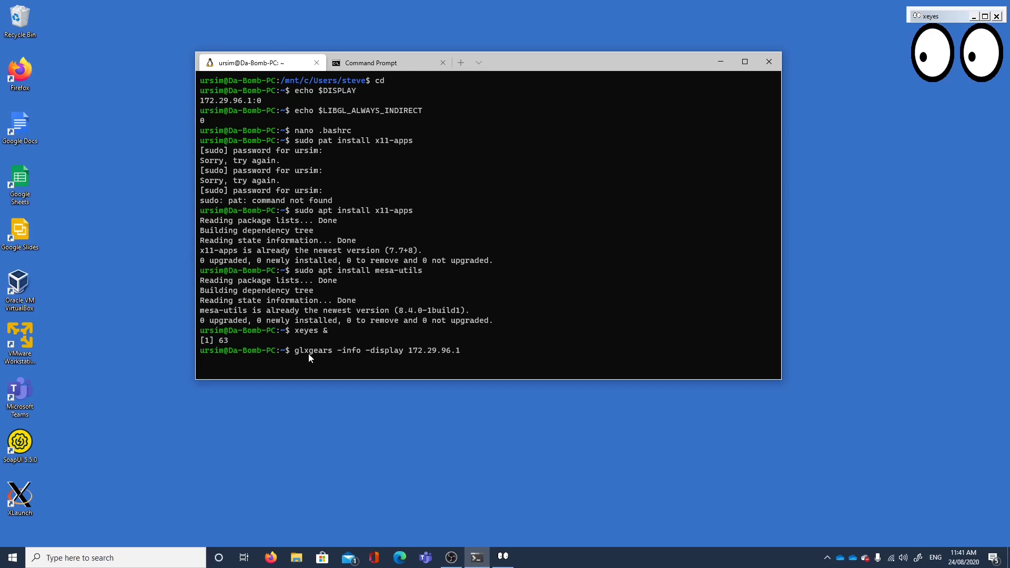
type(":0")
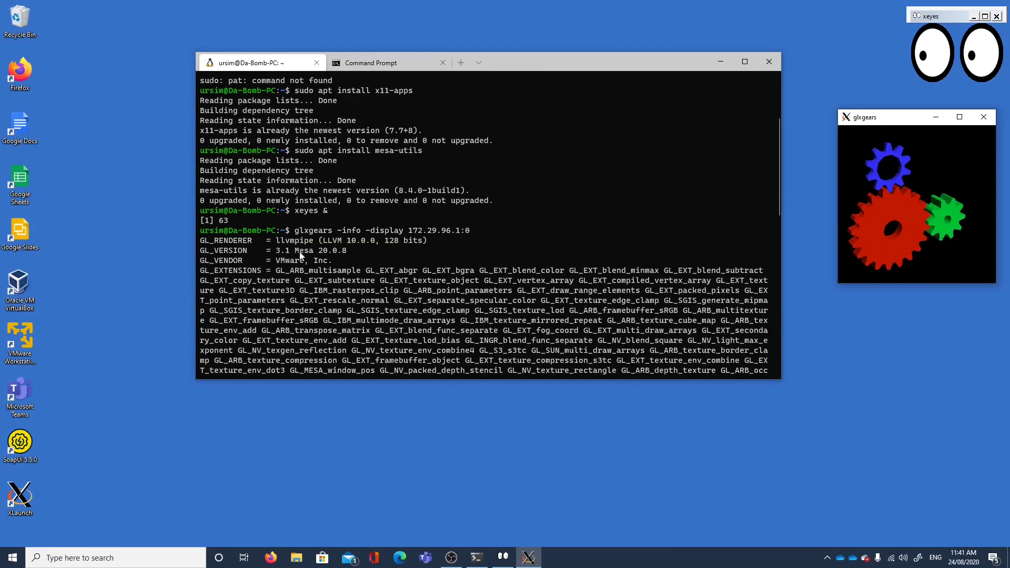
mouse_move(271, 256)
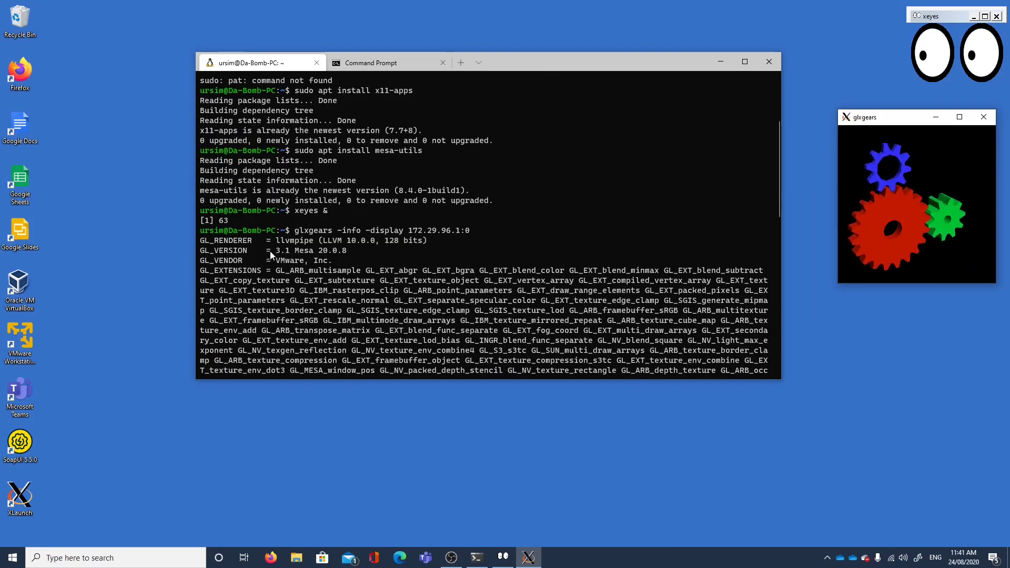
mouse_move(205, 253)
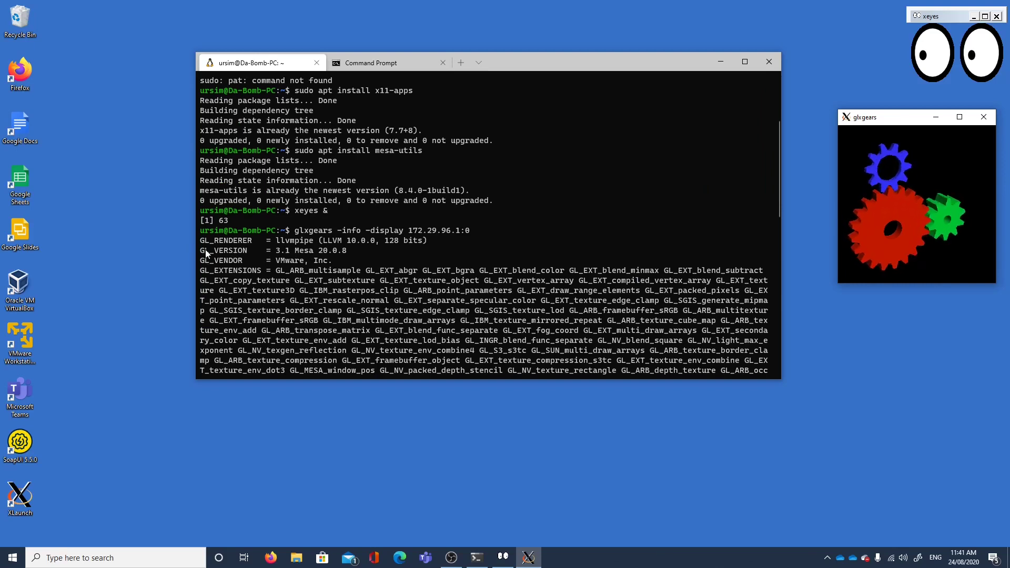
mouse_move(274, 256)
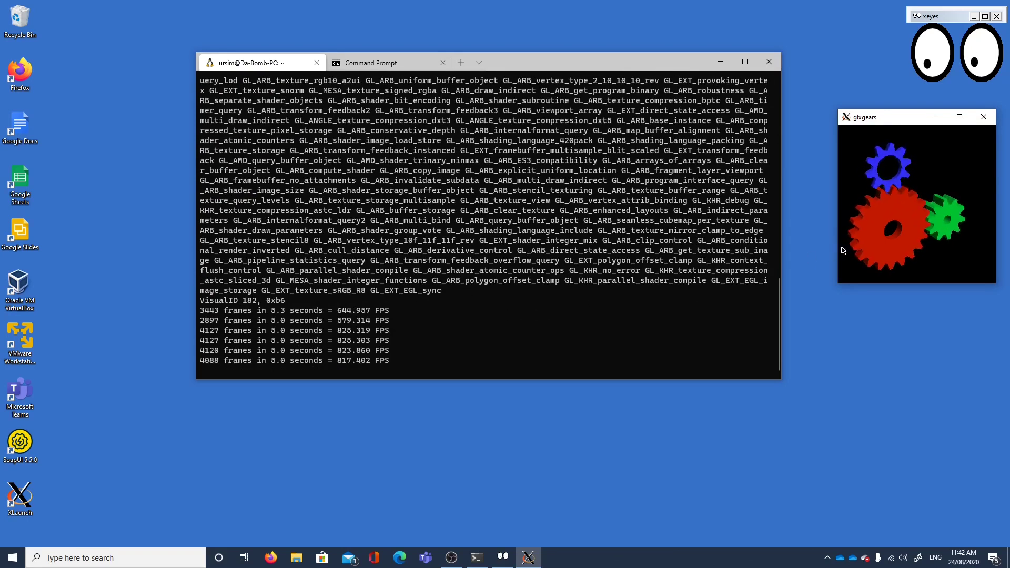
mouse_move(40, 451)
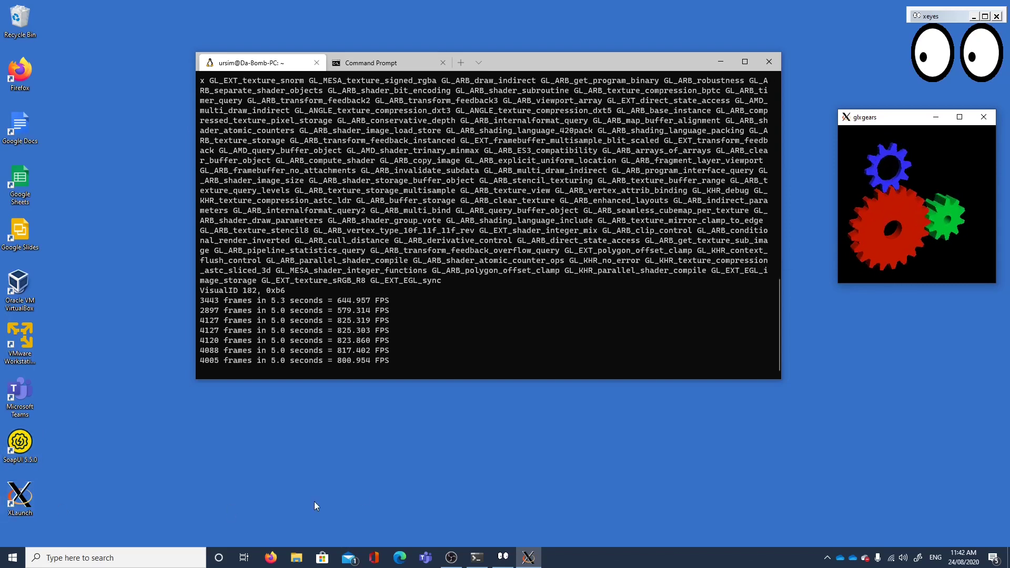
mouse_move(829, 559)
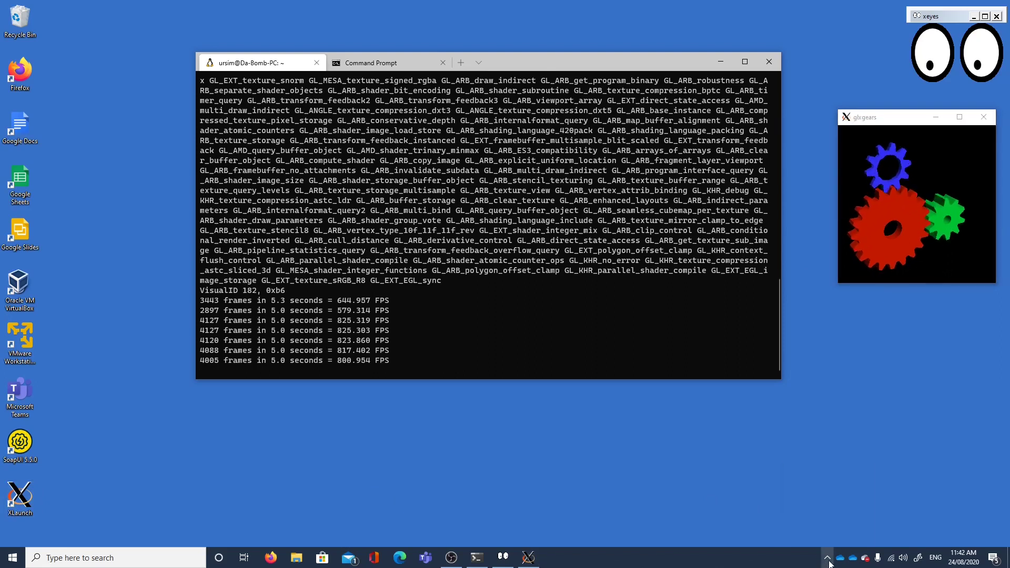
Step: Exit VcXsrv from the system tray, confirm the shutdown, and start relaunching it
left_click(826, 557)
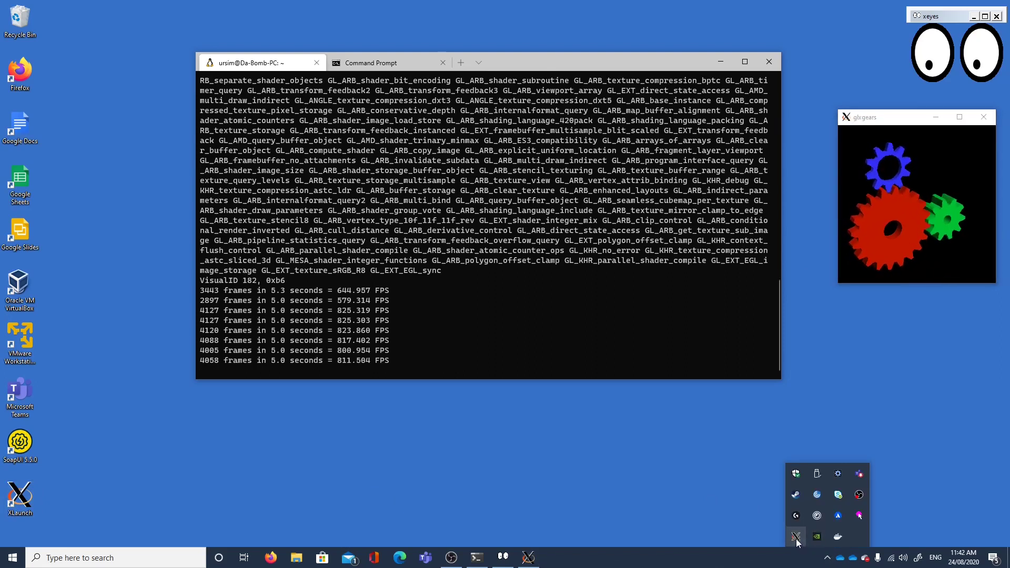
right_click(795, 536)
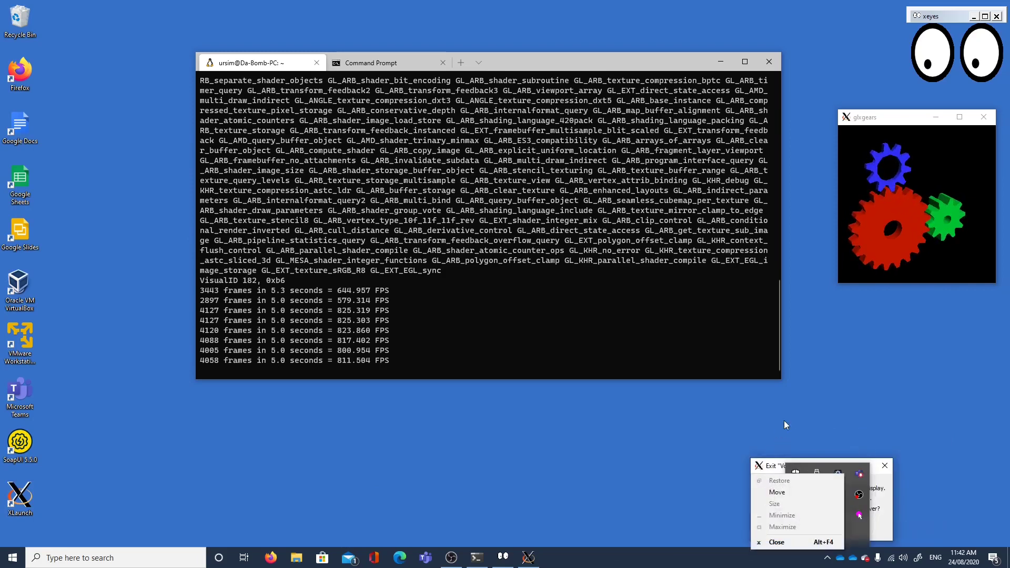
left_click(776, 542)
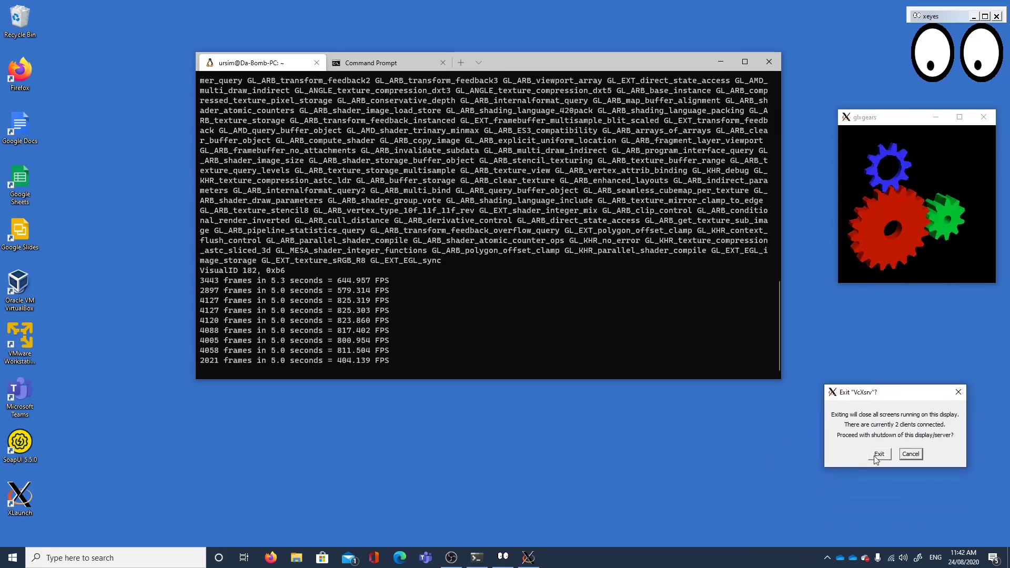
left_click(879, 454)
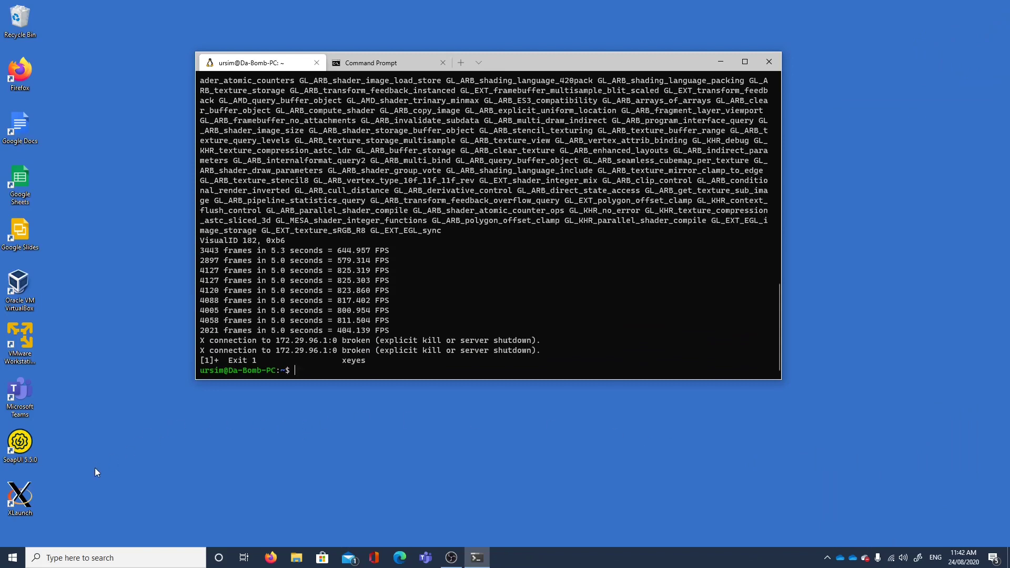
mouse_move(43, 482)
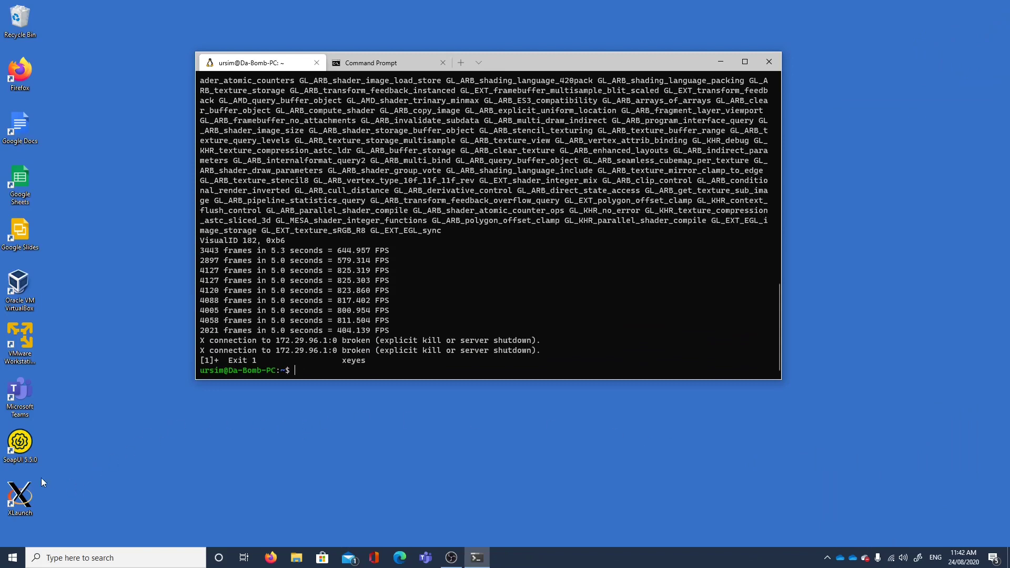
left_click(20, 496)
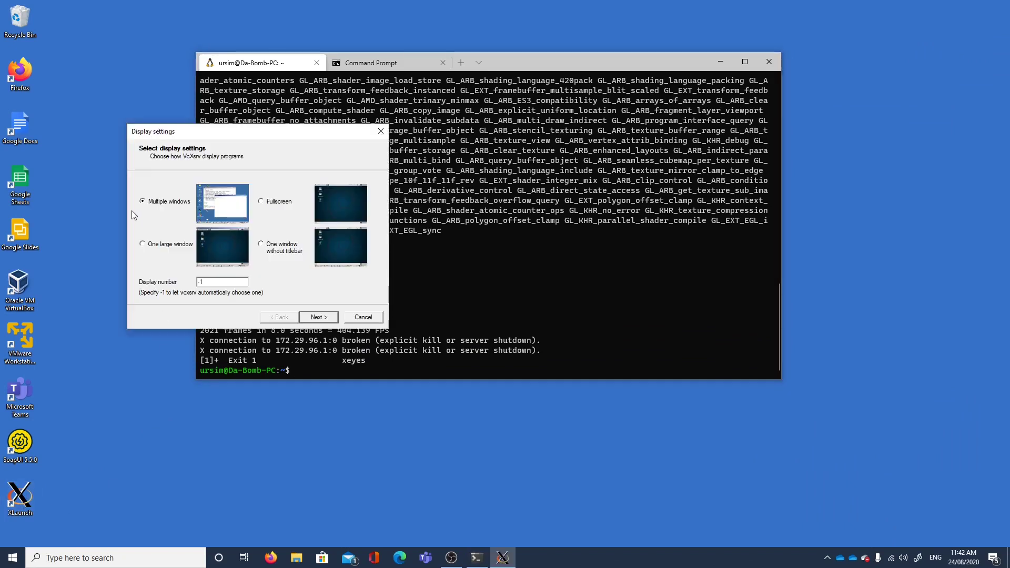
mouse_move(138, 450)
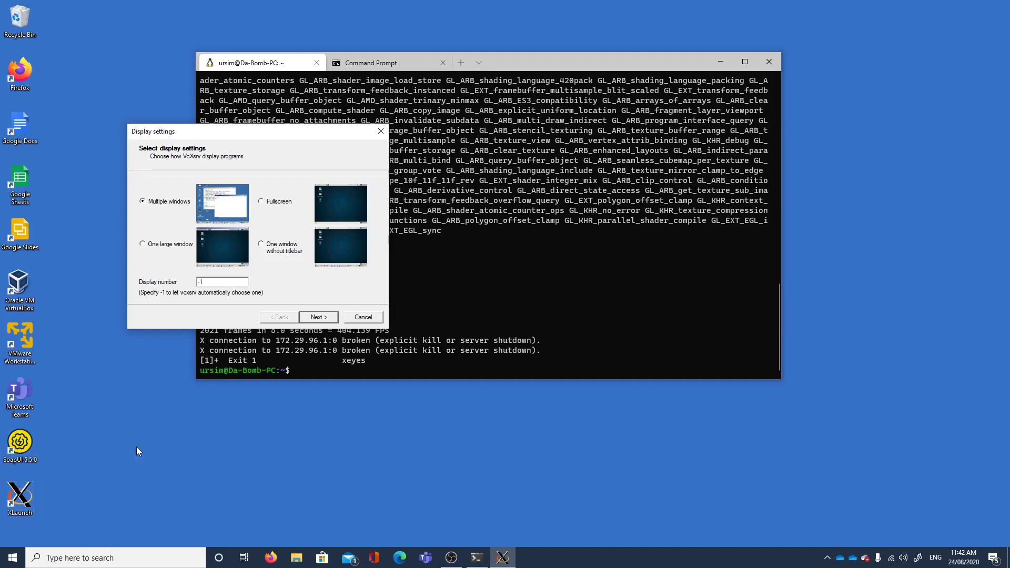
mouse_move(190, 327)
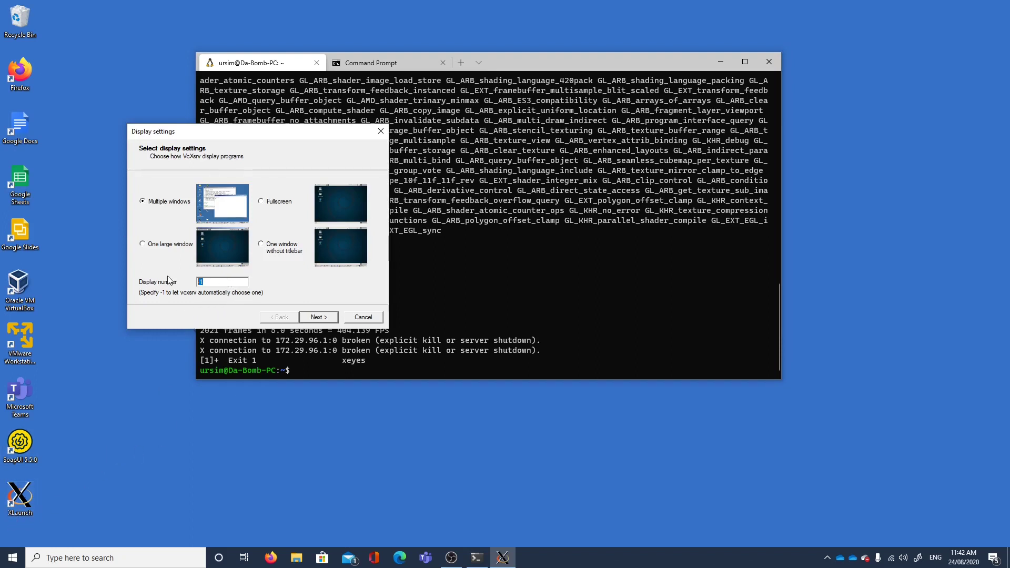
Step: Keep multiple windows with display number 0 and continue to client startup
type("0")
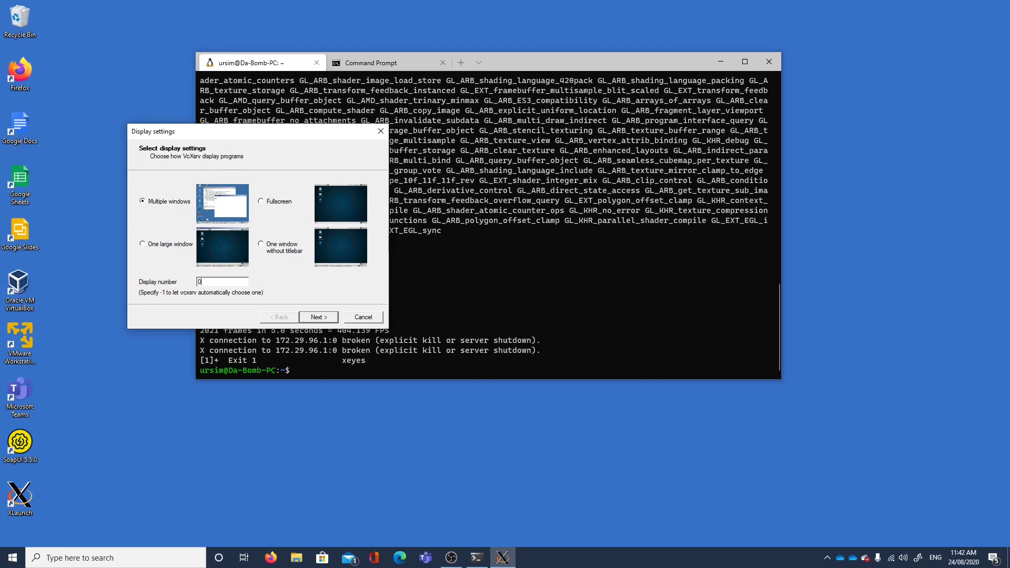
left_click(318, 317)
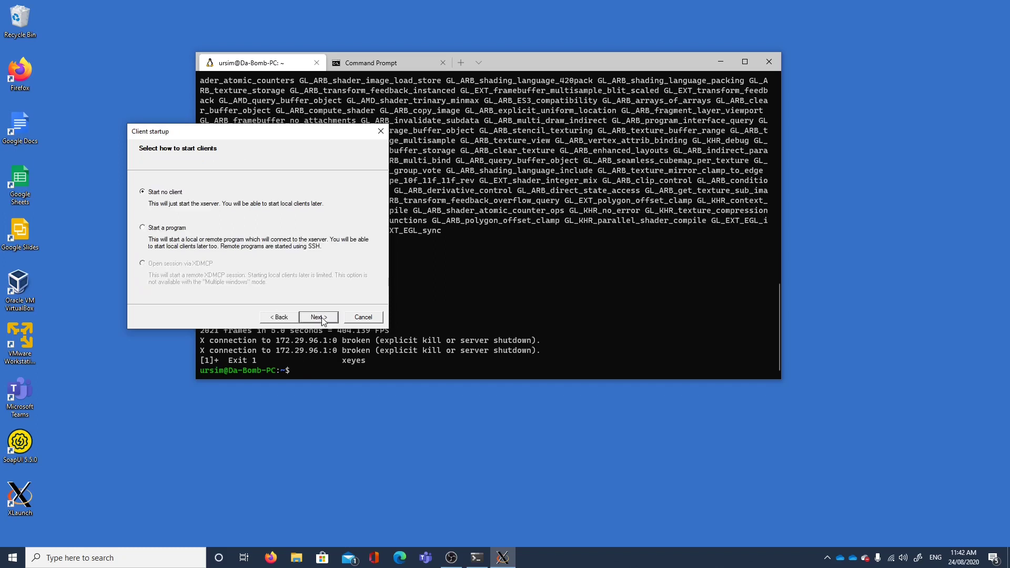
mouse_move(160, 197)
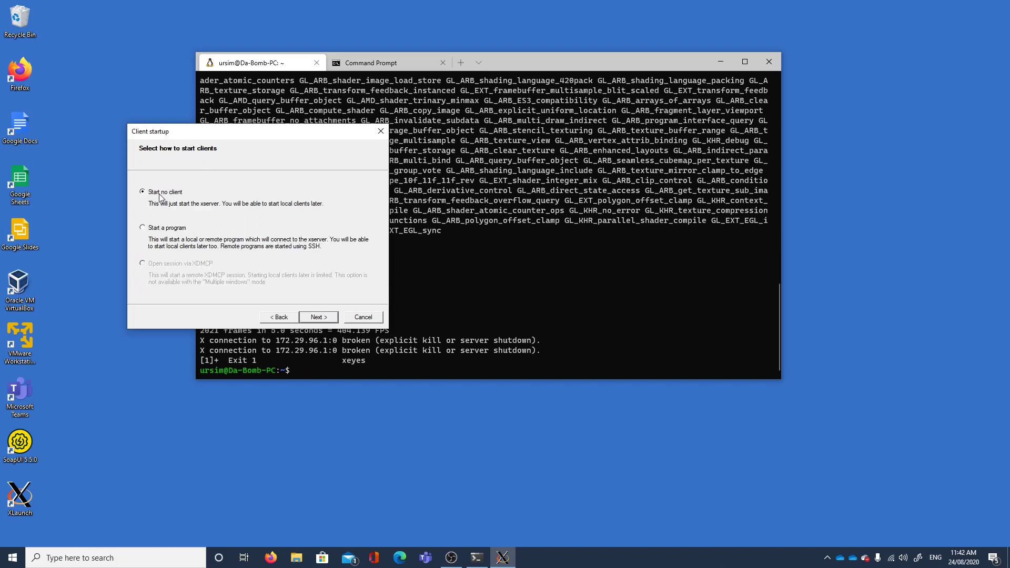
mouse_move(153, 200)
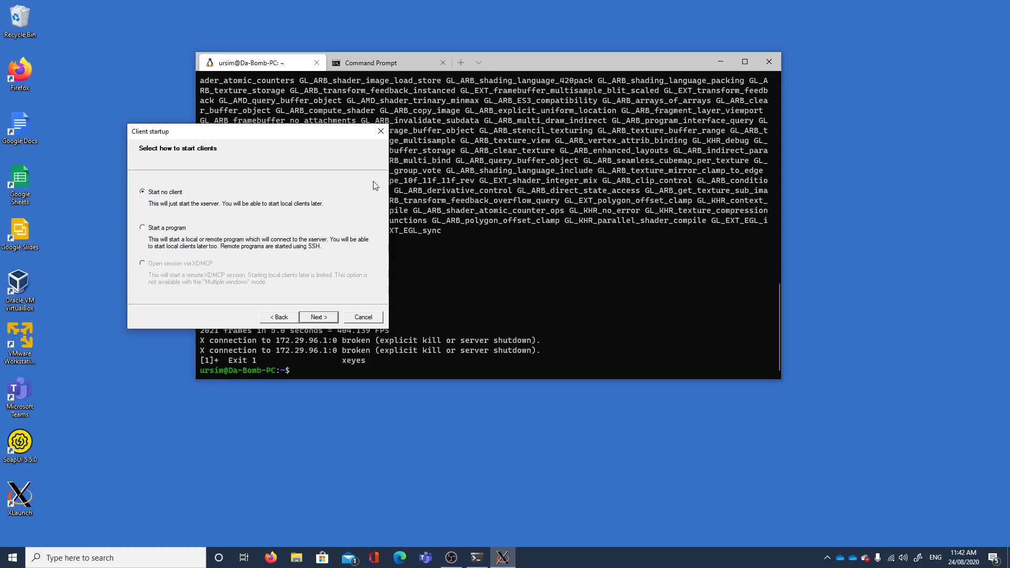
mouse_move(457, 431)
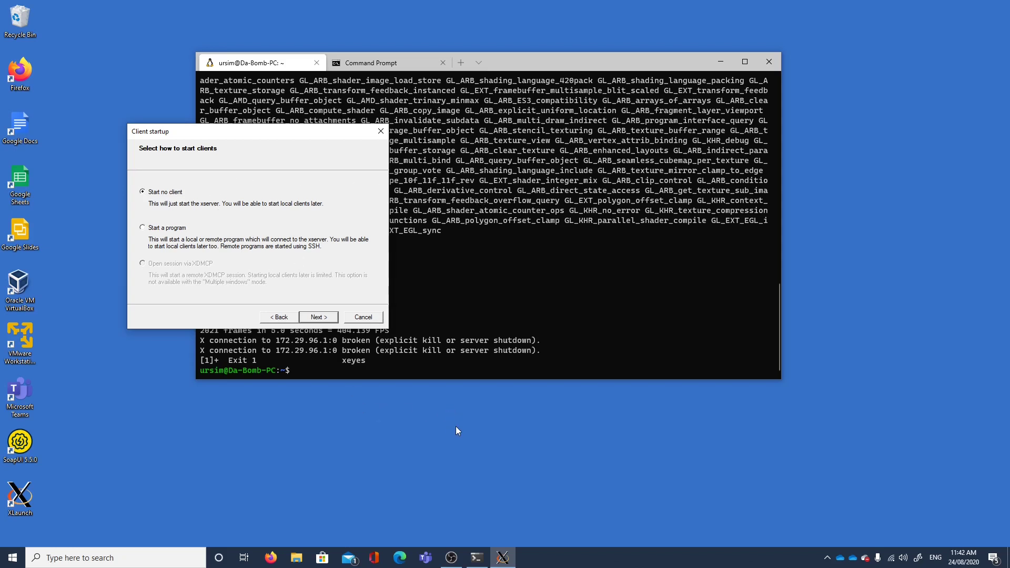
mouse_move(454, 423)
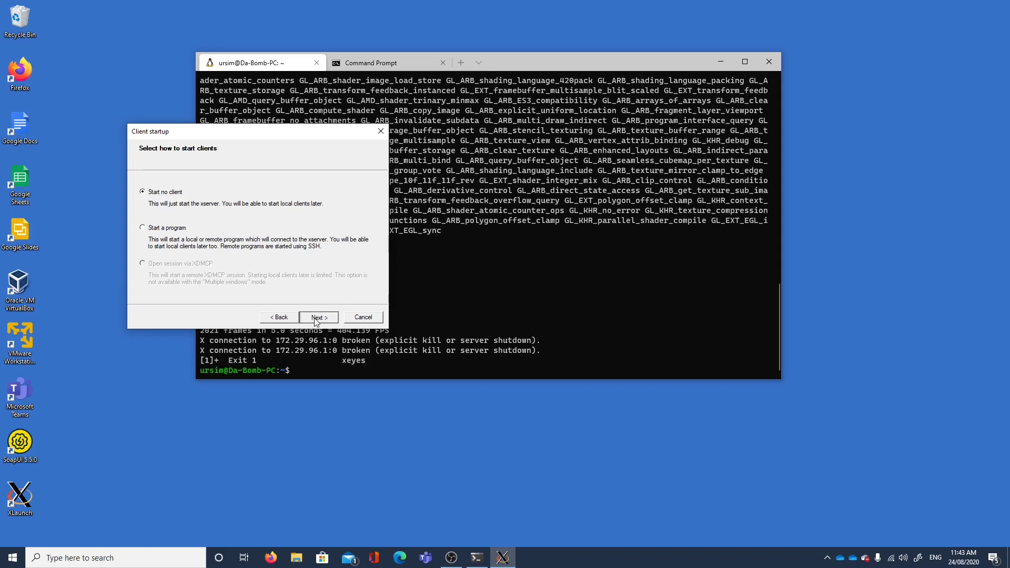
Step: In extra settings turn off native OpenGL, disable access control, and continue to Finish
left_click(318, 316)
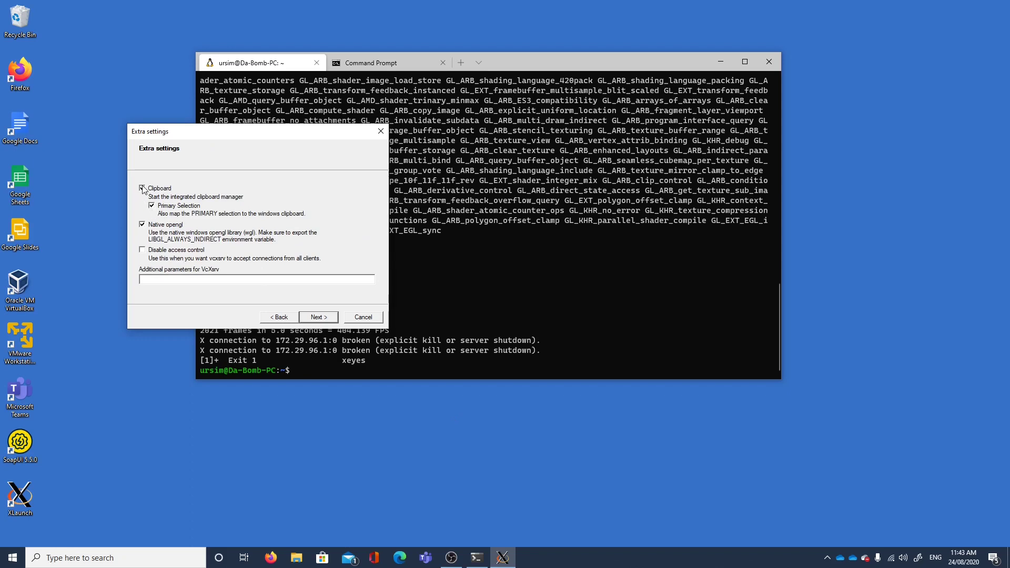
left_click(142, 188)
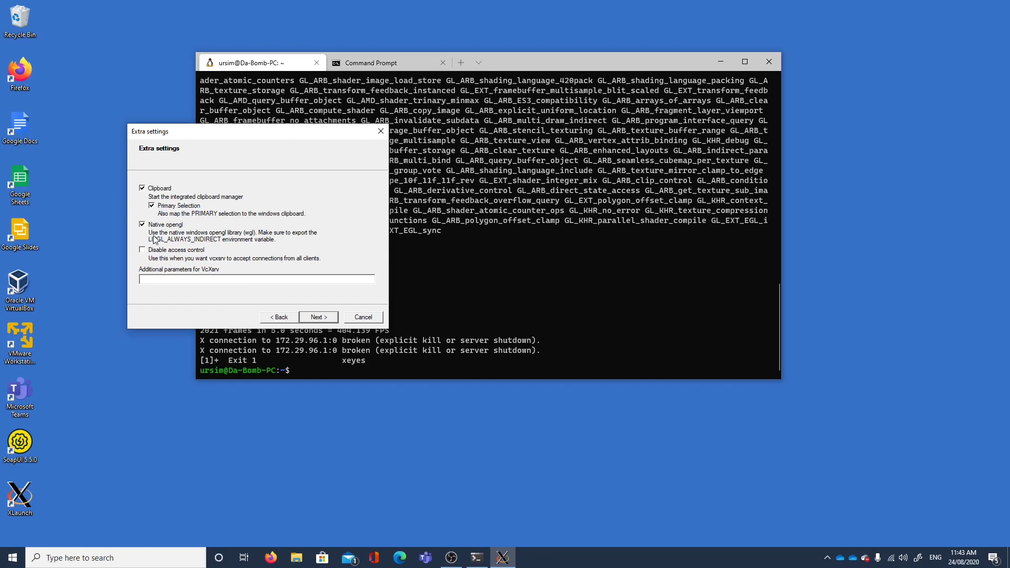
mouse_move(150, 238)
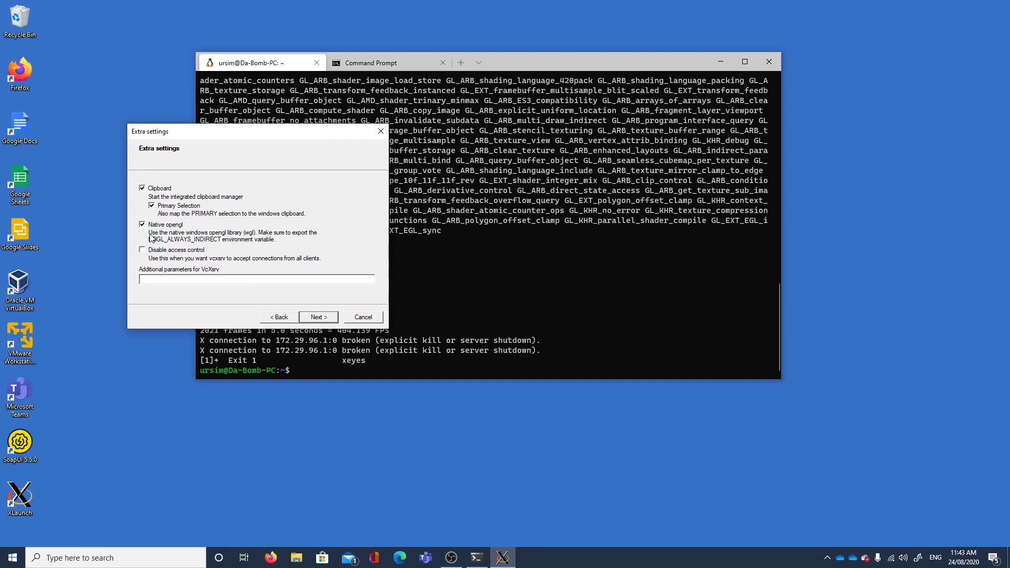
mouse_move(183, 237)
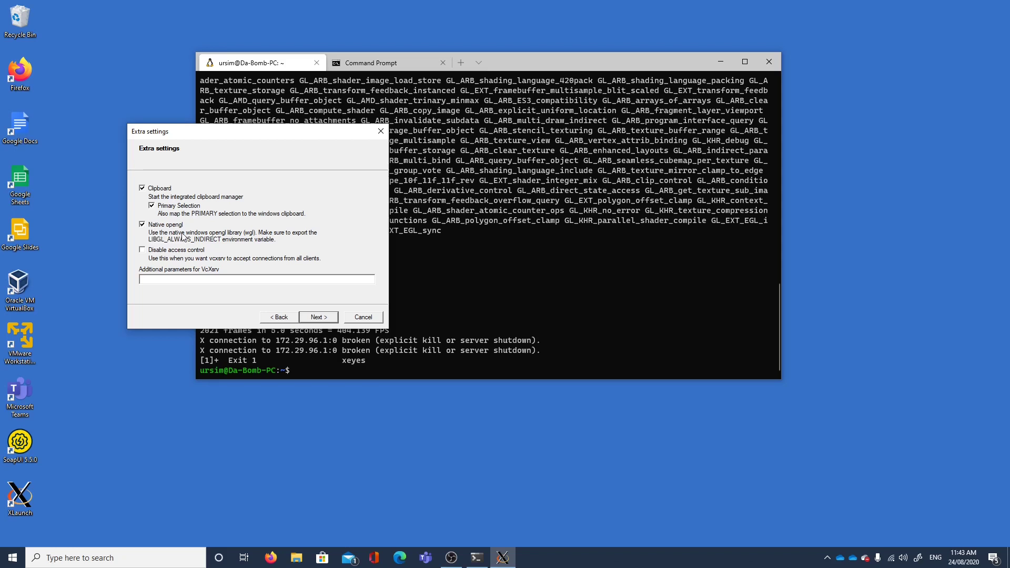
mouse_move(265, 236)
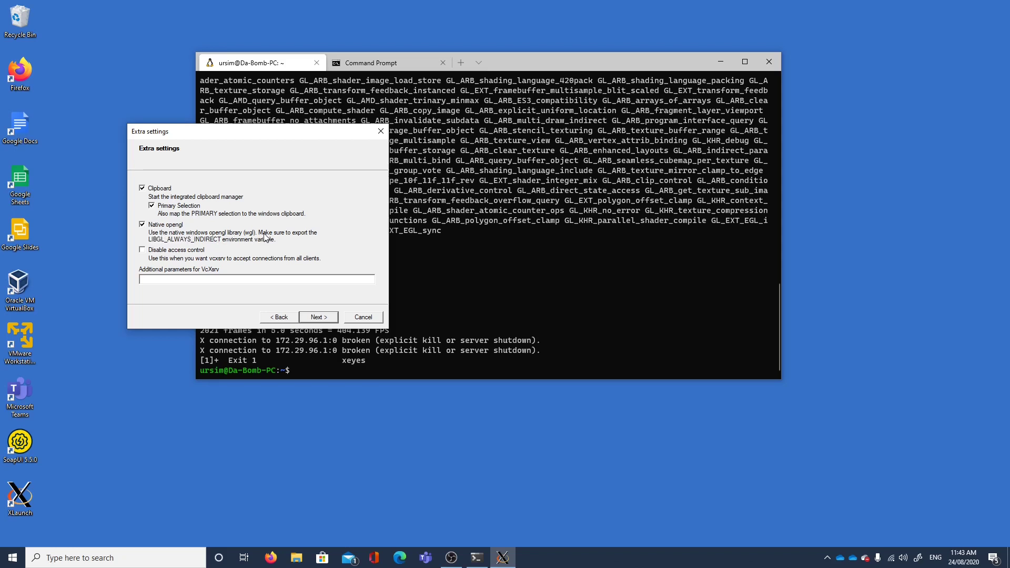
mouse_move(156, 242)
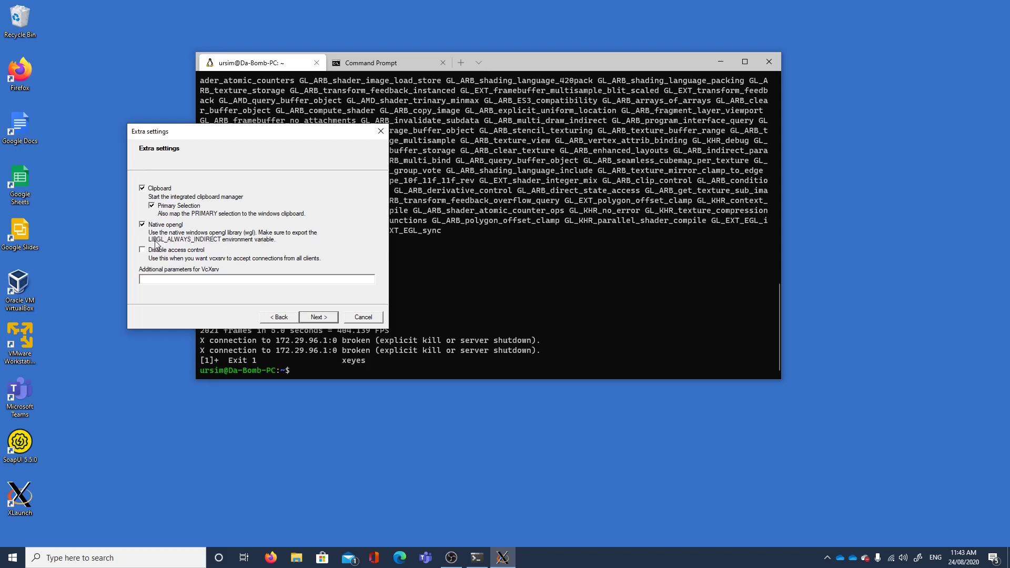
mouse_move(181, 244)
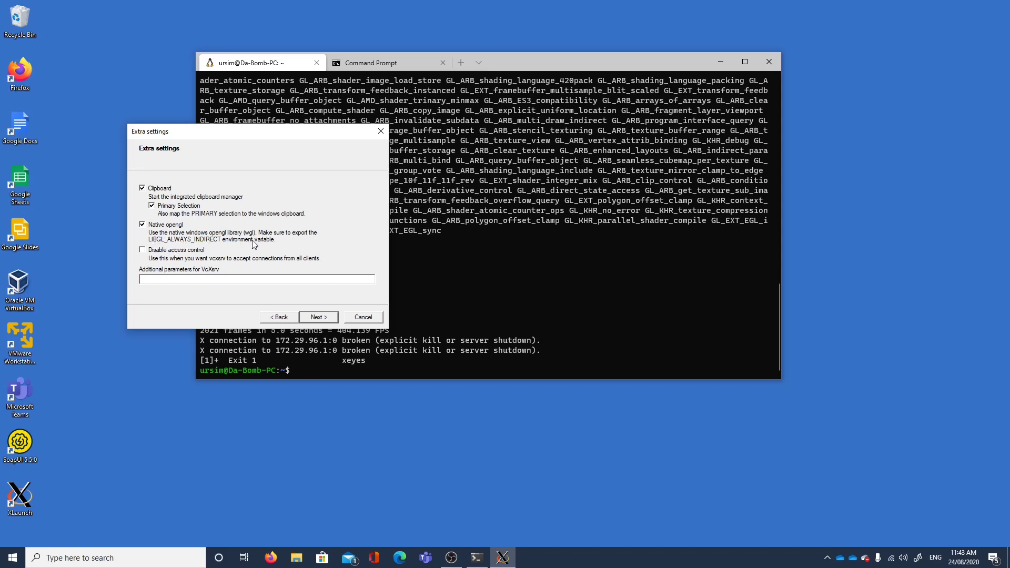
mouse_move(202, 241)
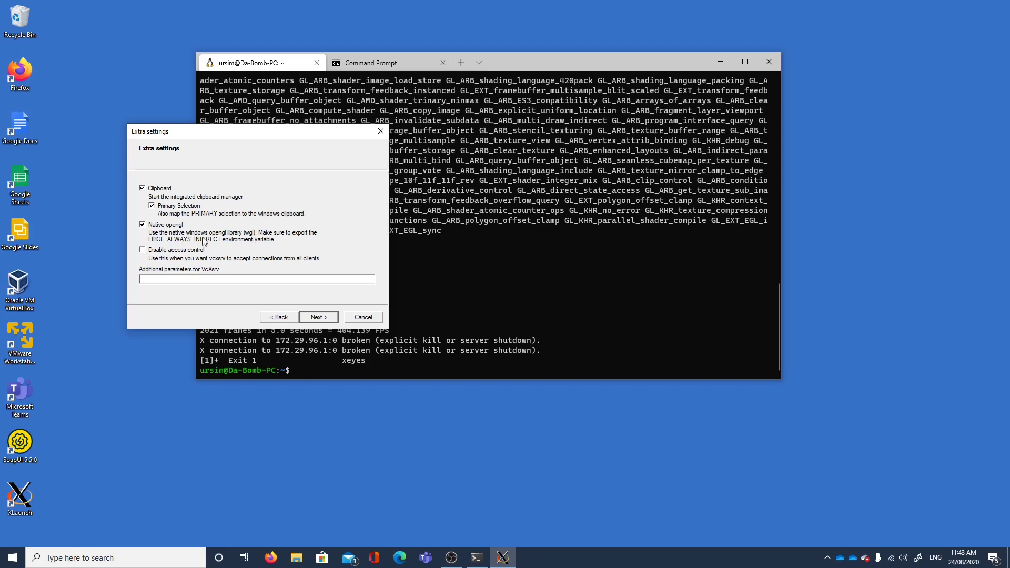
mouse_move(223, 246)
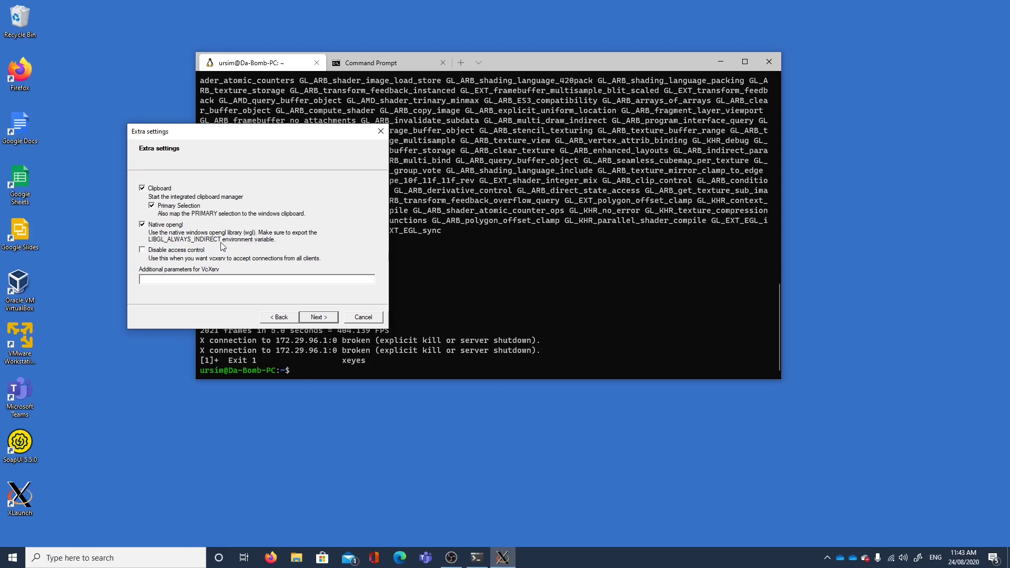
left_click(140, 224)
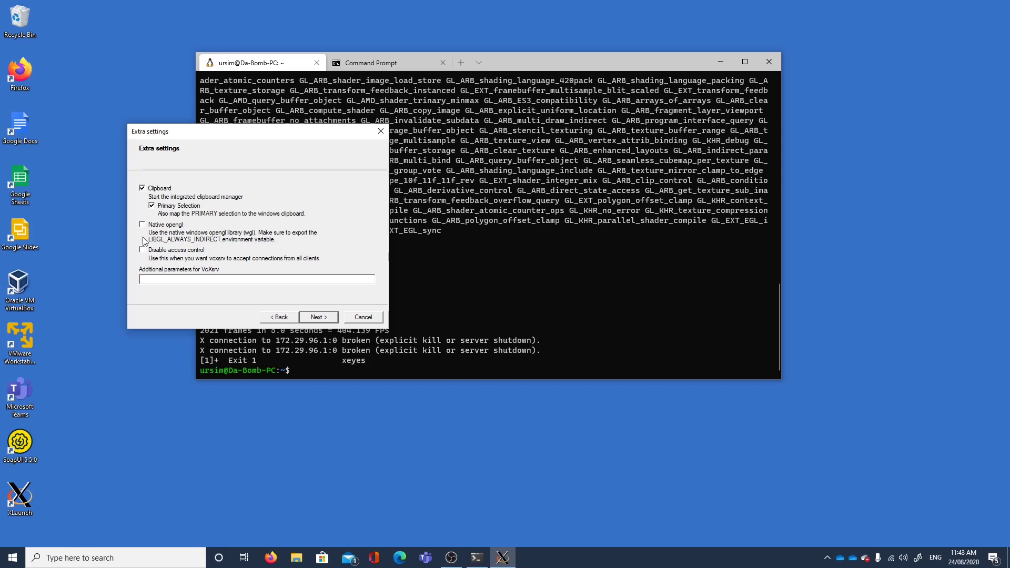
left_click(142, 250)
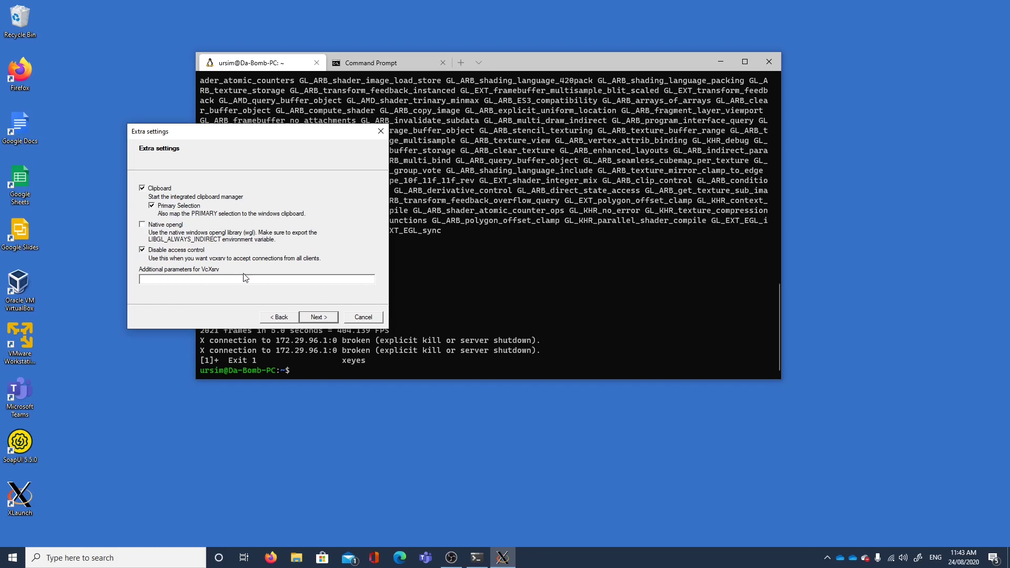
left_click(265, 279)
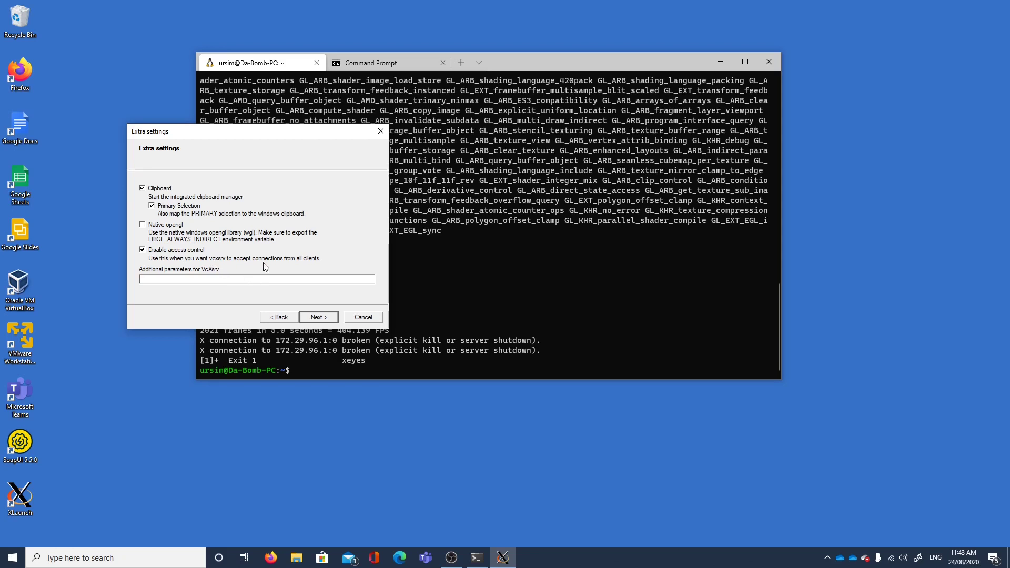
mouse_move(209, 269)
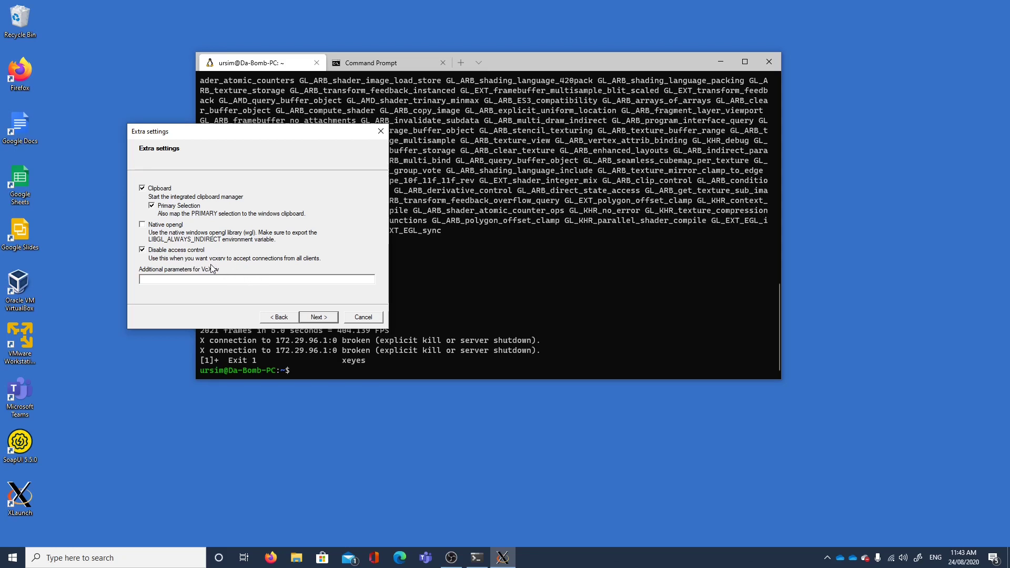
mouse_move(204, 265)
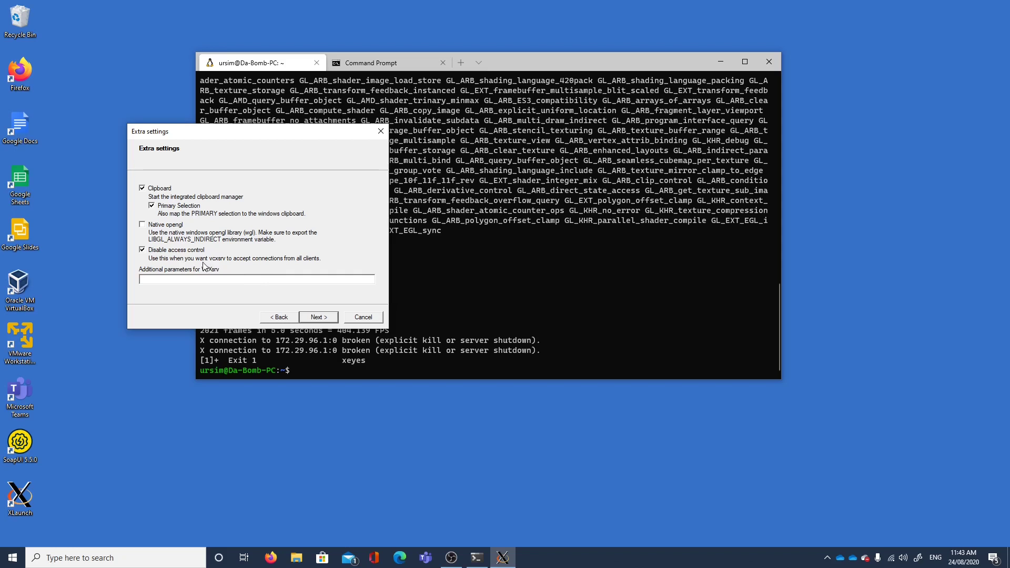
mouse_move(251, 269)
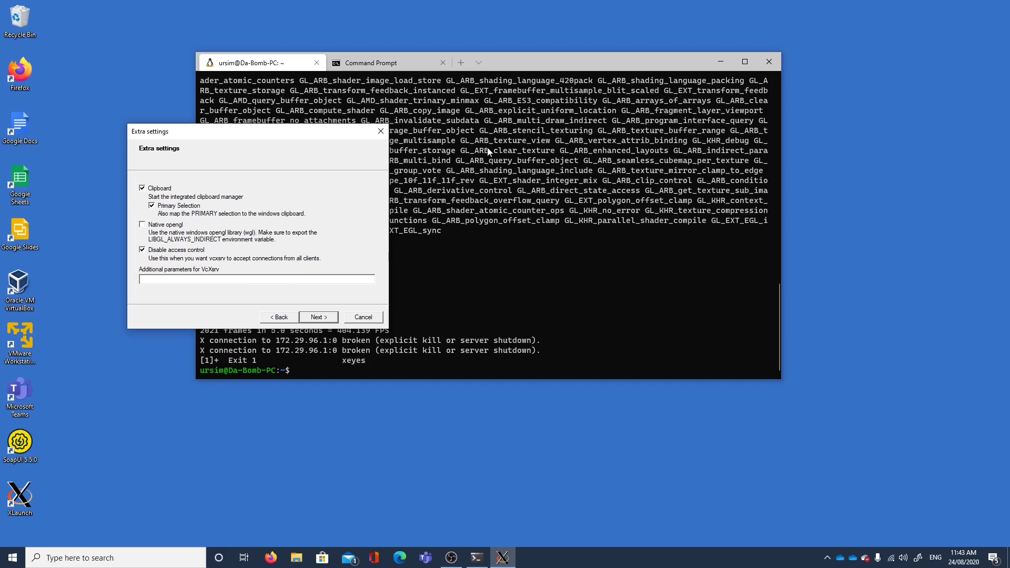
mouse_move(538, 179)
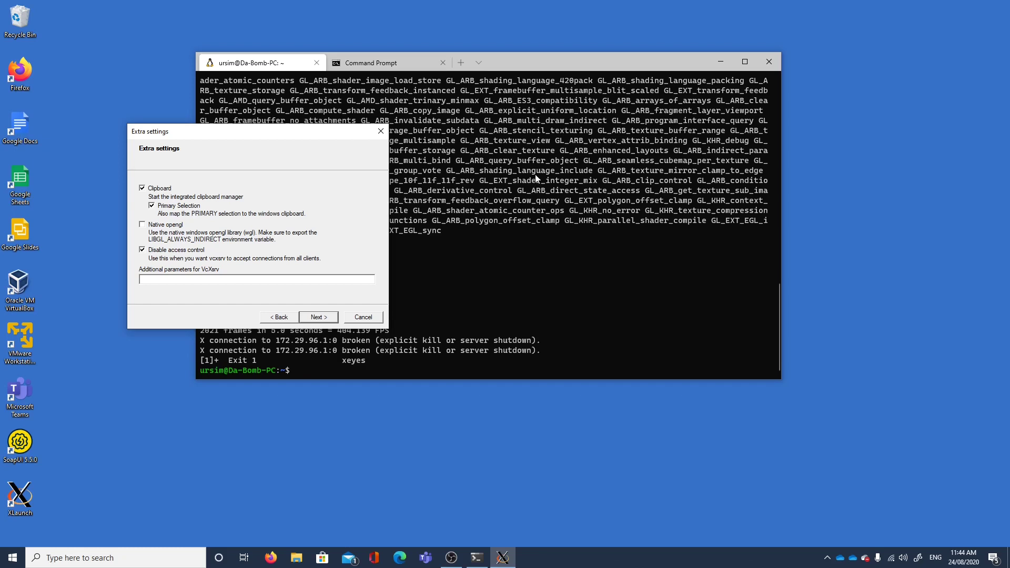
left_click(317, 316)
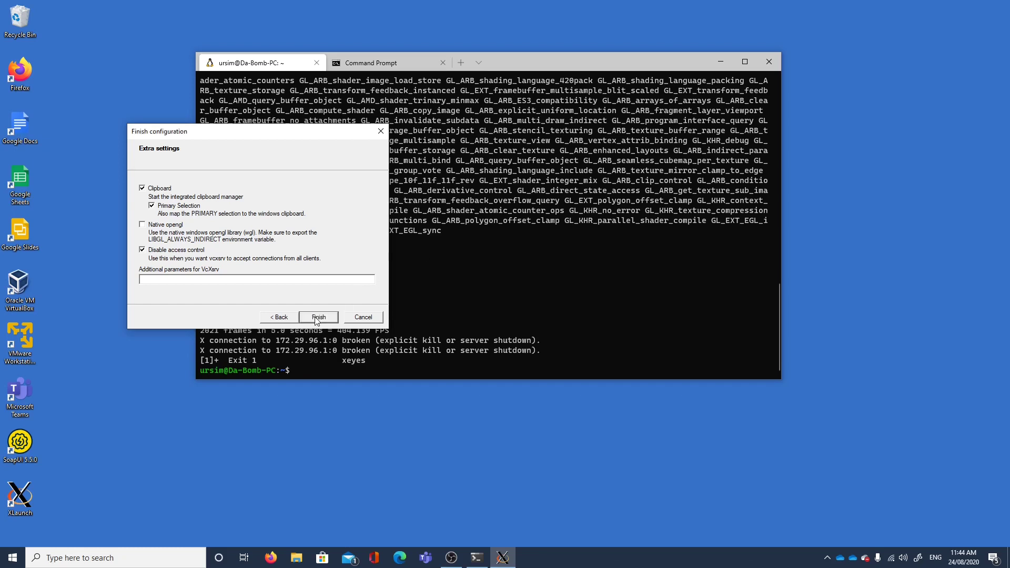
Step: Finish XLaunch, rerun glxgears and xeyes &, then open .bashrc in nano
left_click(318, 318)
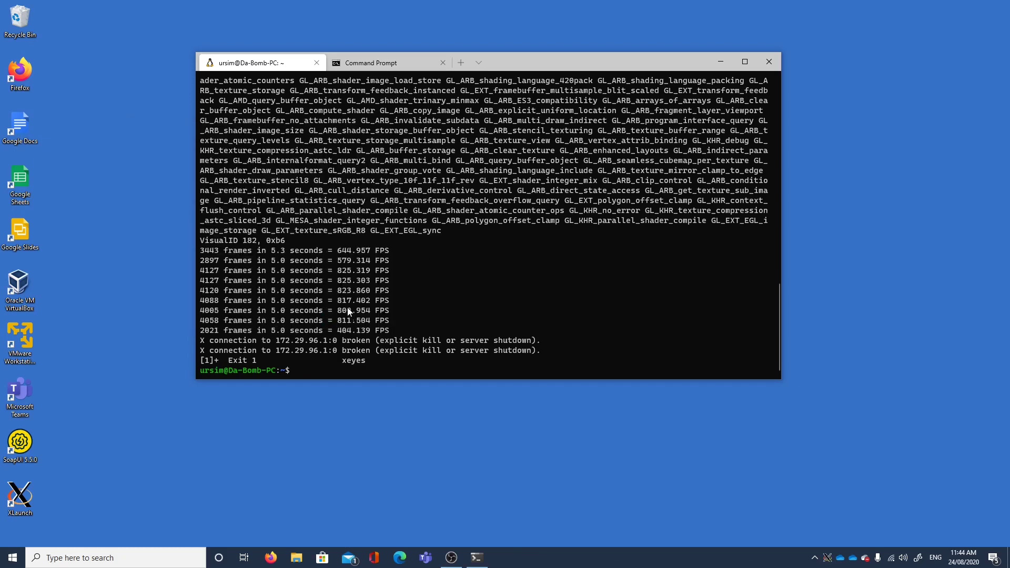
mouse_move(305, 375)
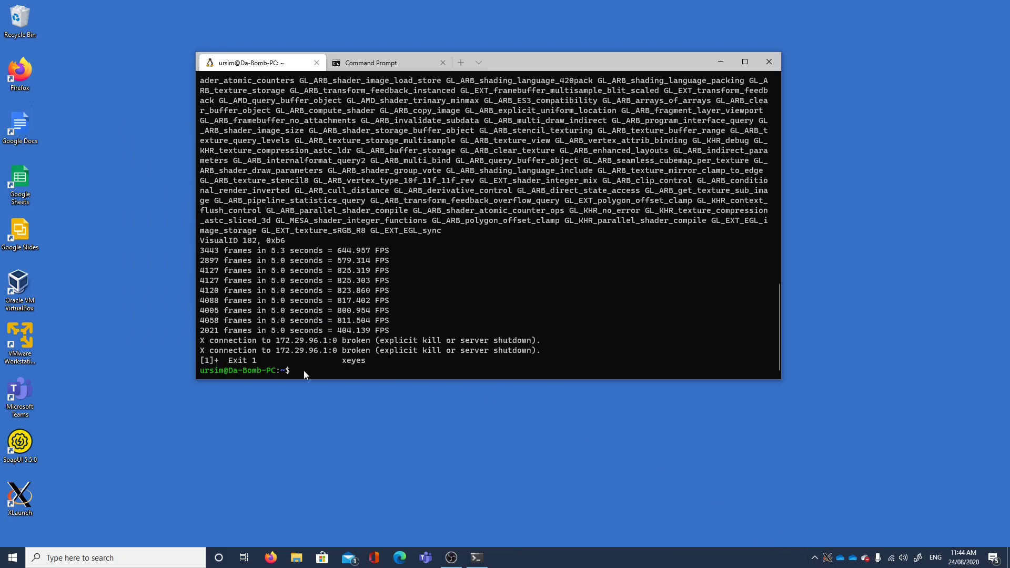
type("glxgears-info -display 172.29.96.1:")
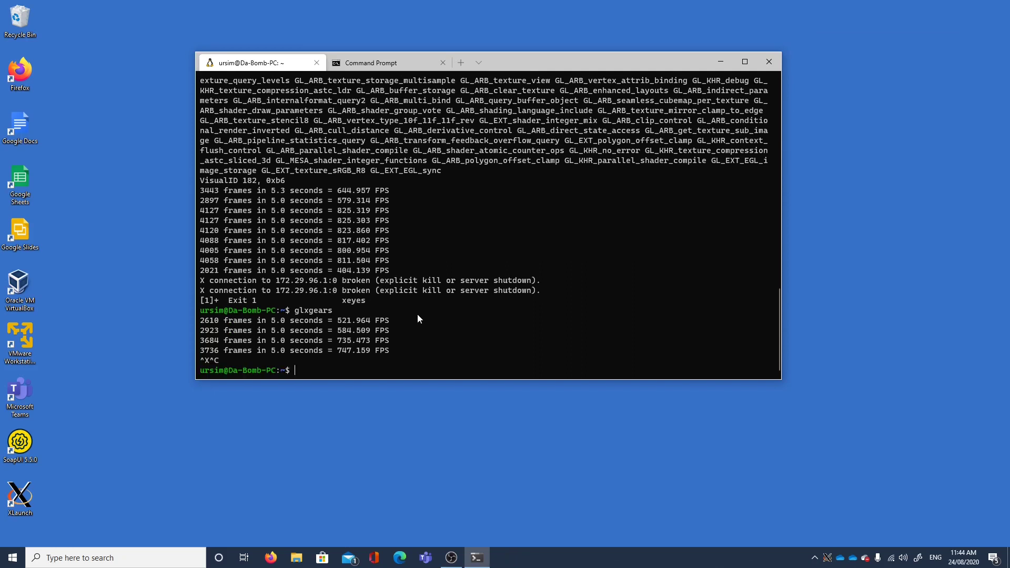
type("glxgears")
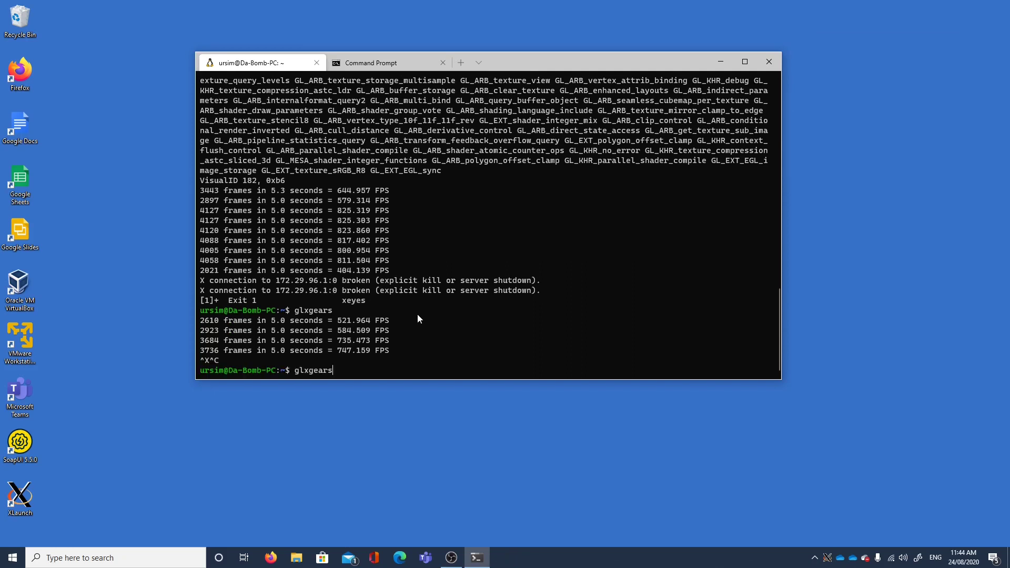
type("xeyes &")
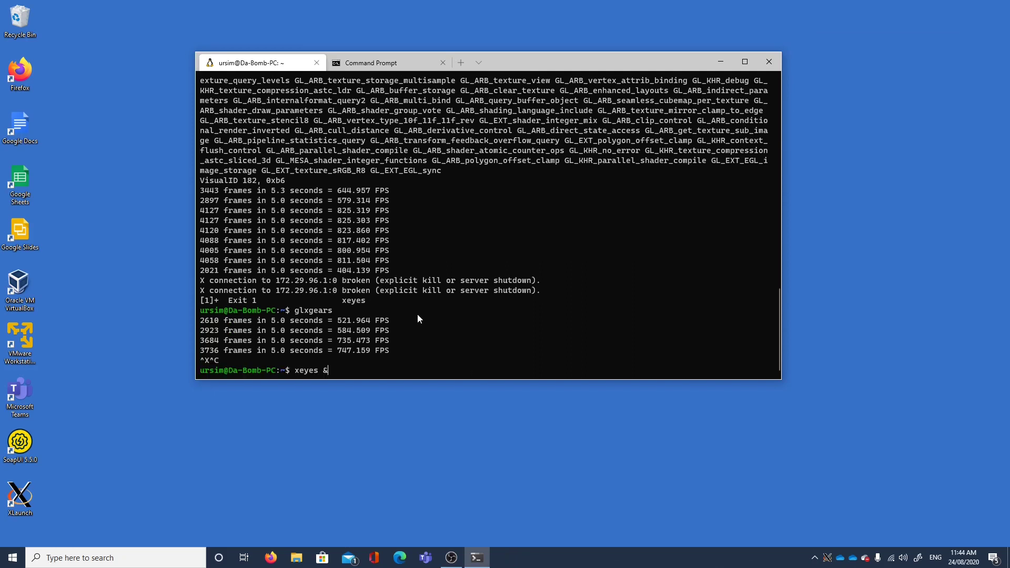
type("nano .bashrc")
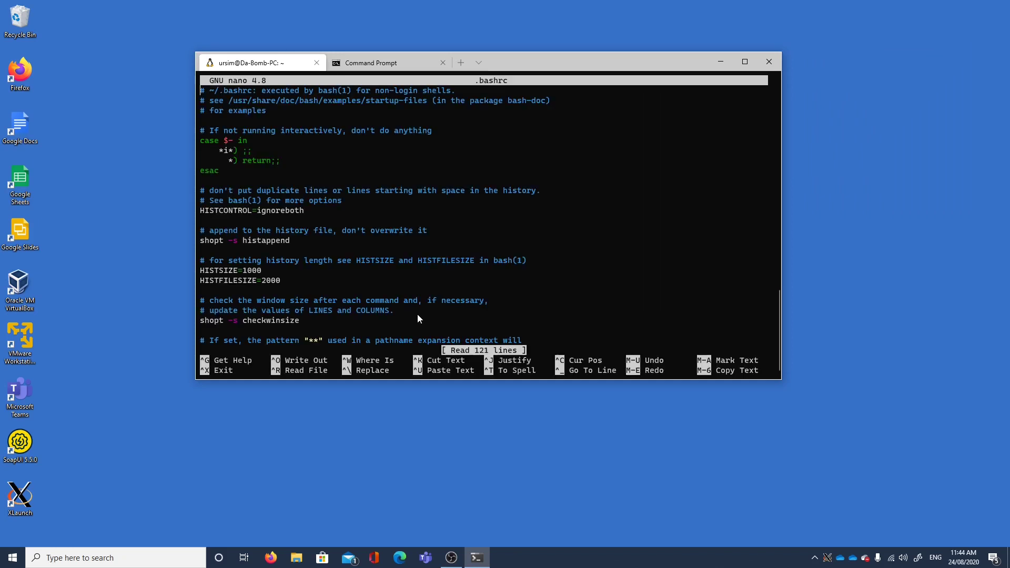
Step: Scroll to the LIBGL_ALWAYS_INDIRECT export at the end of .bashrc, set it to 1 and save with Ctrl+X
scroll("down", 3)
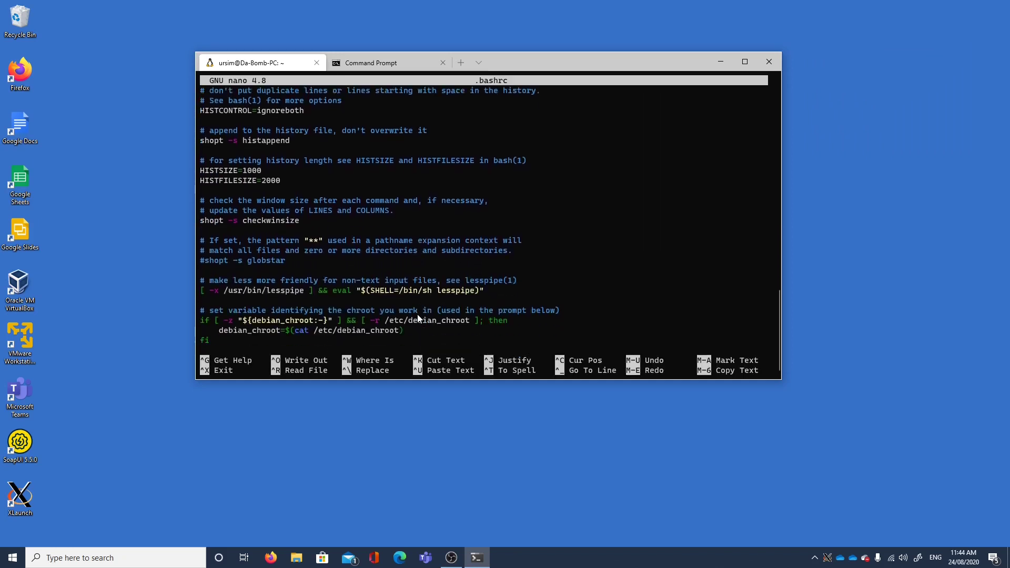
scroll("down", 3)
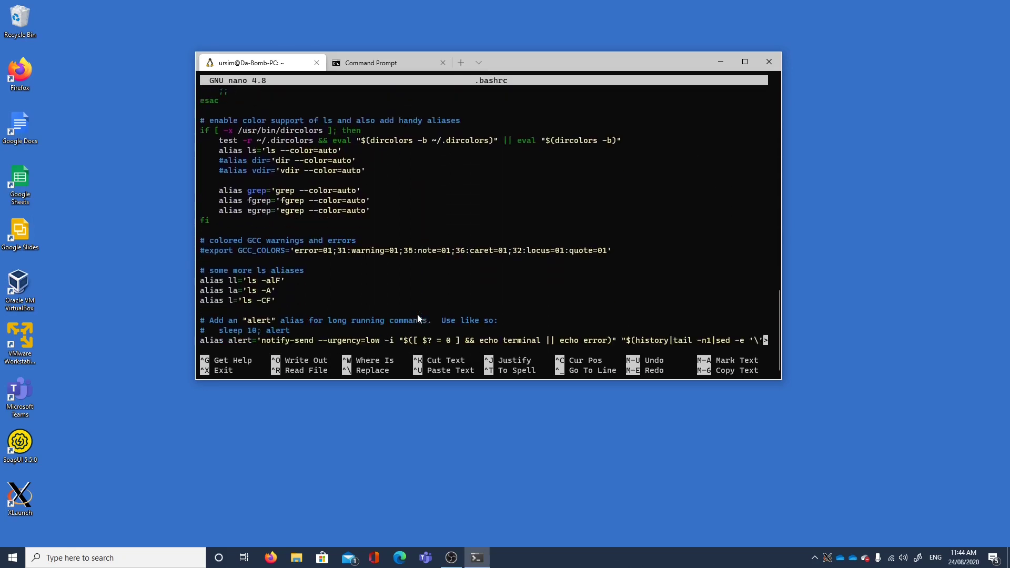
scroll("down", 3)
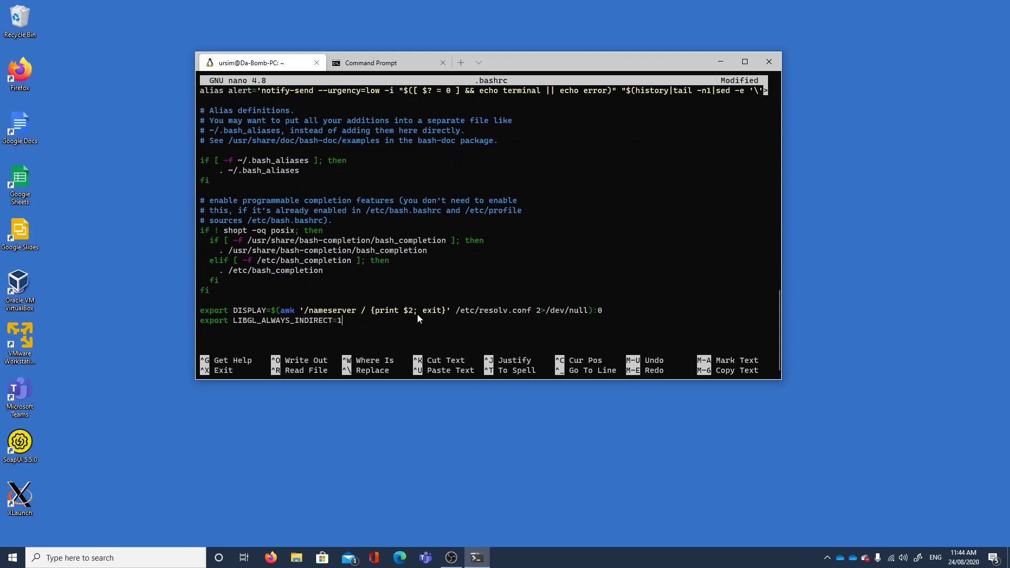
key("ctrl+x")
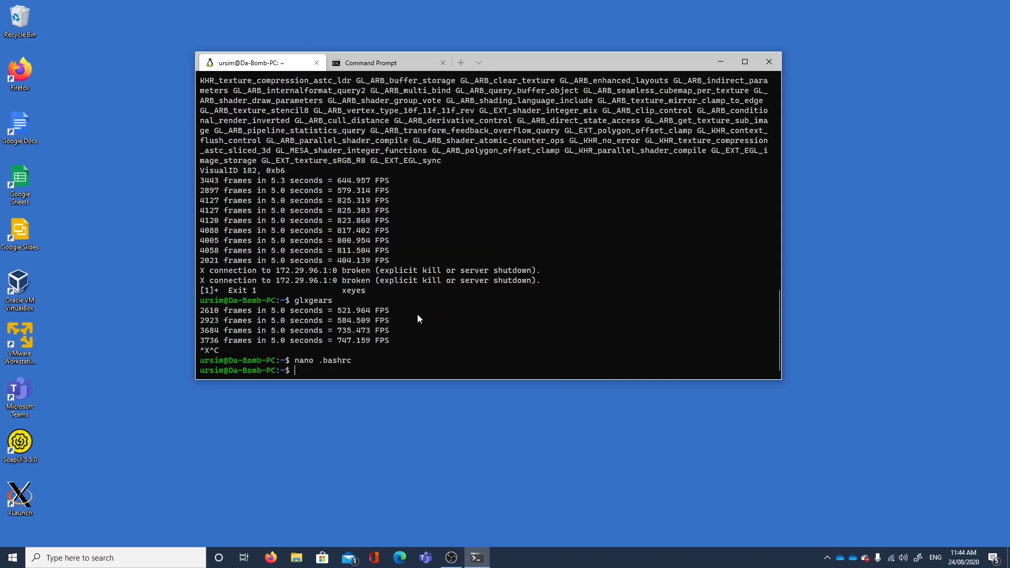
Step: Reload the shell settings with source ~/.bashrc
type("source")
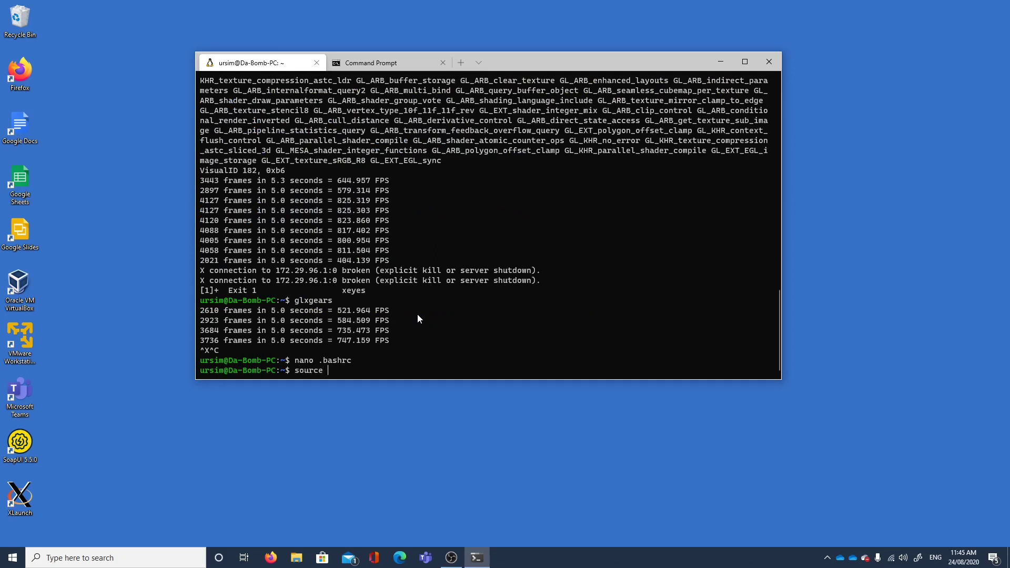
type("~/.")
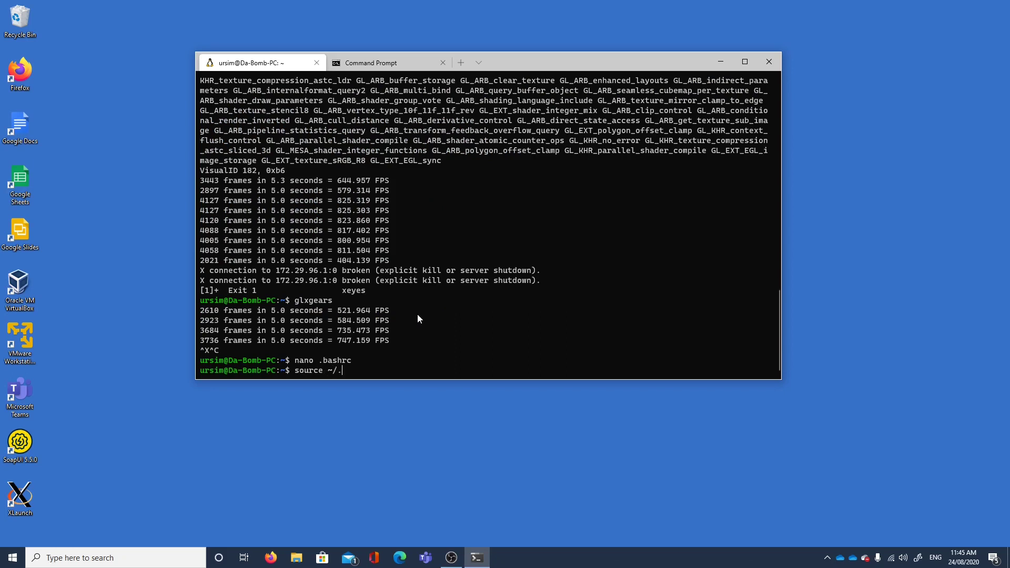
type("bas")
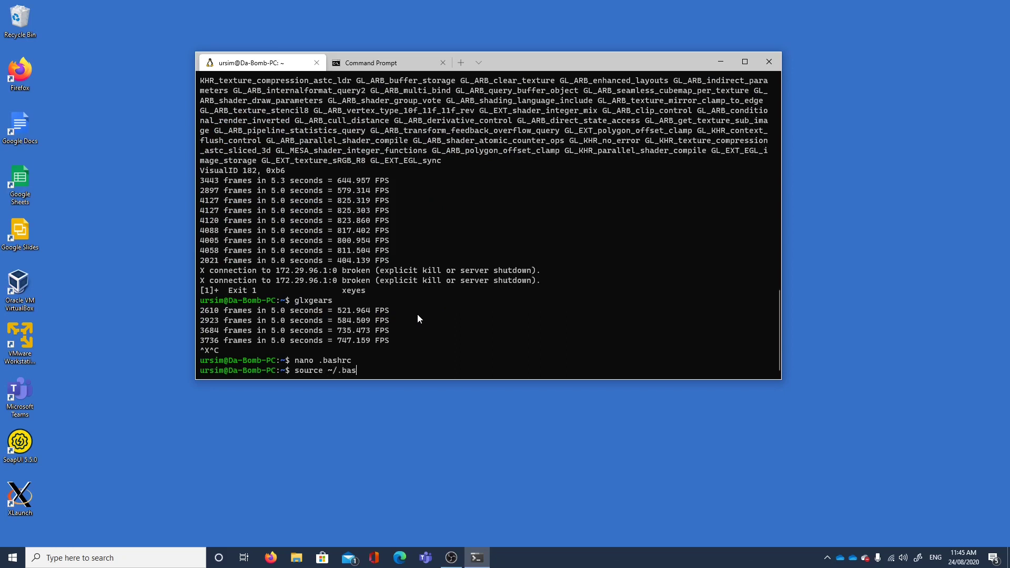
type("hrc")
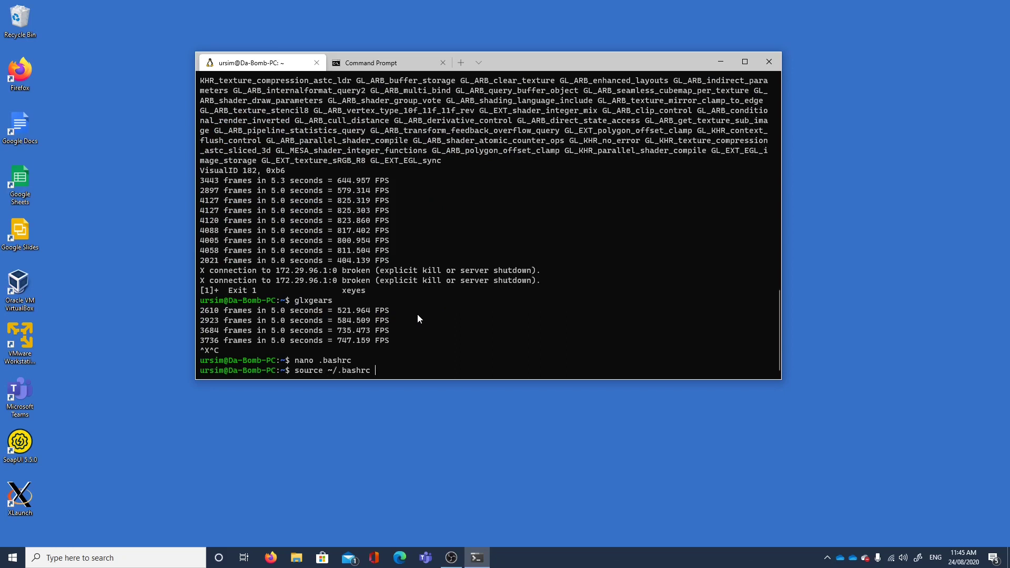
key("Return")
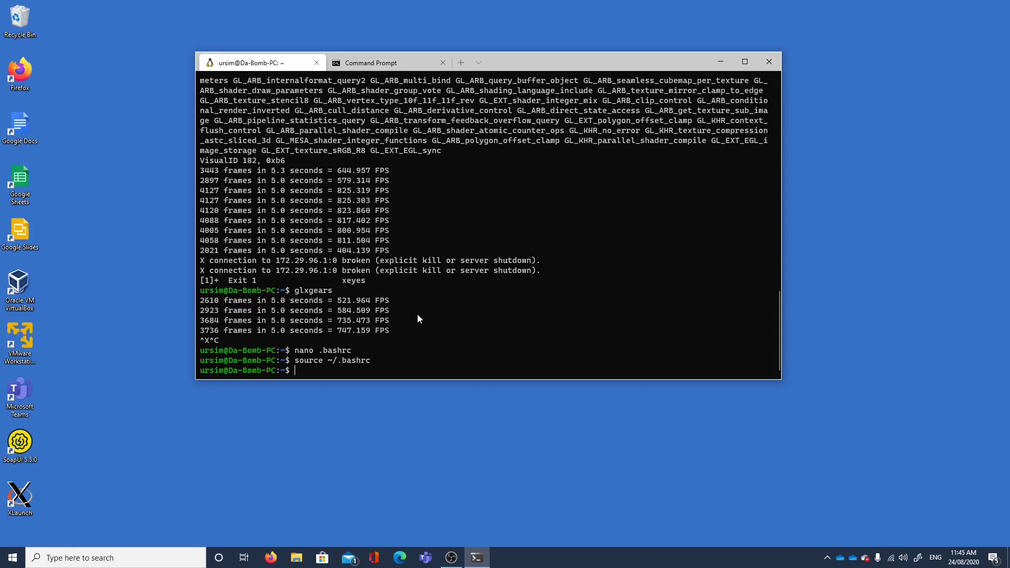
Step: Echo $LIBGL_ALWAYS_INDIRECT to confirm it now reports 1
type("ec")
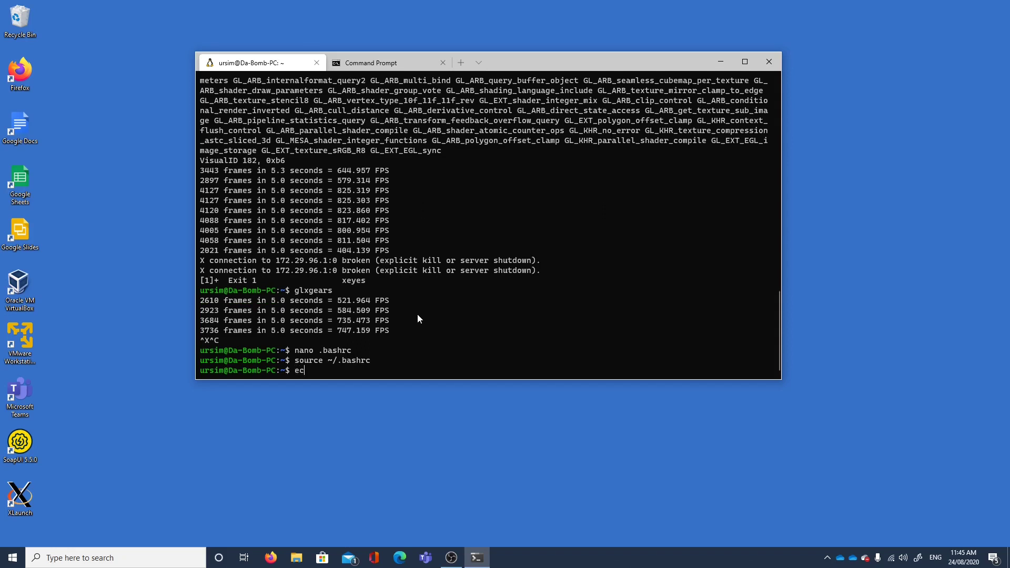
type("ho")
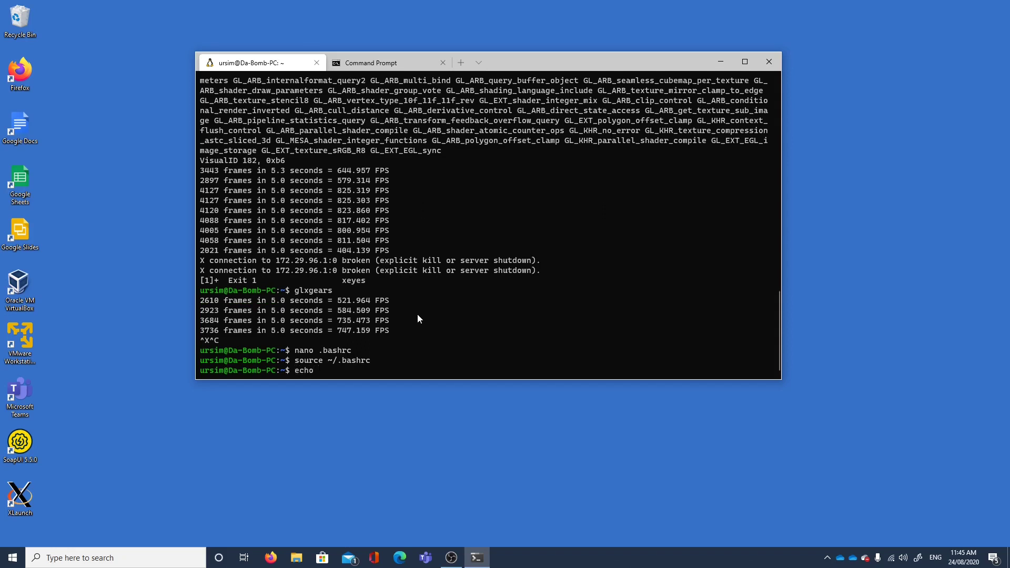
type("$LIBGL_ALWAYS_INDIRECT")
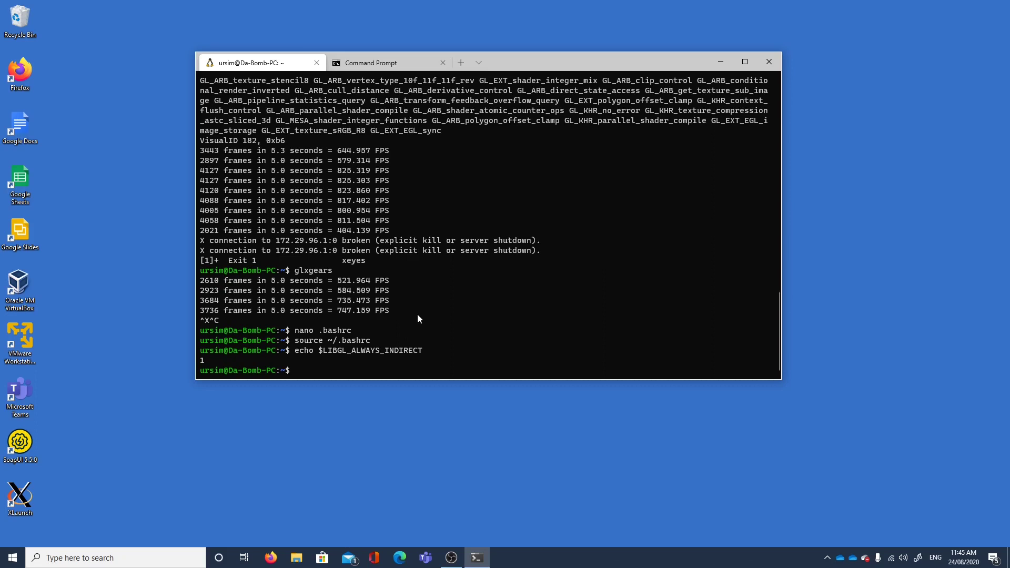
mouse_move(832, 536)
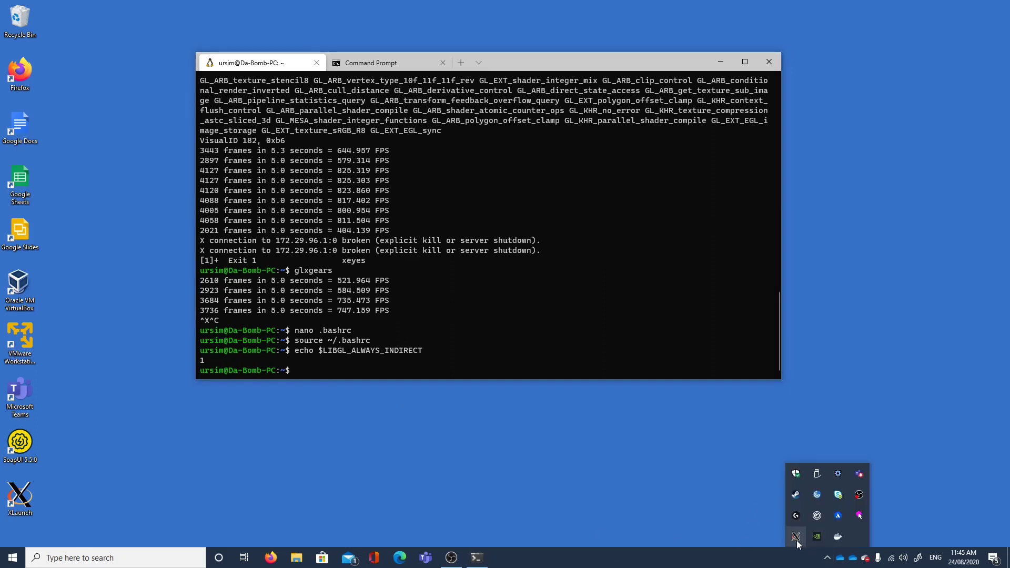
Step: Exit VcXsrv and rerun XLaunch with Multiple windows, display -1 and Start no client
left_click(795, 536)
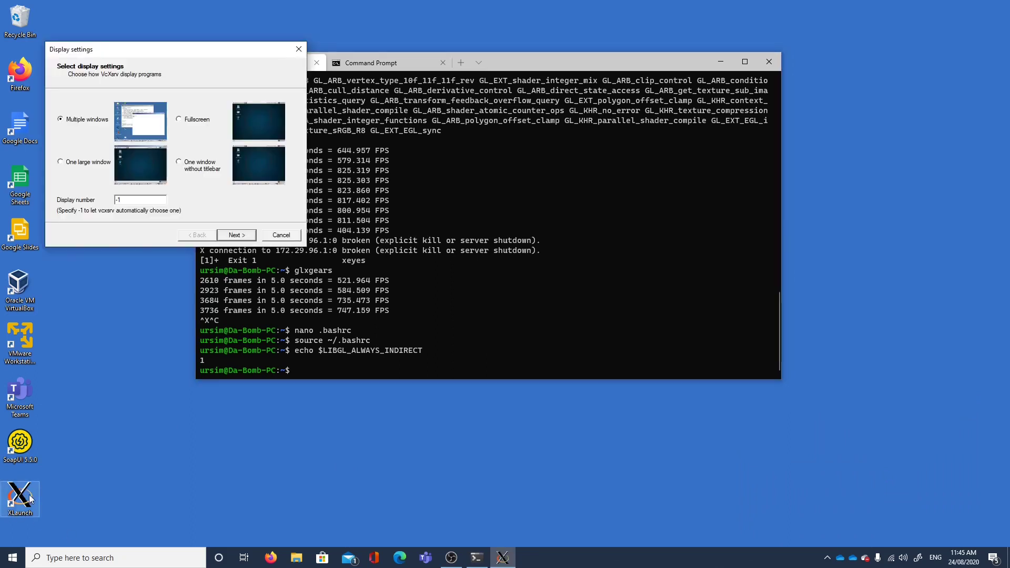
left_click(140, 199)
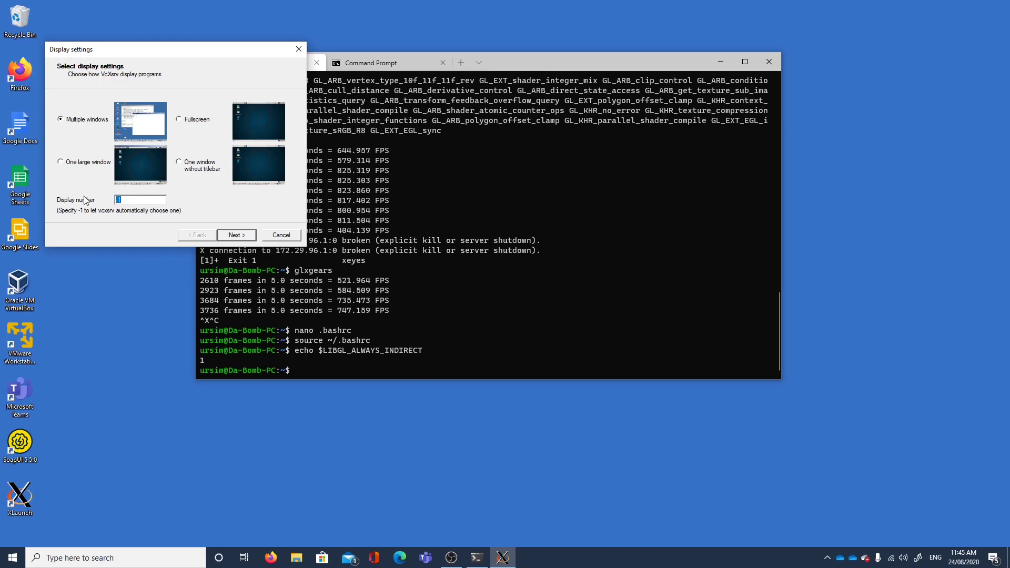
left_click(236, 235)
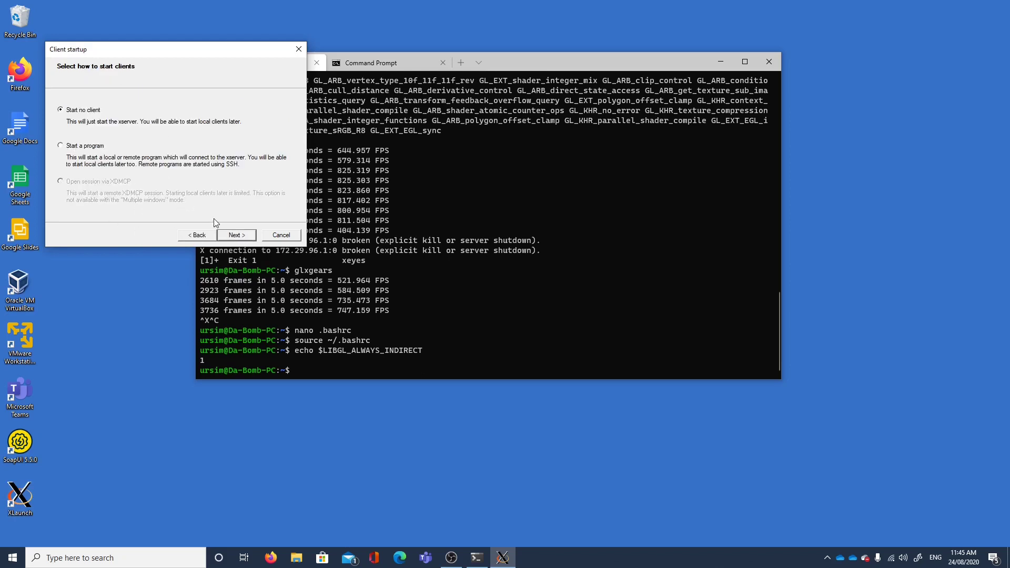
left_click(236, 234)
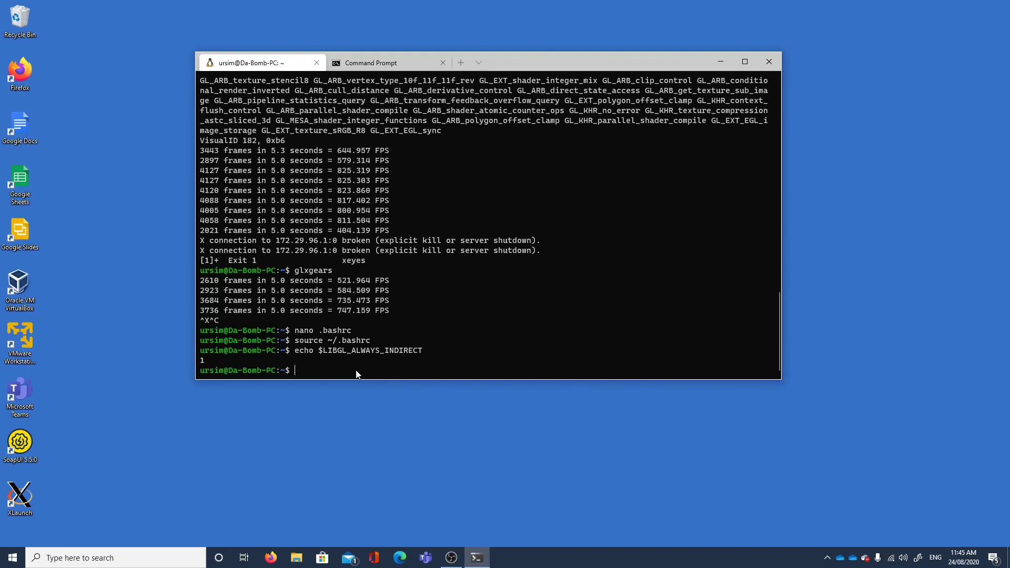
Step: Start xeyes in the background, minimise its window, and begin typing the glxgears command
type("xeeys")
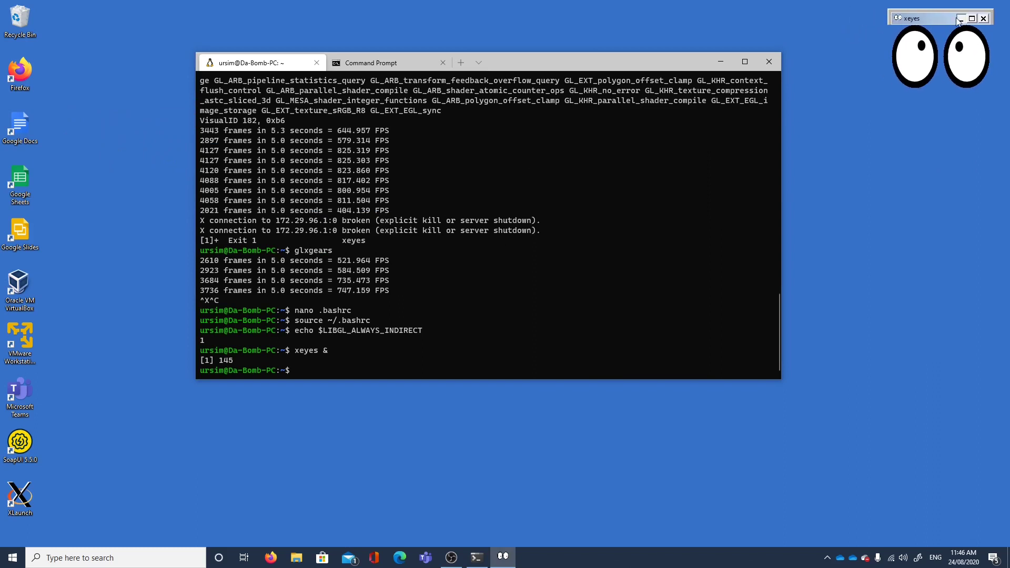
left_click(983, 18)
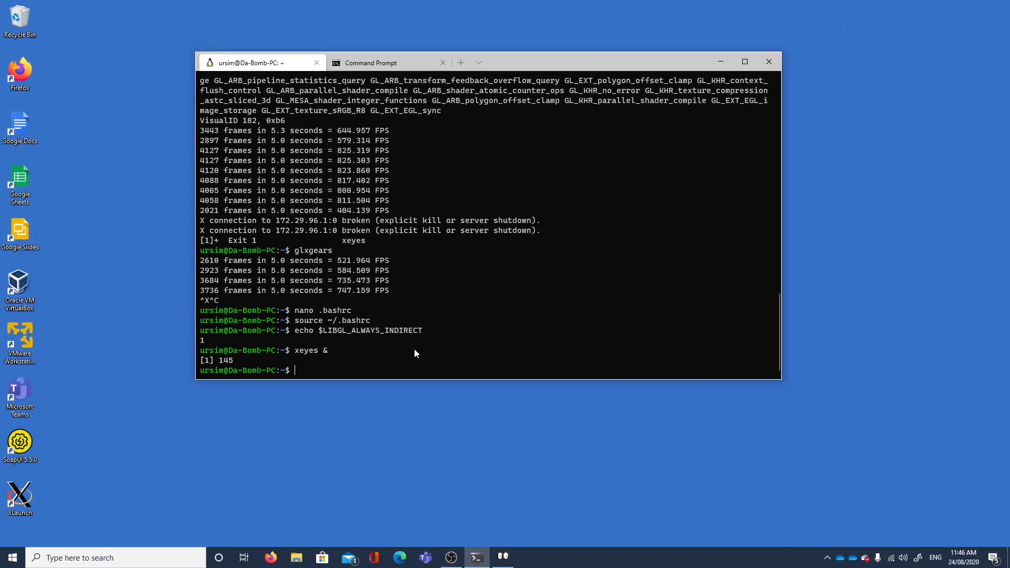
type("gls")
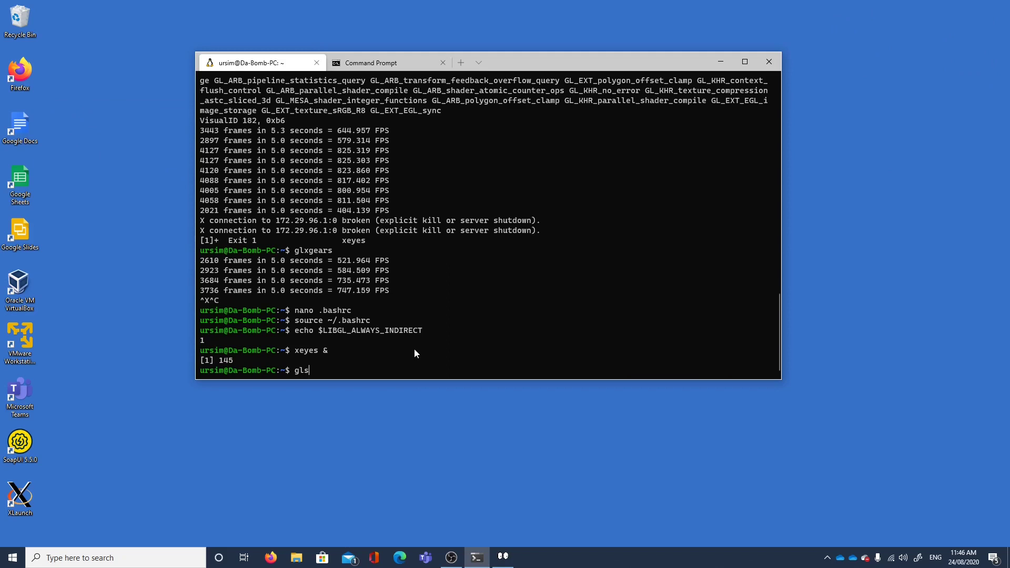
key("Backspace")
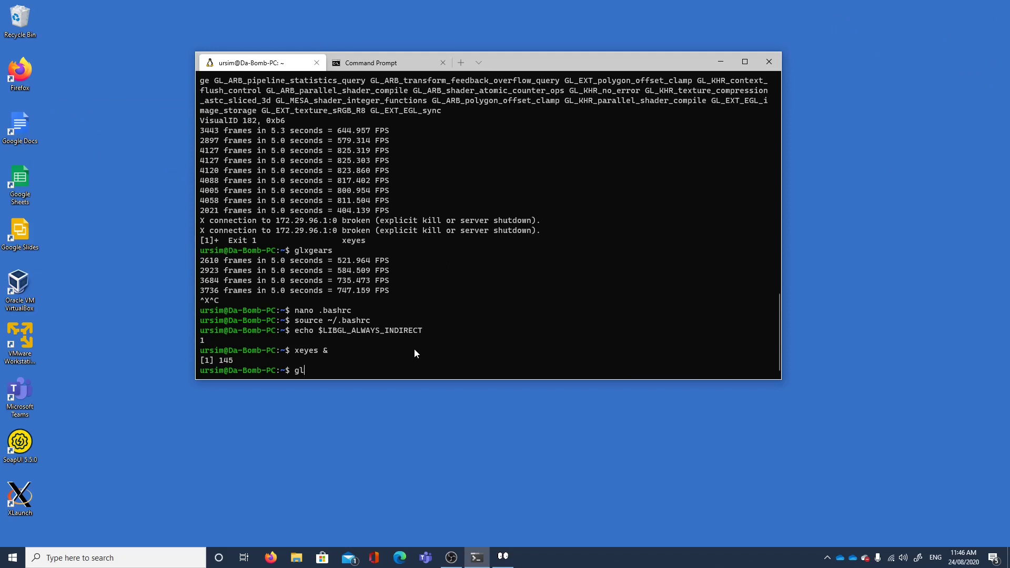
Step: Run glxgears, watch it render at about 1815 FPS, then close its window
type("xgears")
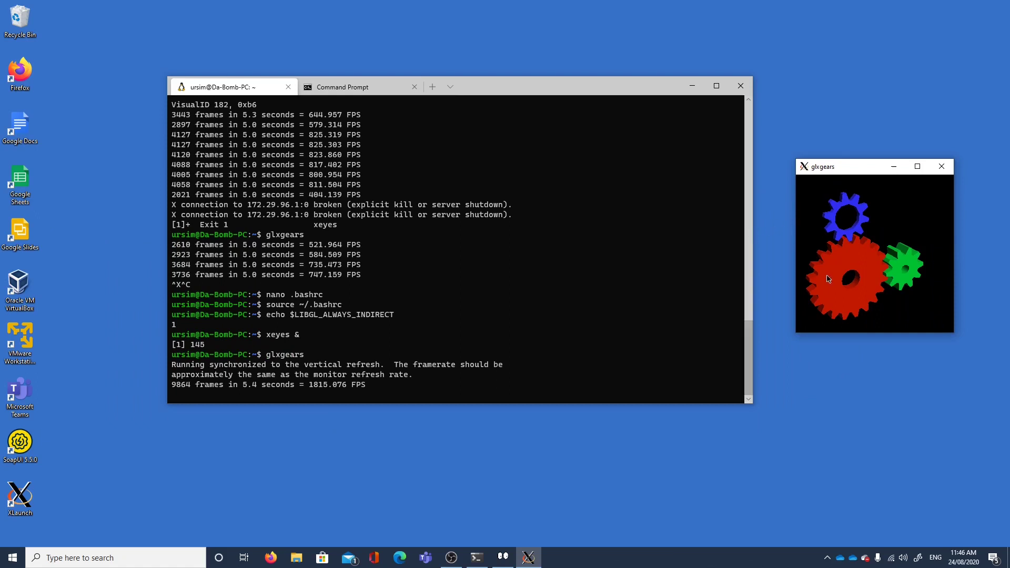
mouse_move(846, 277)
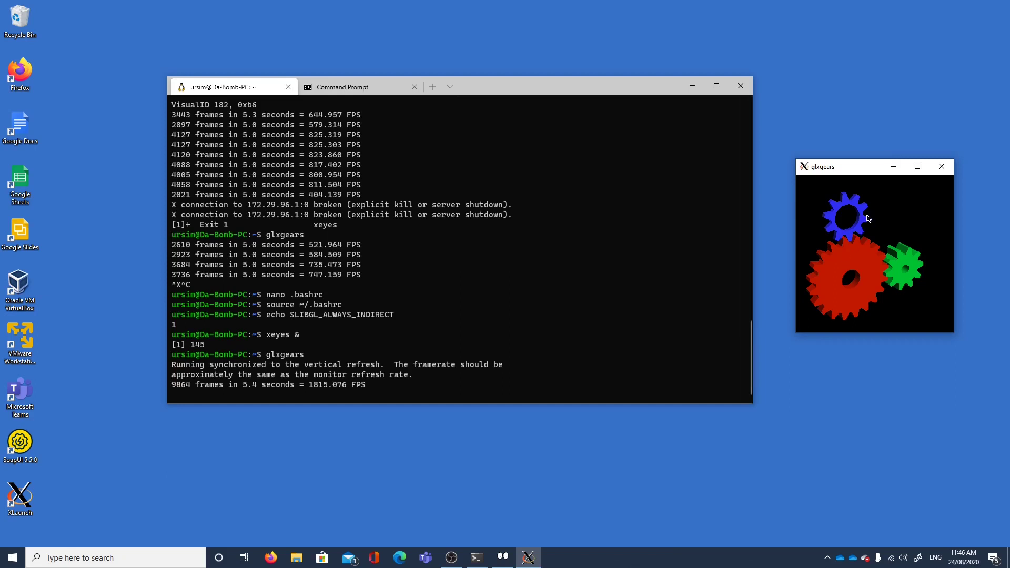
left_click(941, 166)
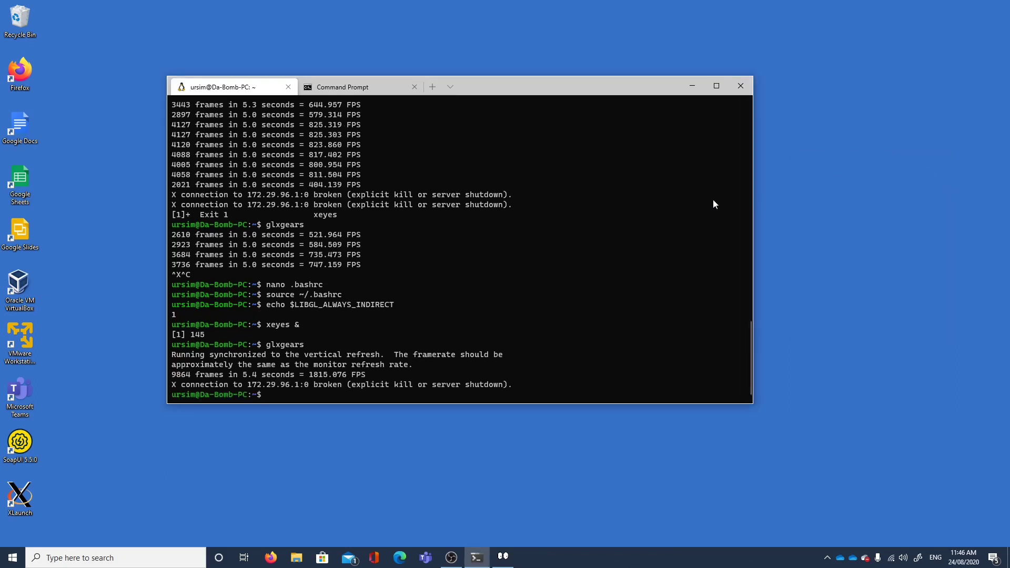
mouse_move(631, 223)
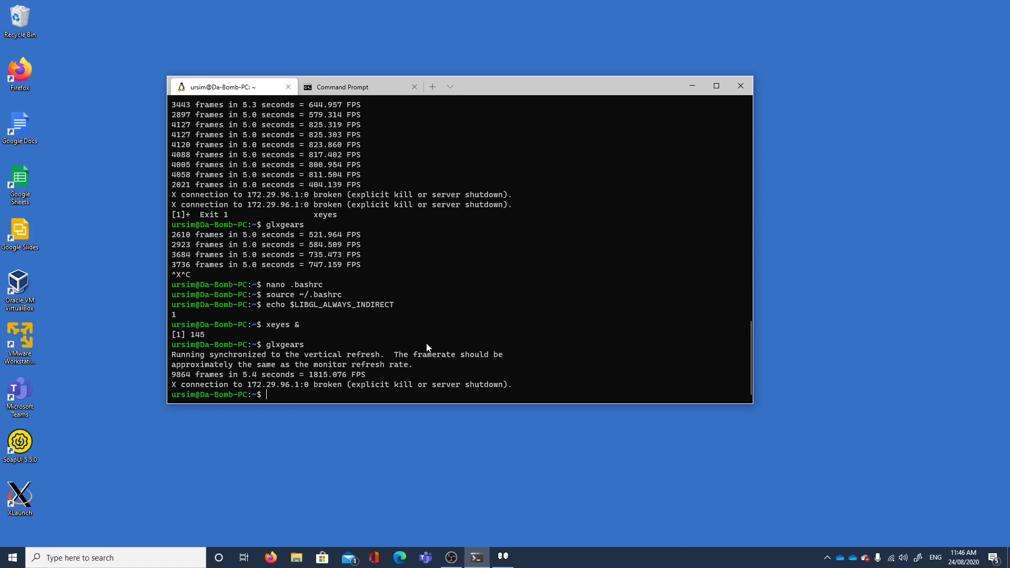
mouse_move(437, 351)
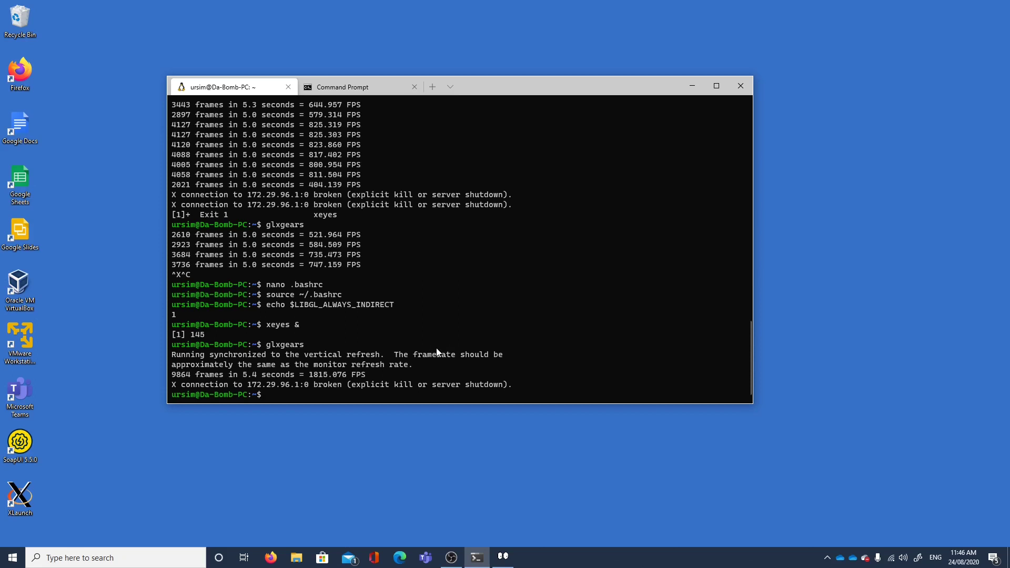
Step: Check LIBGL_ALWAYS_INDIRECT, change it to 0 at the end of .bashrc in nano, and save the file
type("echo $LIBGL_ALWAYS_INDIRECT")
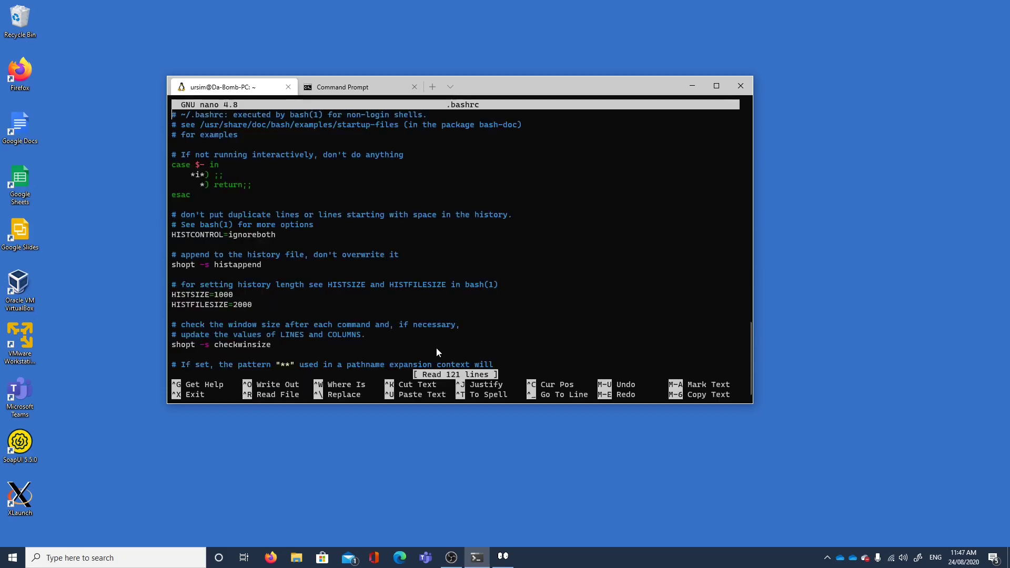
scroll("down", 3)
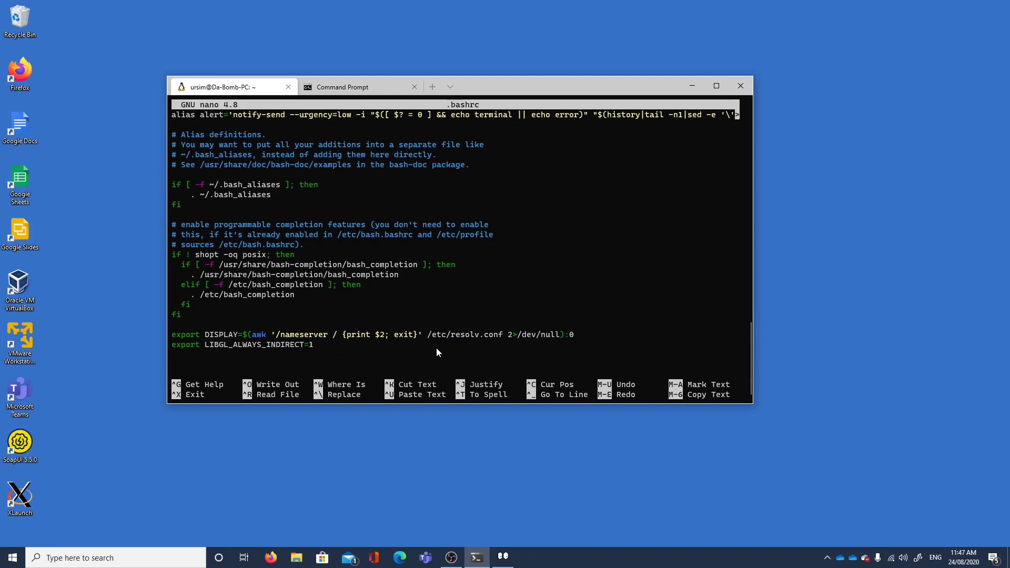
key("ctrl+x")
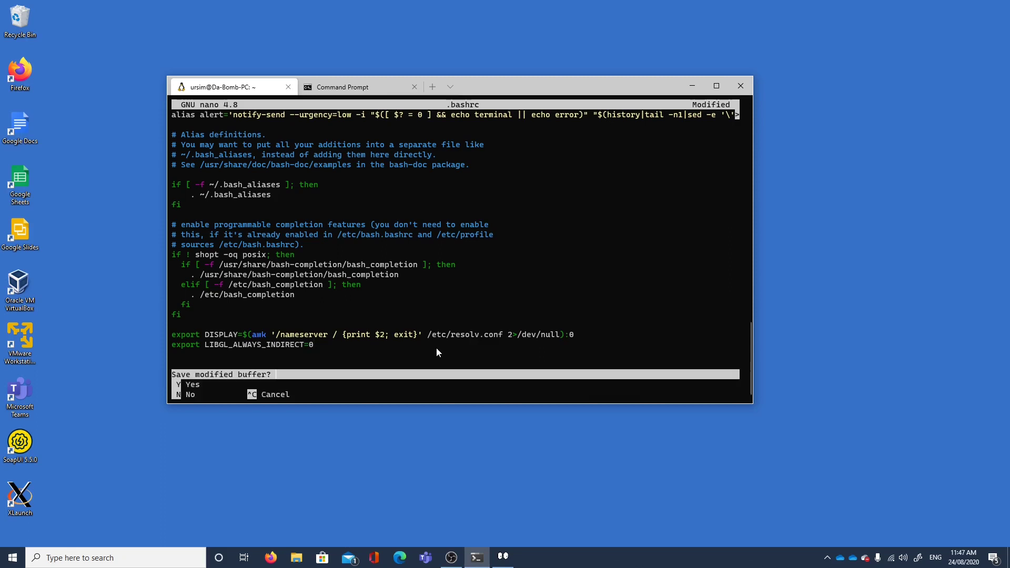
key("y")
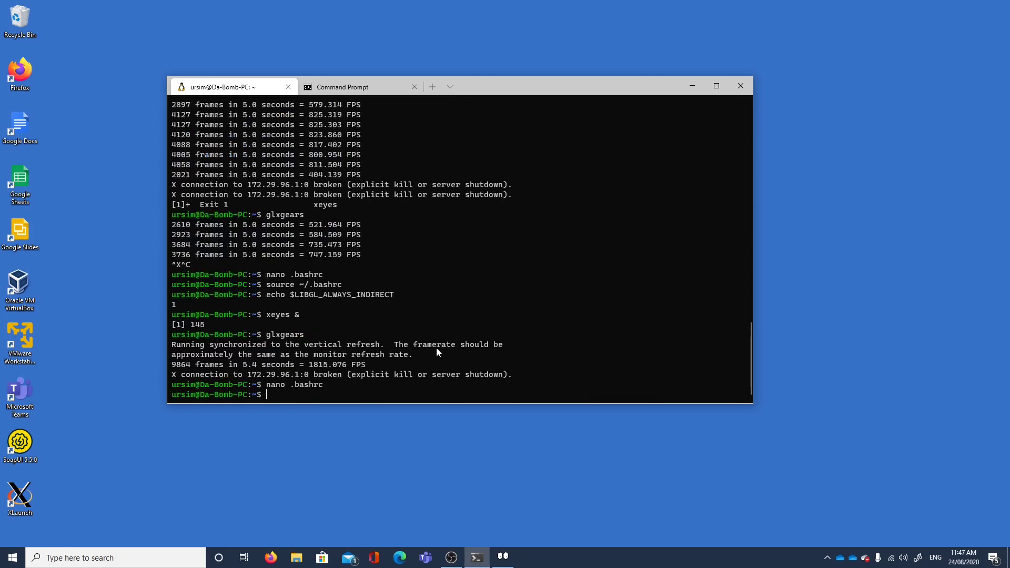
Step: Echo LIBGL_ALWAYS_INDIRECT to confirm it reports 0, then start xeyes & in the background
type("echo $LIBGL_ALWAYS_INDIRECT")
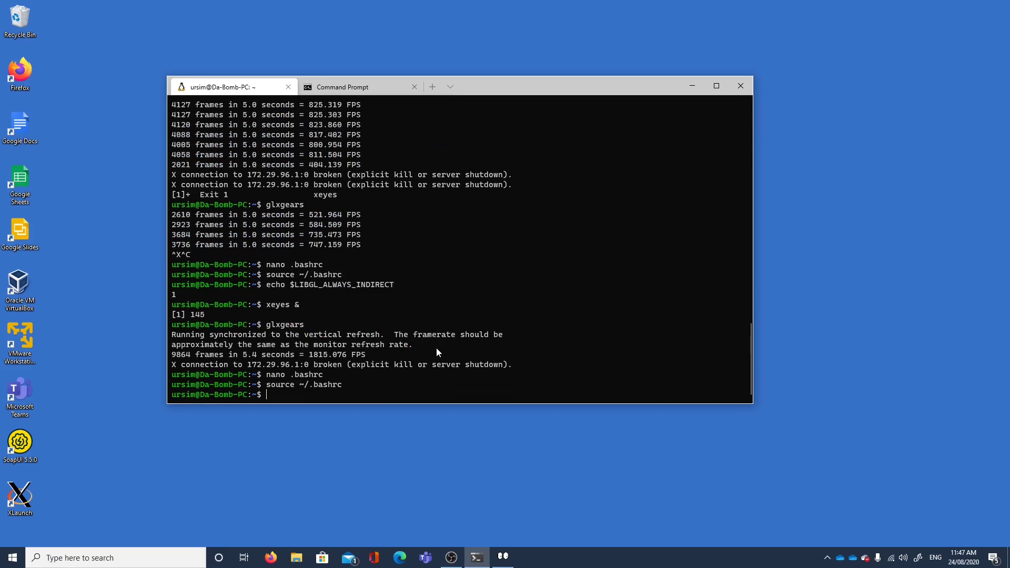
type("xeyes &")
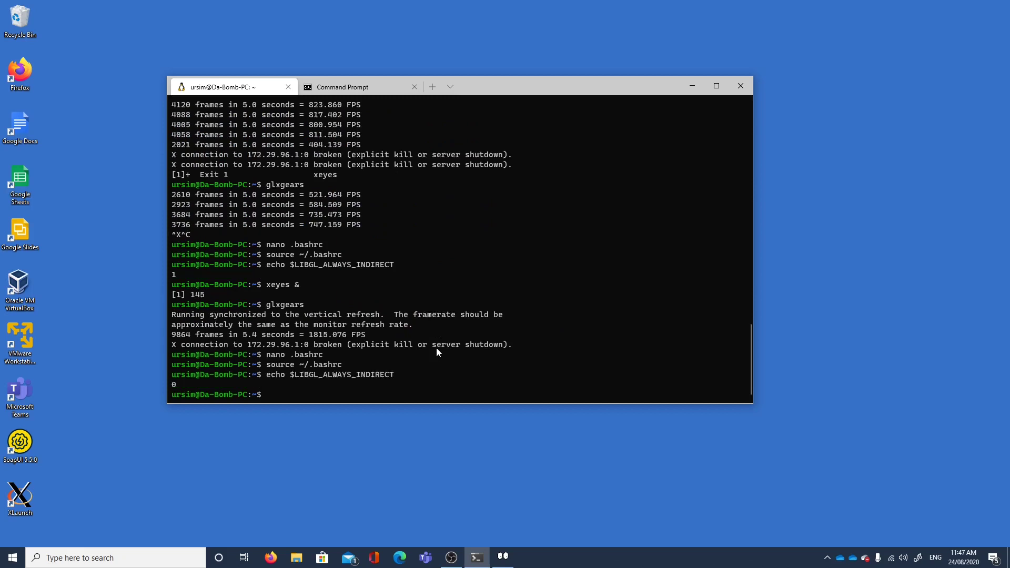
mouse_move(394, 335)
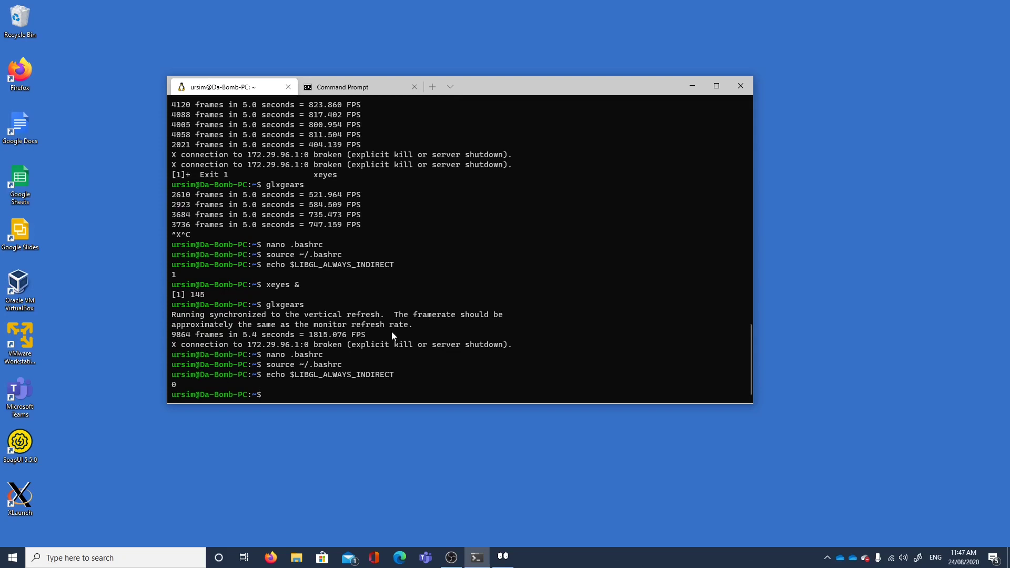
mouse_move(387, 328)
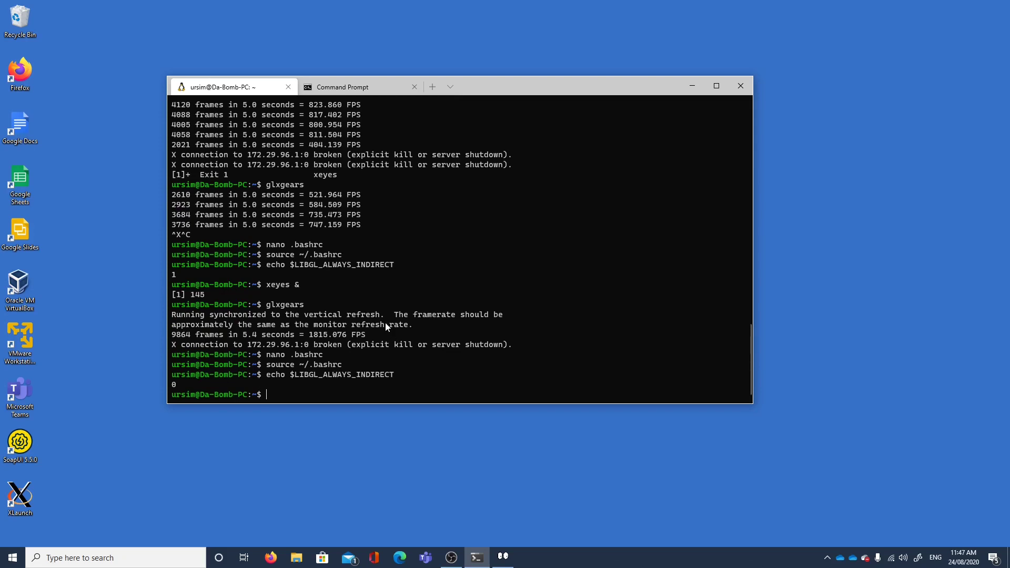
mouse_move(421, 330)
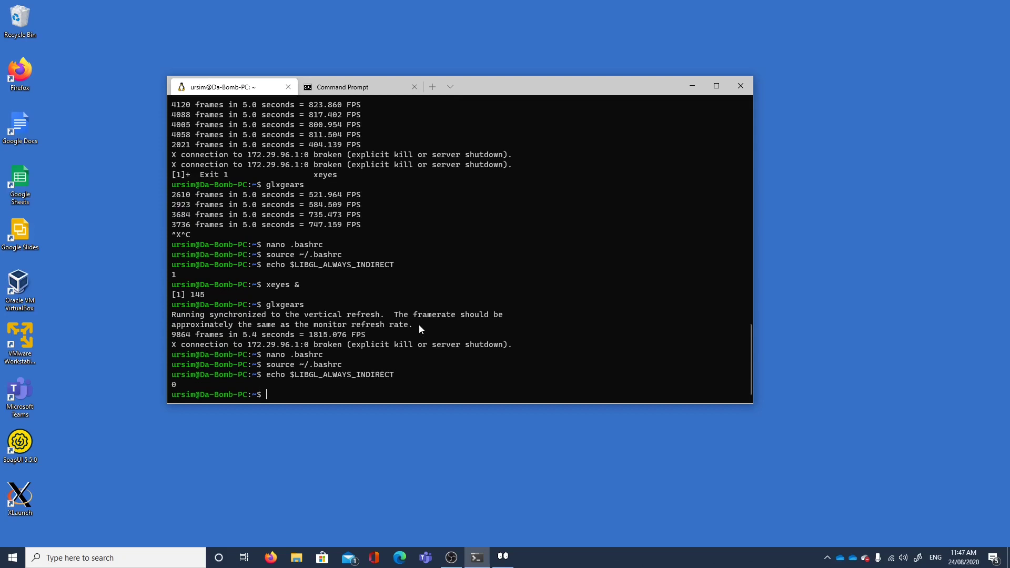
Step: Run source ~/.bashrc before testing glxgears, which prints libGL swrast errors
type("source ~/.bashrc")
type("glxgears")
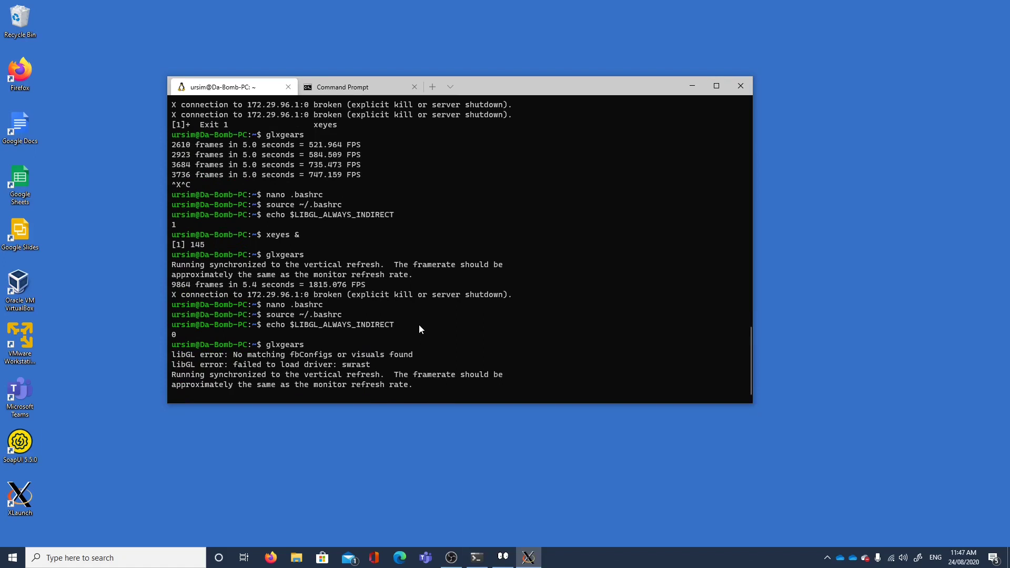
mouse_move(201, 213)
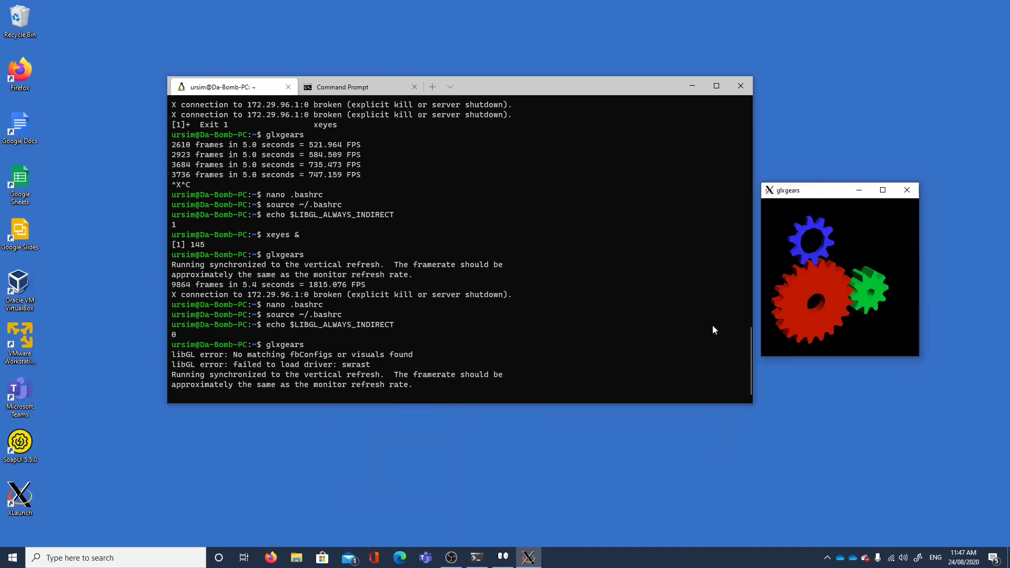
mouse_move(611, 331)
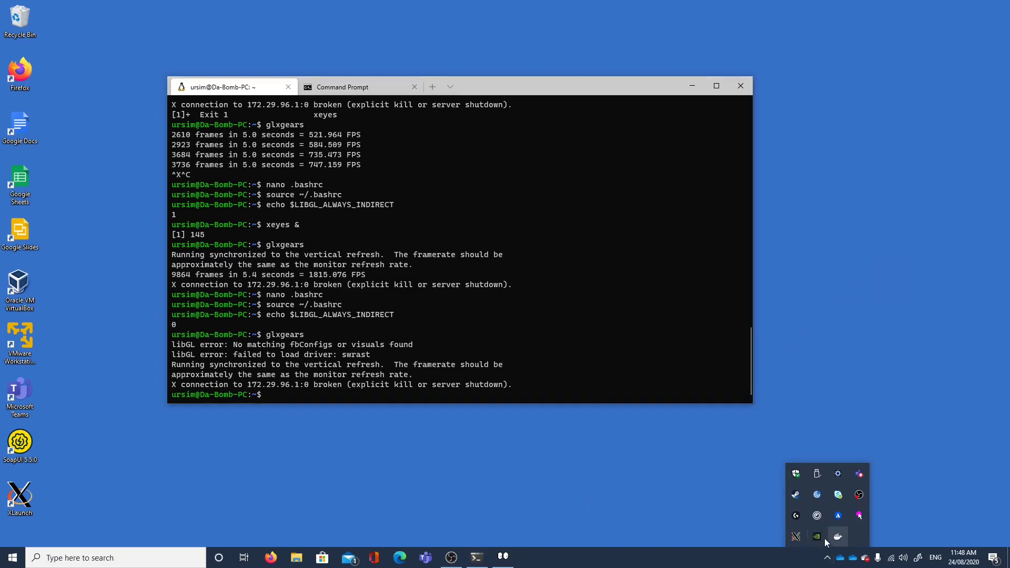
mouse_move(643, 515)
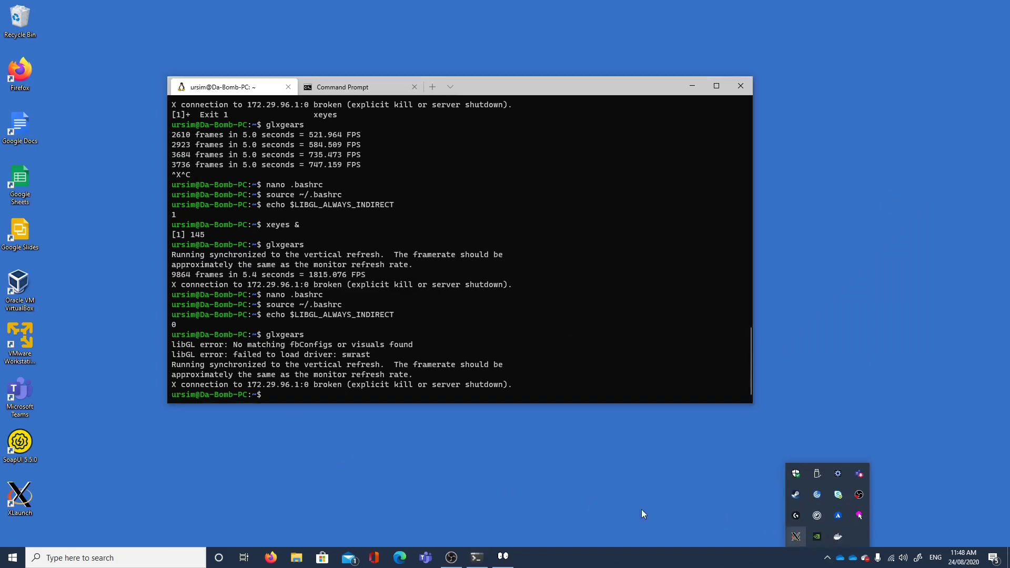
mouse_move(796, 538)
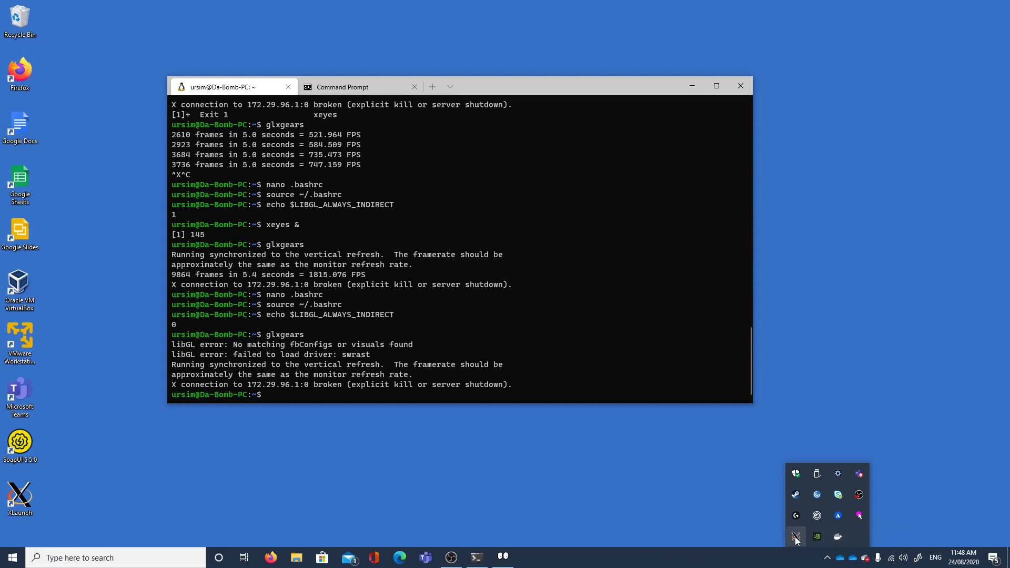
Step: Exit VcXsrv and rerun XLaunch with Multiple windows on display 0 through Client startup and Extra settings
left_click(795, 536)
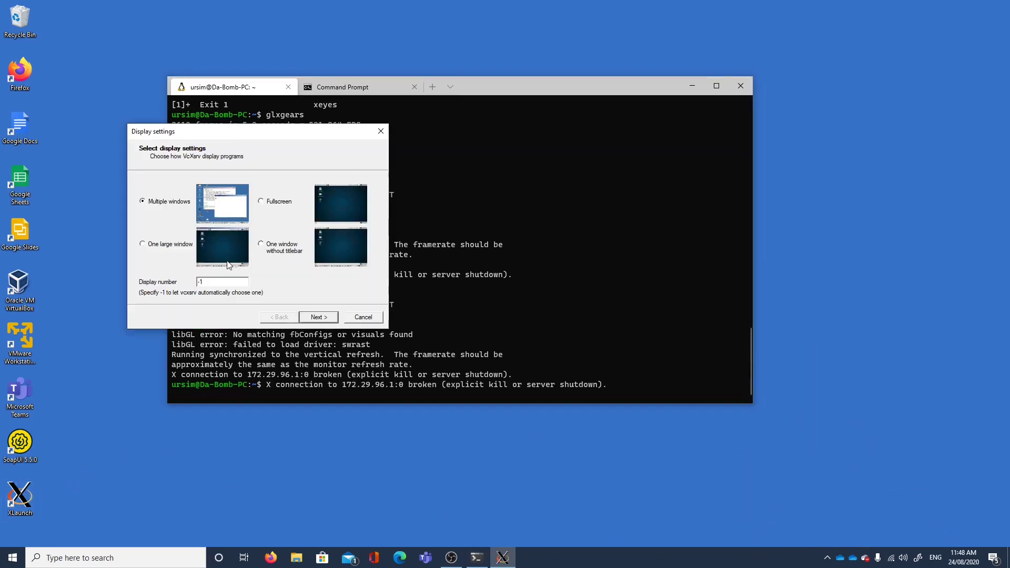
type("0")
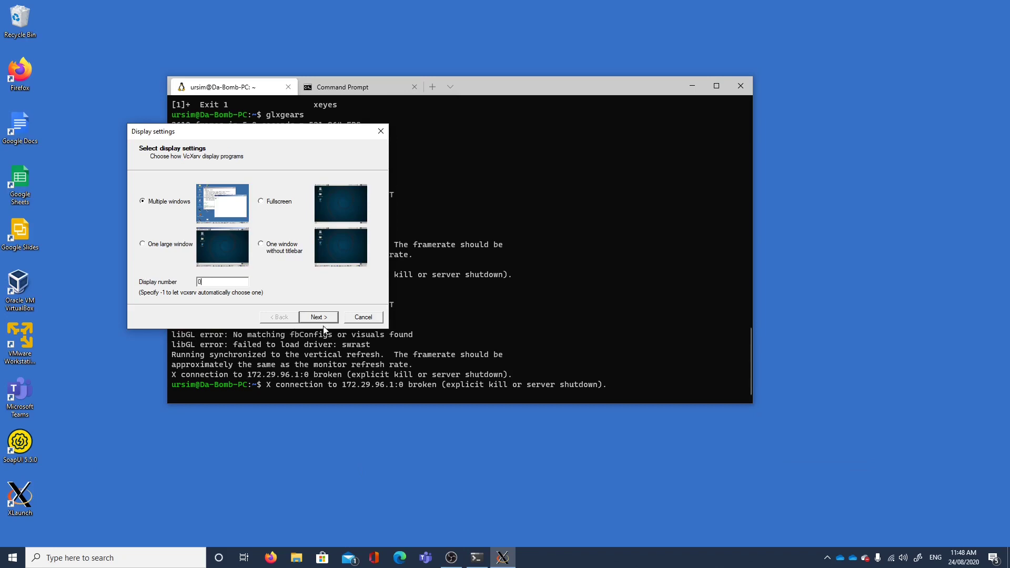
left_click(318, 317)
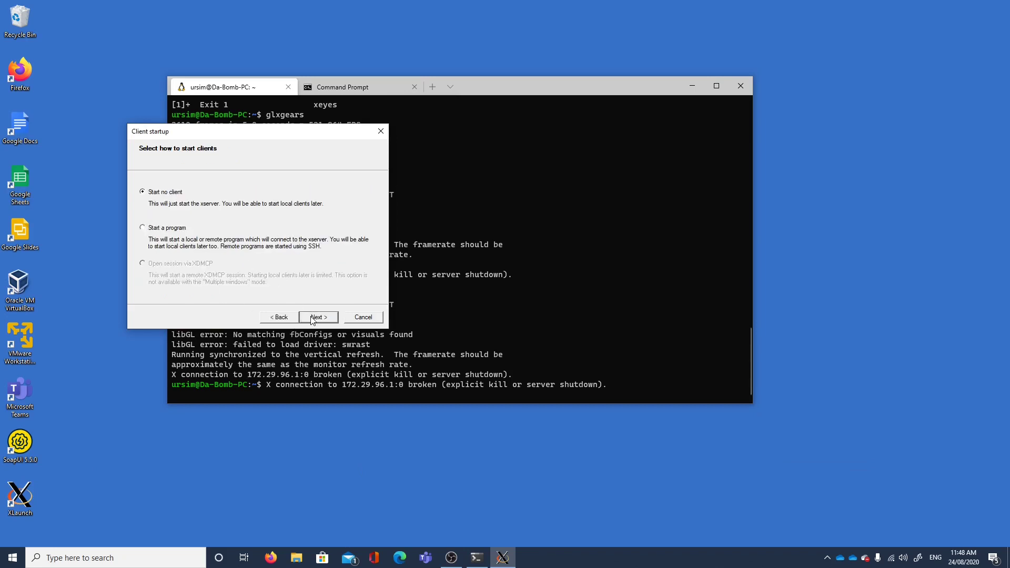
left_click(318, 317)
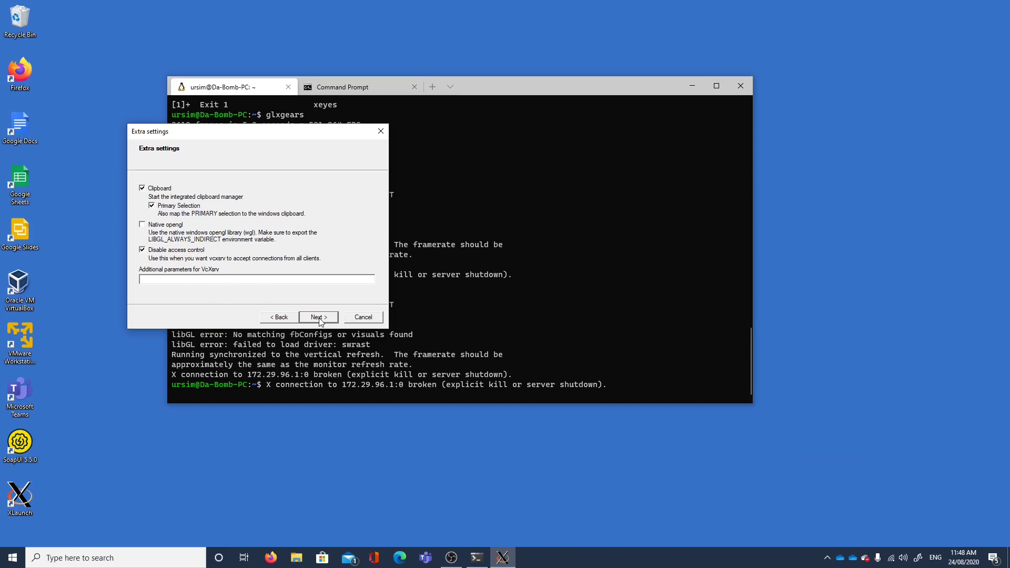
left_click(317, 316)
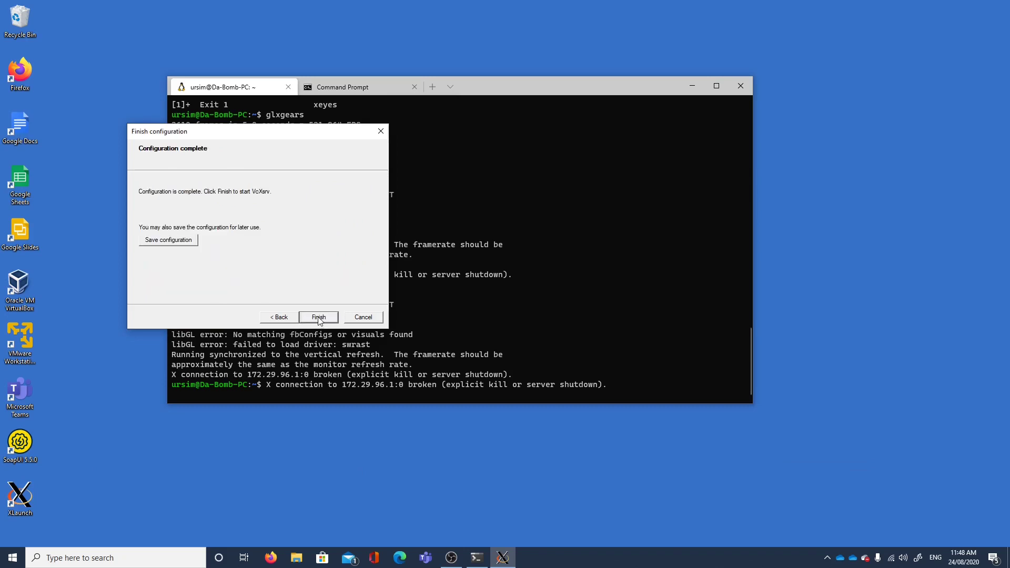
left_click(168, 239)
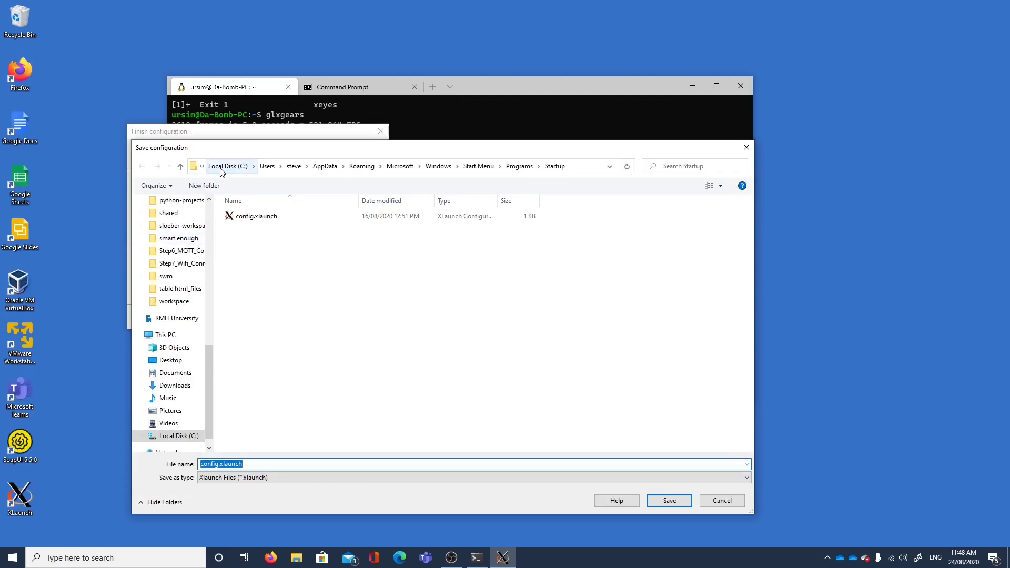
mouse_move(263, 167)
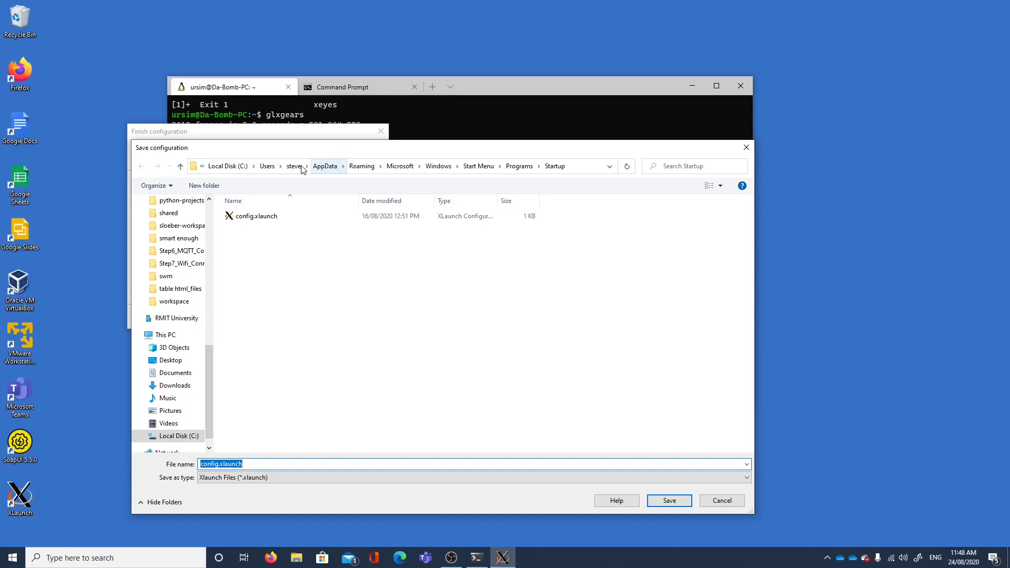
mouse_move(360, 172)
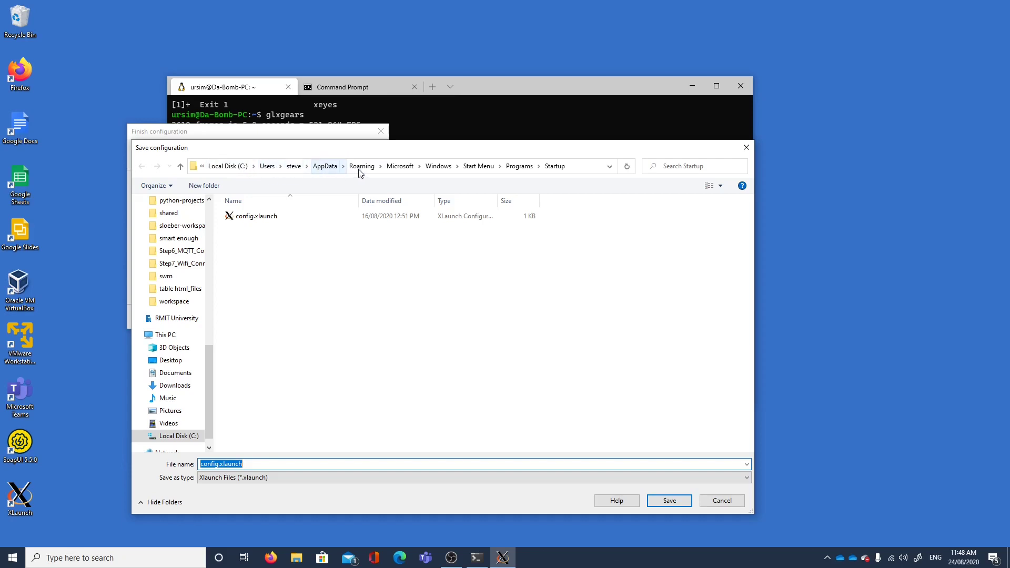
mouse_move(488, 168)
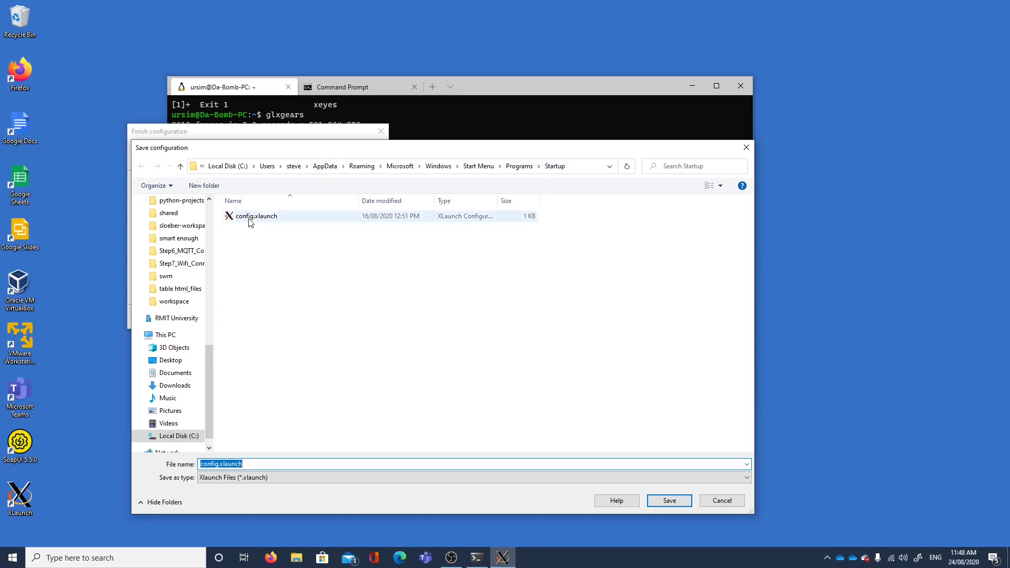
mouse_move(254, 220)
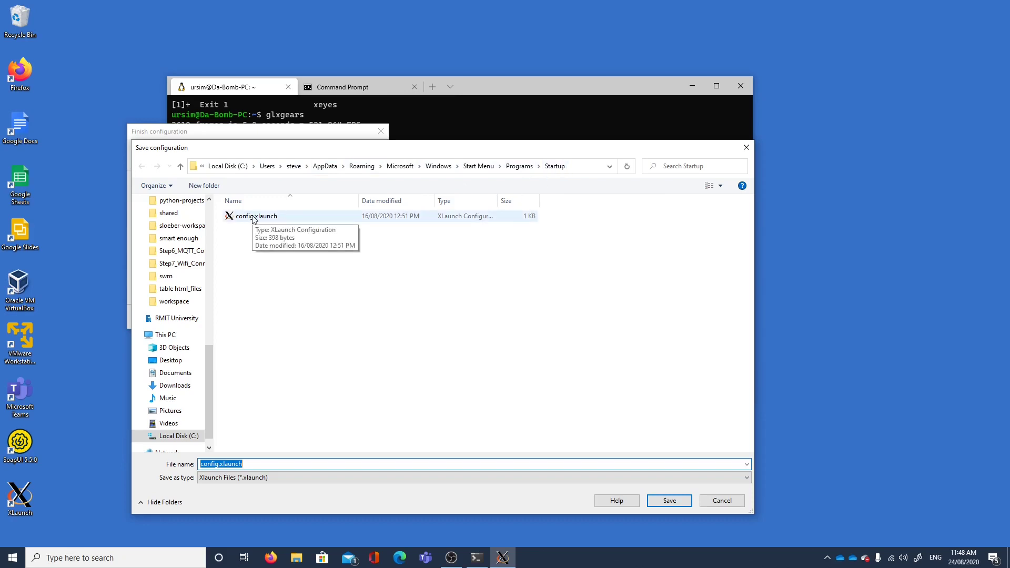
mouse_move(480, 346)
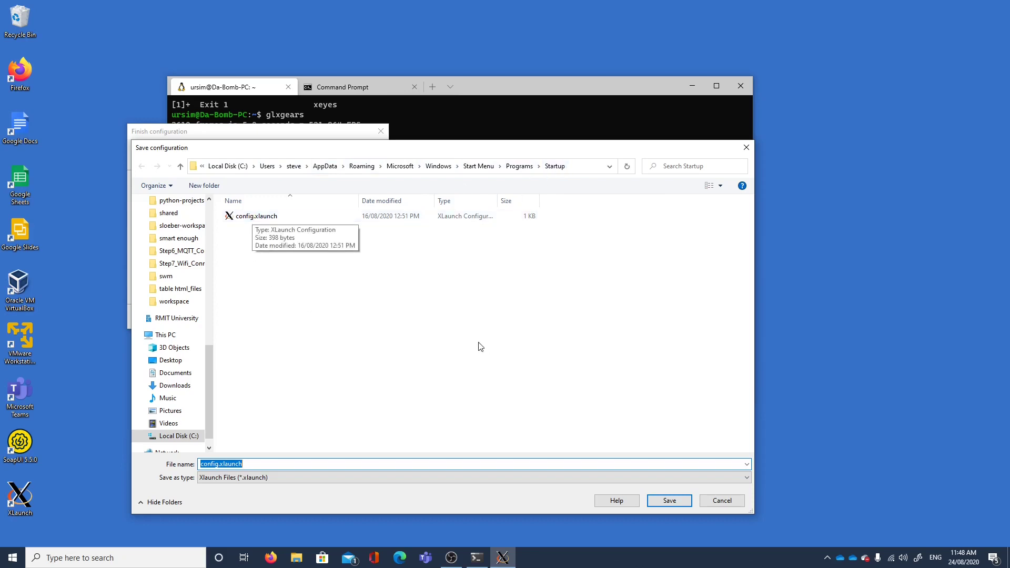
left_click(669, 501)
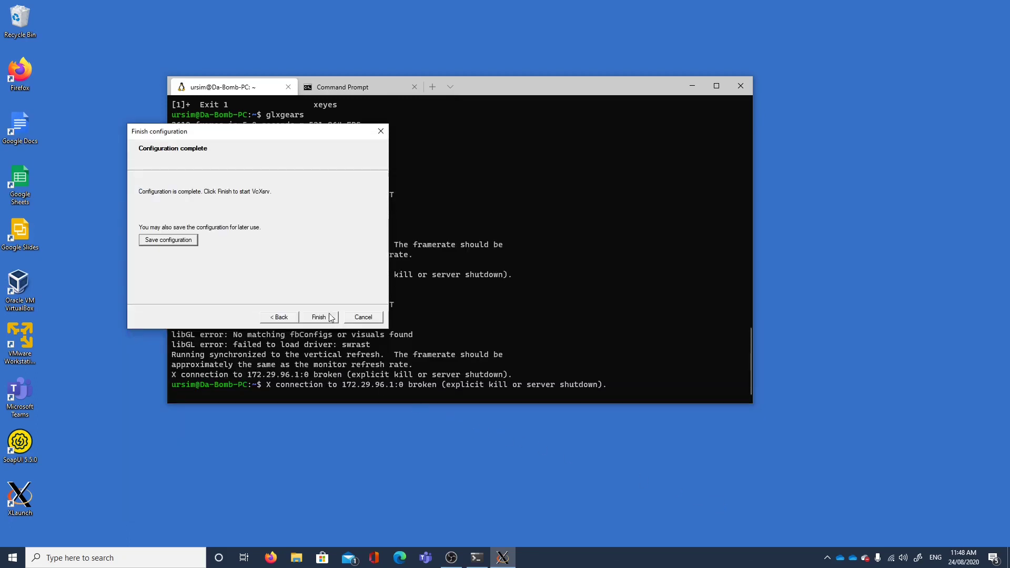
Step: Finish XLaunch to restart VcXsrv, then check $LIBGL_ALWAYS_INDIRECT in the Ubuntu shell
left_click(319, 318)
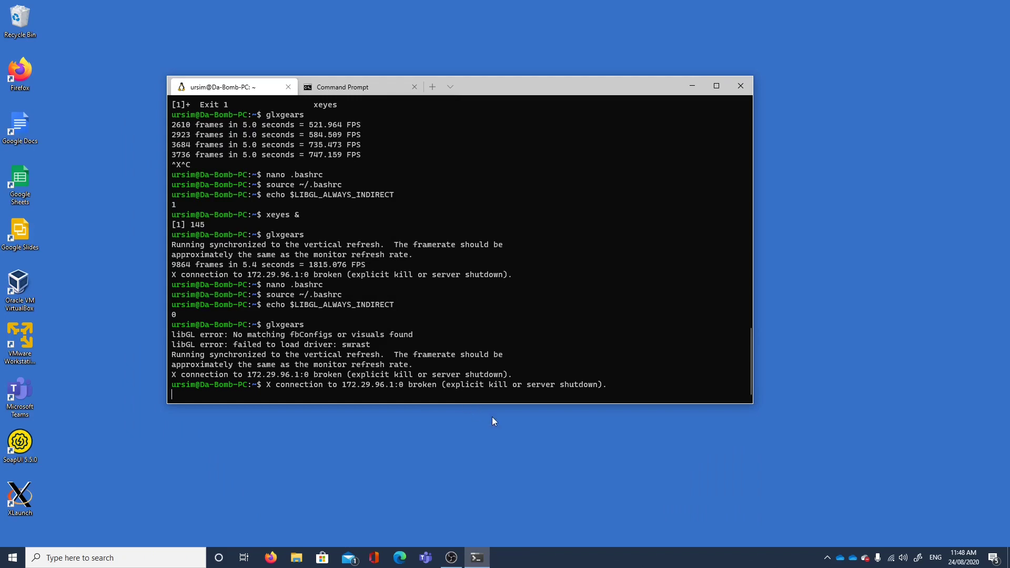
mouse_move(827, 559)
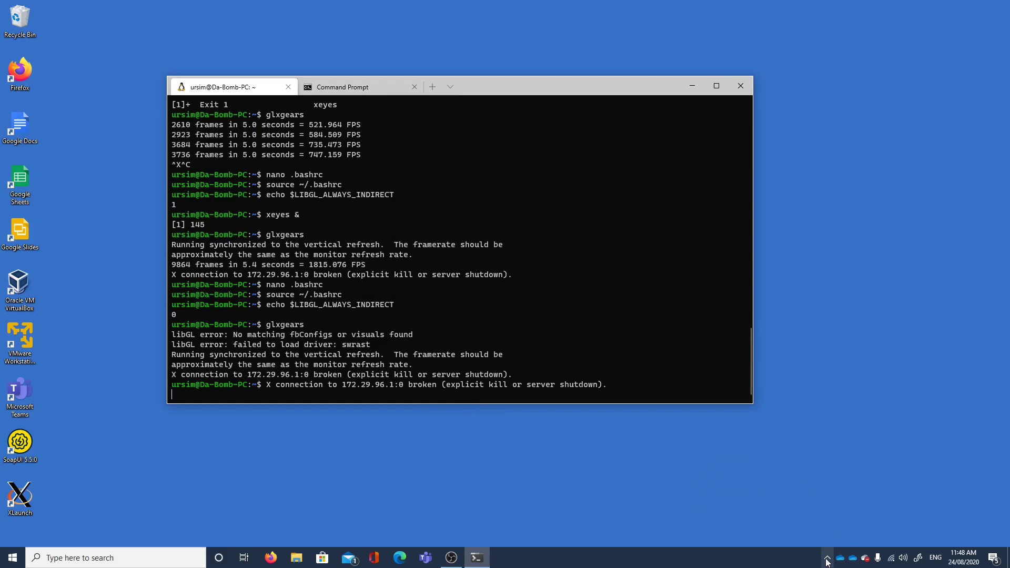
mouse_move(411, 399)
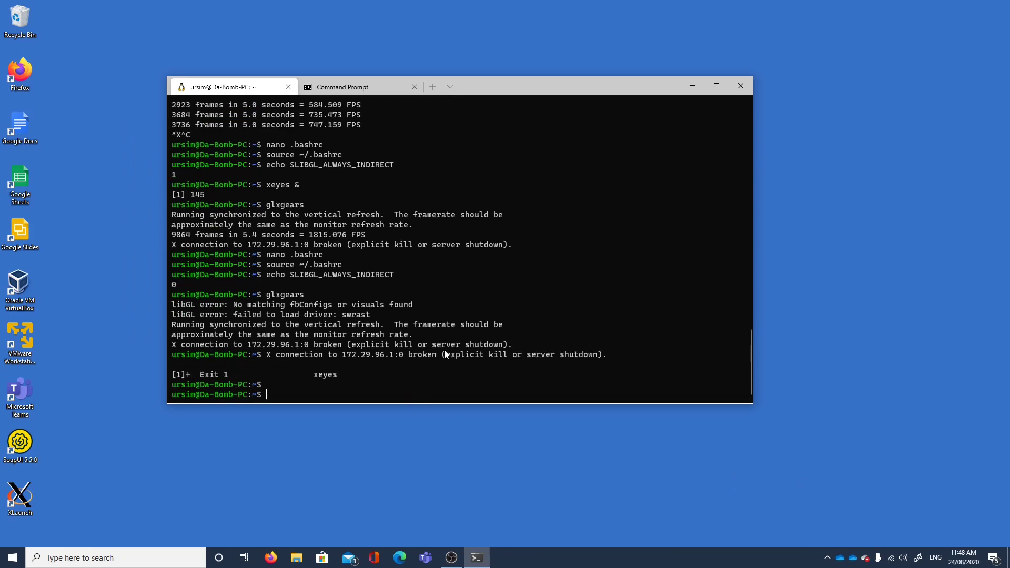
type("echo $LIBGL_ALWAYS_INDIRECT")
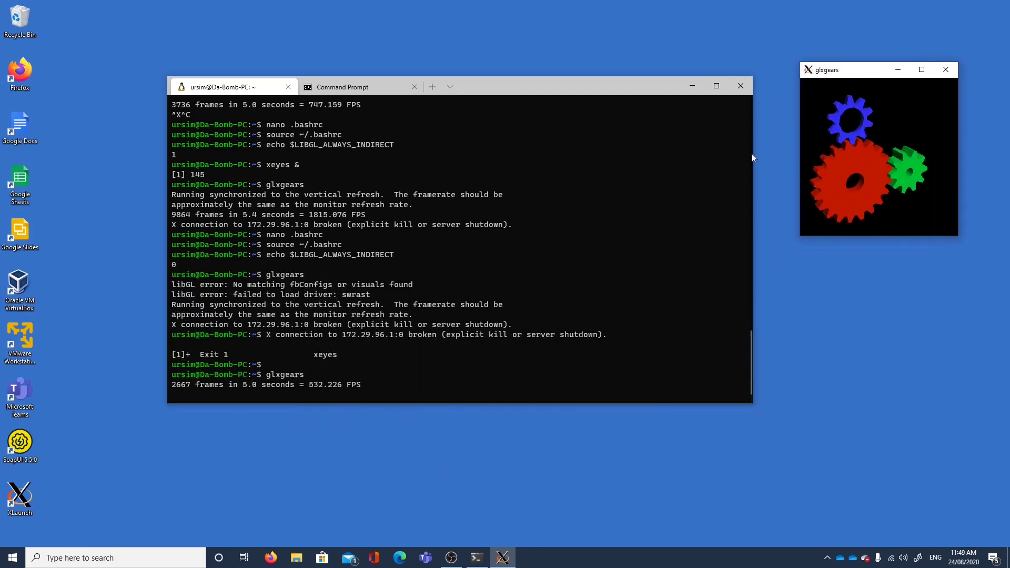
mouse_move(760, 221)
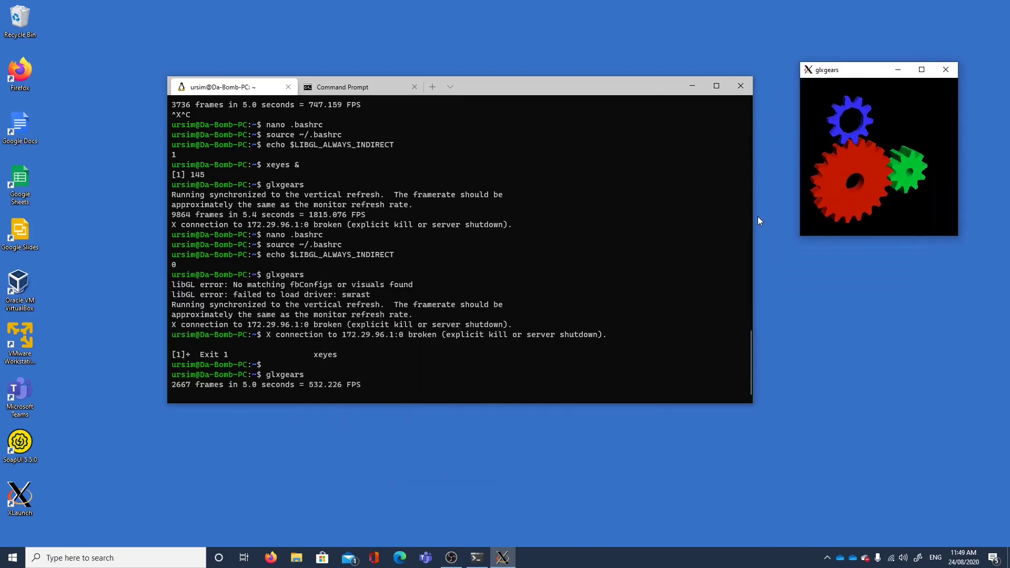